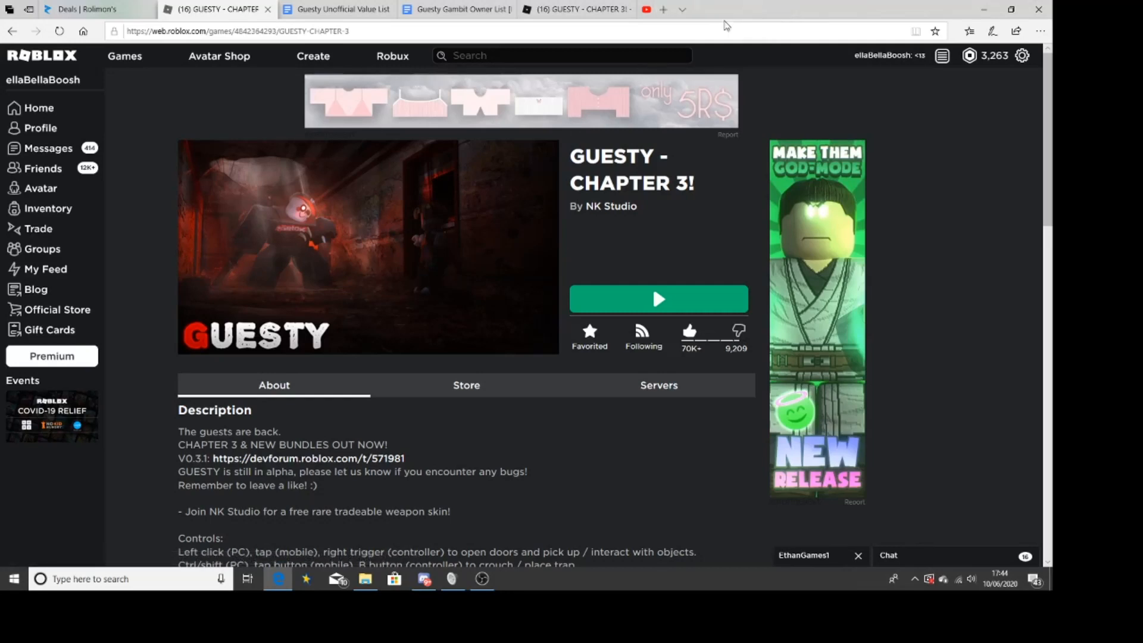
Search the Roblox website for a name containing 'lover'.
left_click(656, 299)
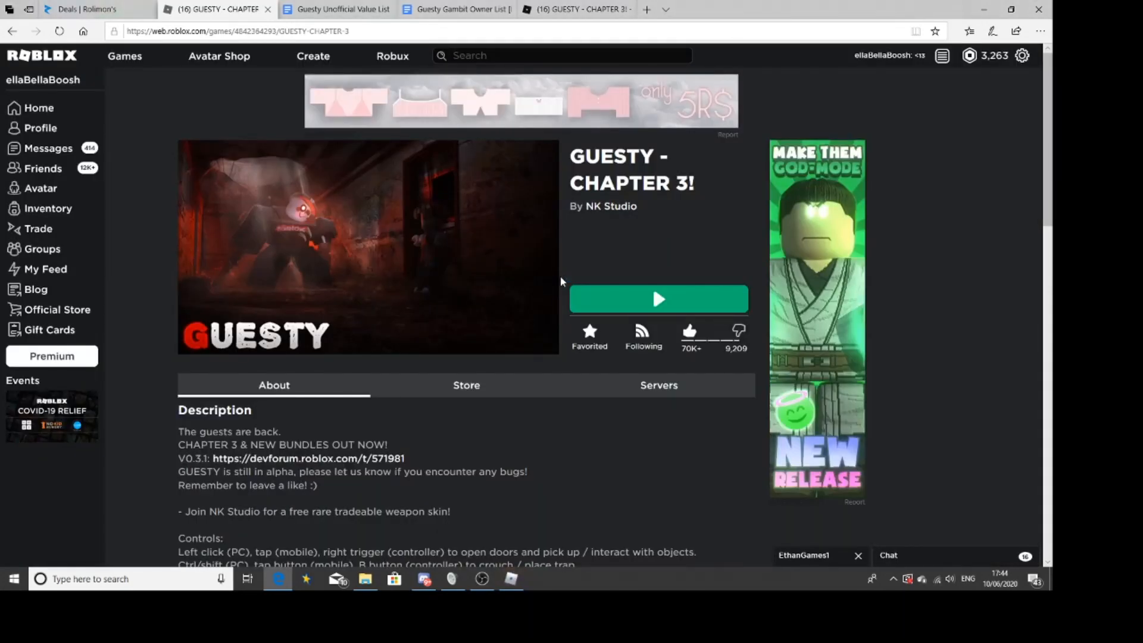
left_click(657, 298)
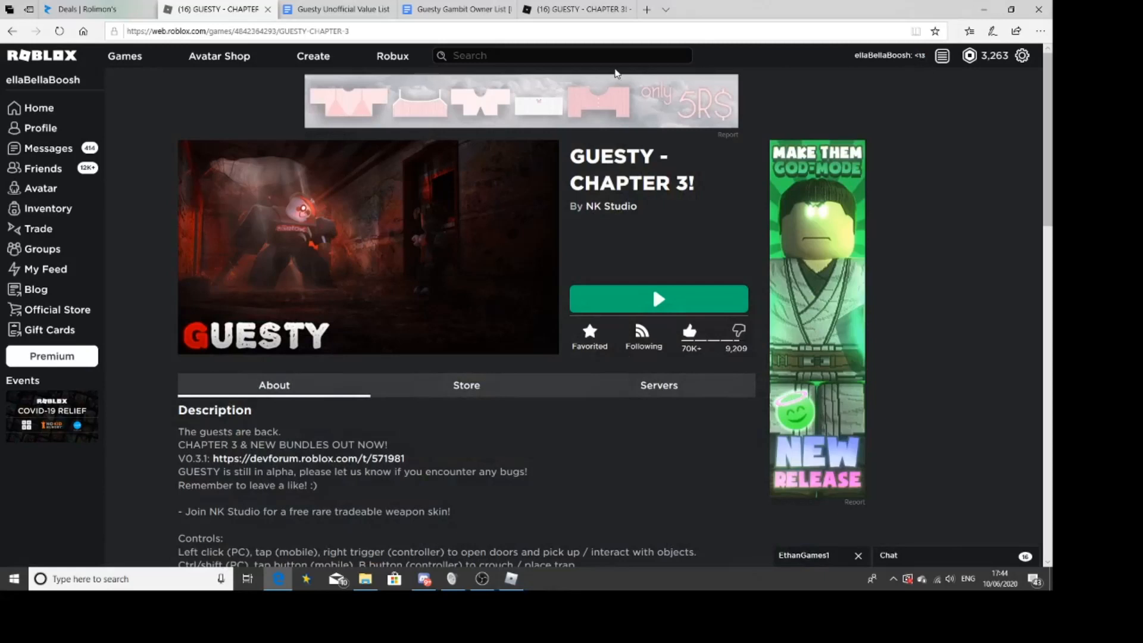
left_click(562, 55)
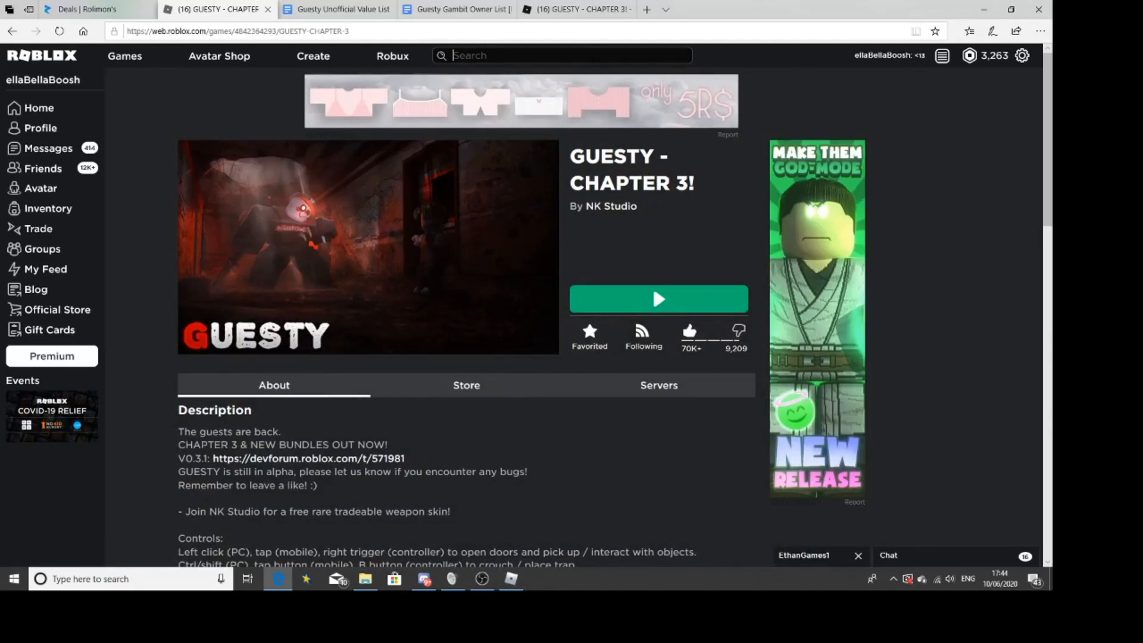
type("lover")
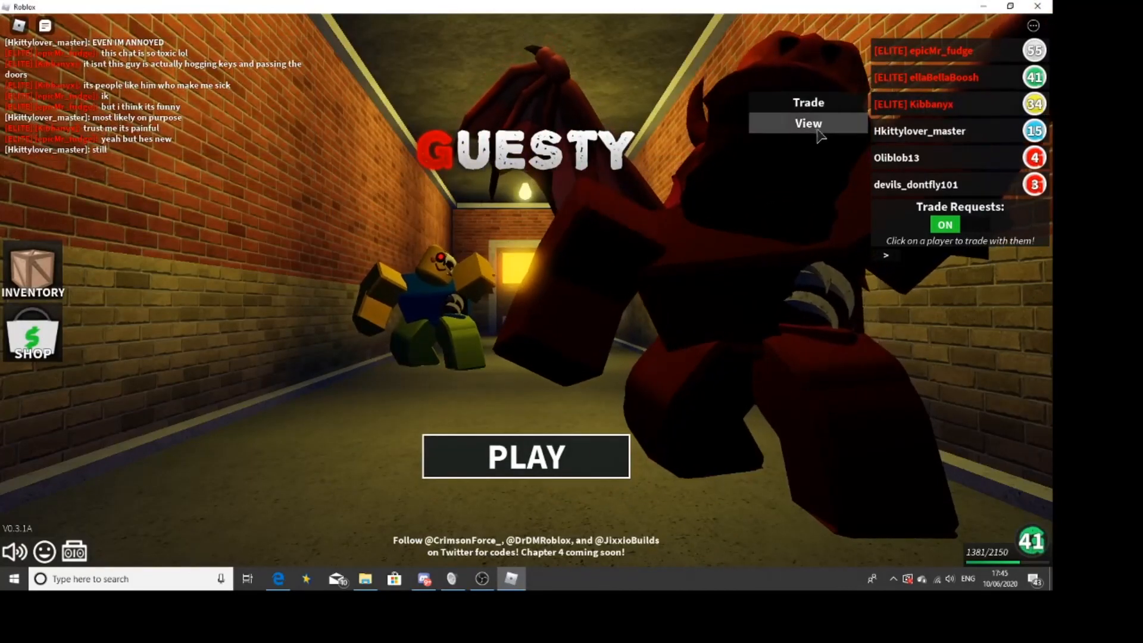
left_click(807, 122)
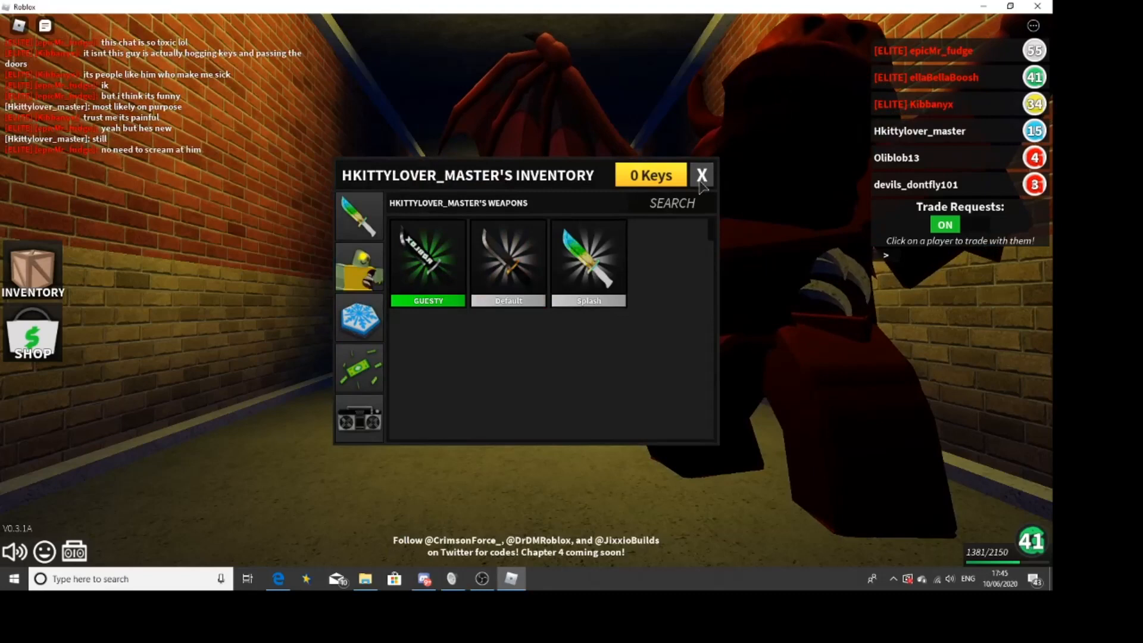
left_click(700, 175)
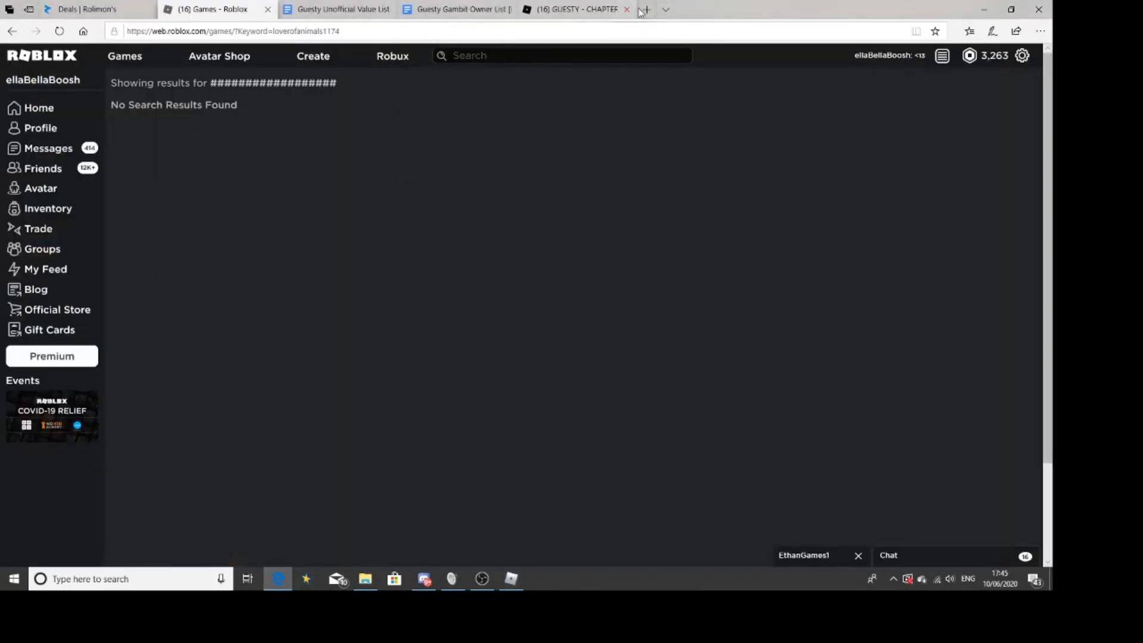
Open a new Edge tab showing the YouTube home page.
left_click(643, 8)
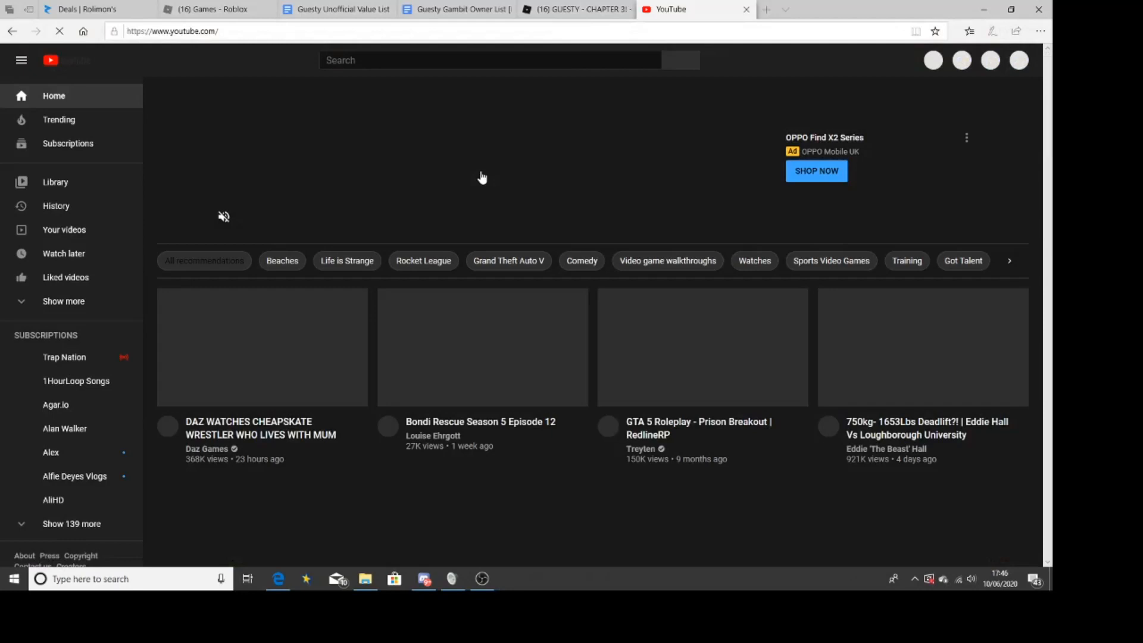
mouse_move(485, 59)
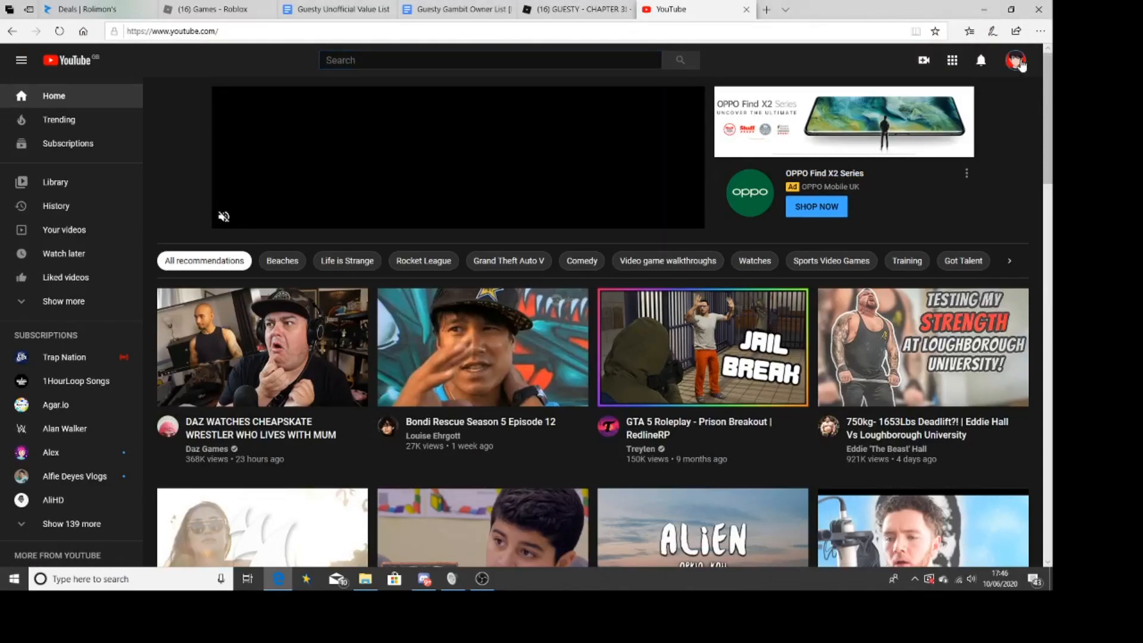
Show the Videos tab of your channel, Roblox Master Trader.
left_click(1014, 59)
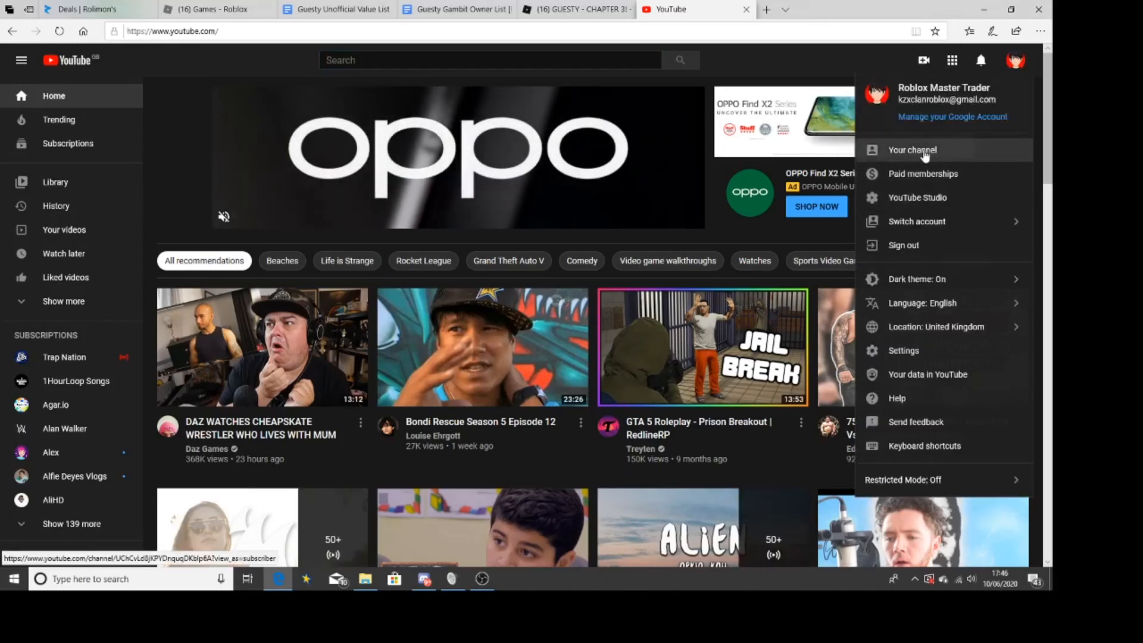
left_click(912, 150)
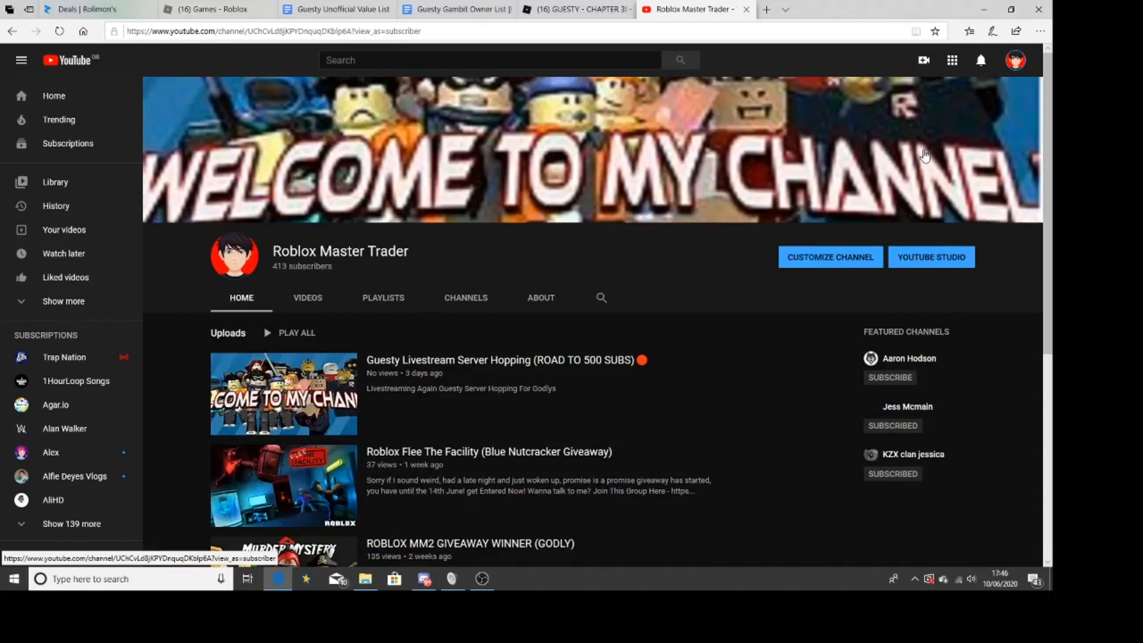
scroll("down", 3)
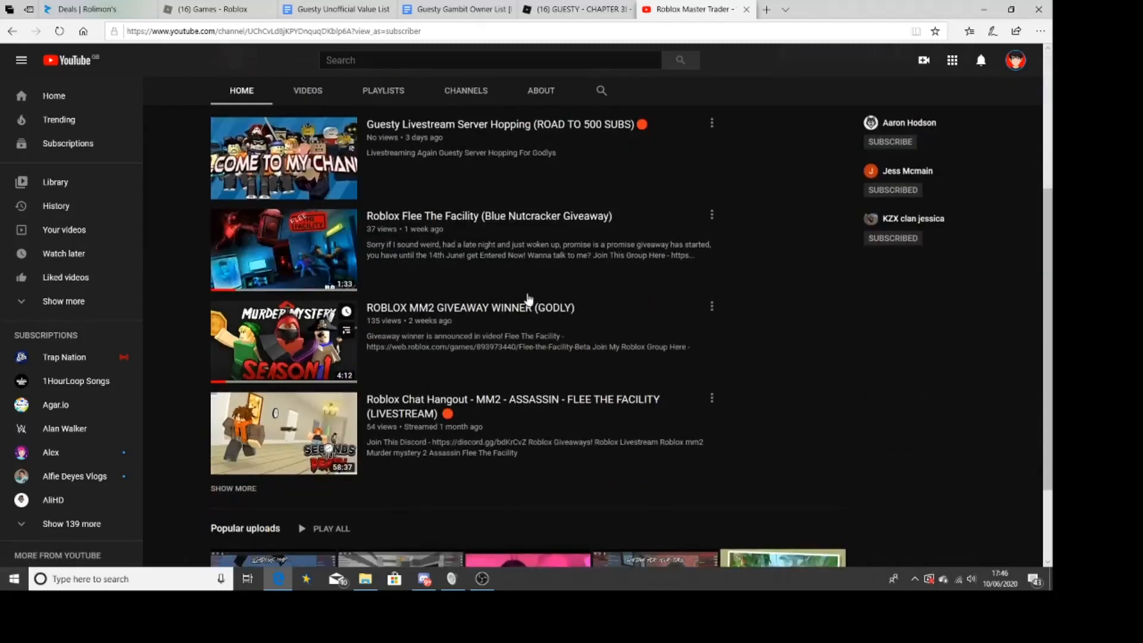
left_click(307, 90)
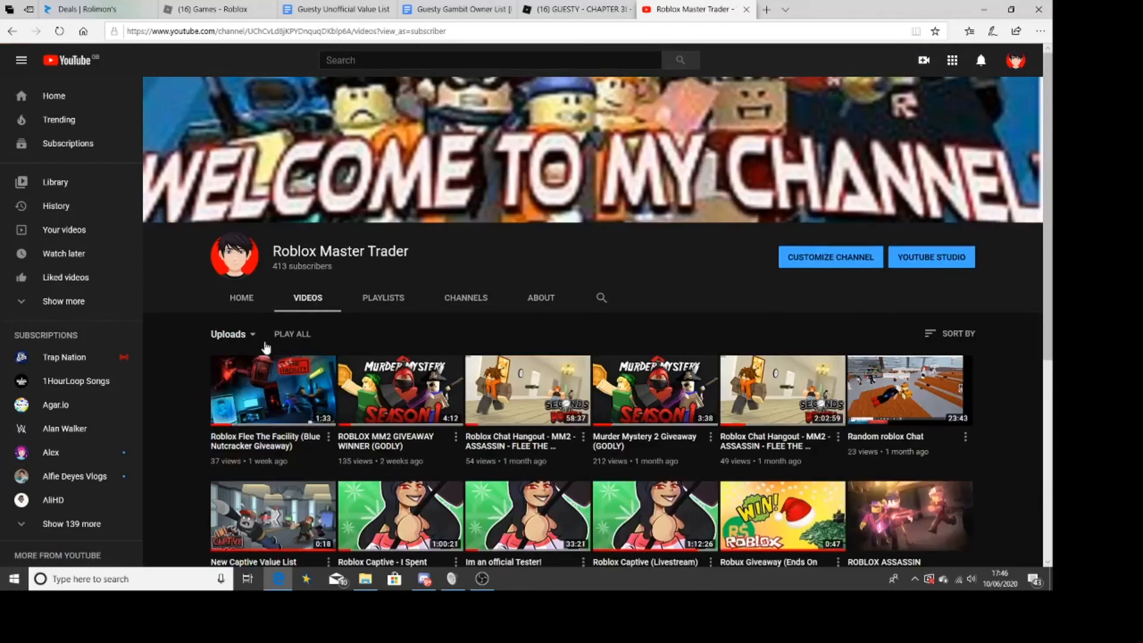
Scroll the channel's uploads to the 'I Done A Deal With A Fan...' video.
scroll("down", 3)
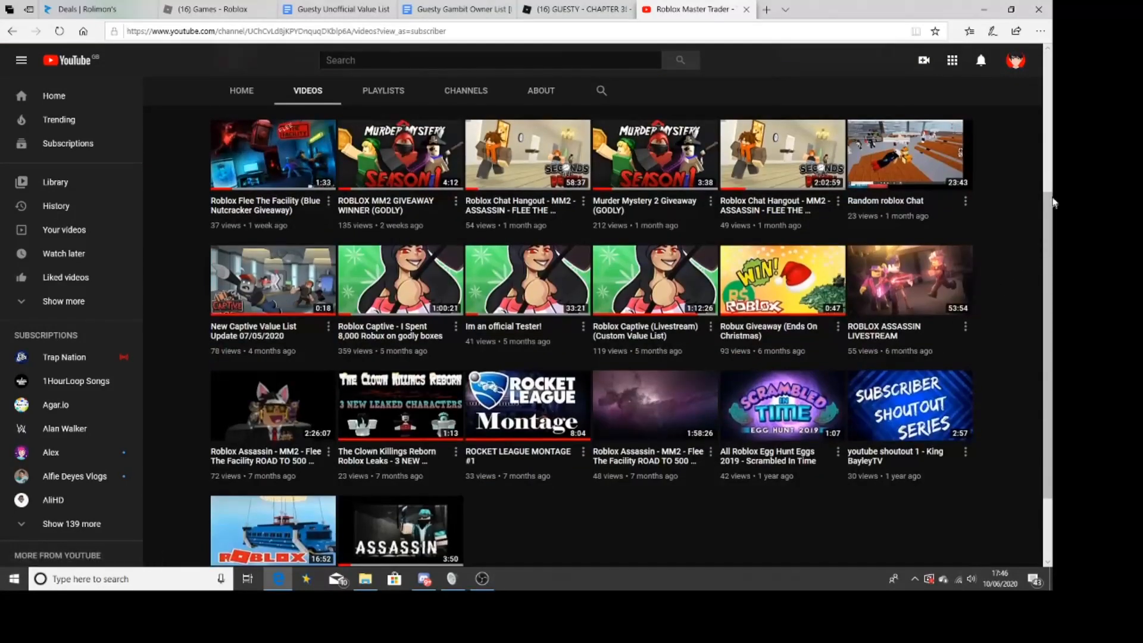
scroll("down", 3)
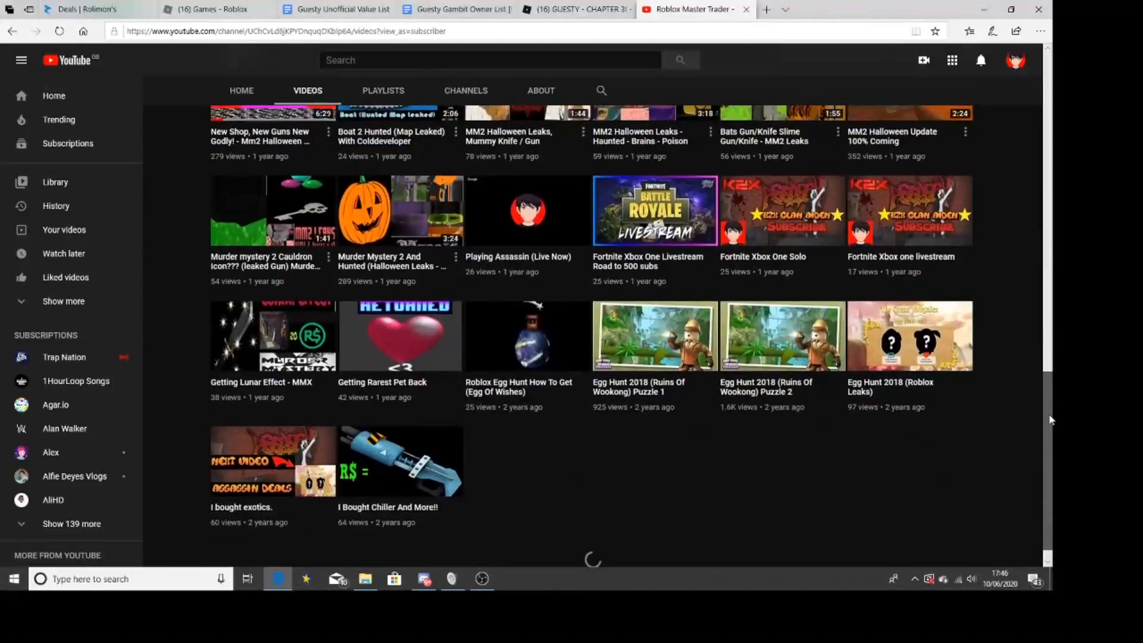
scroll("down", 3)
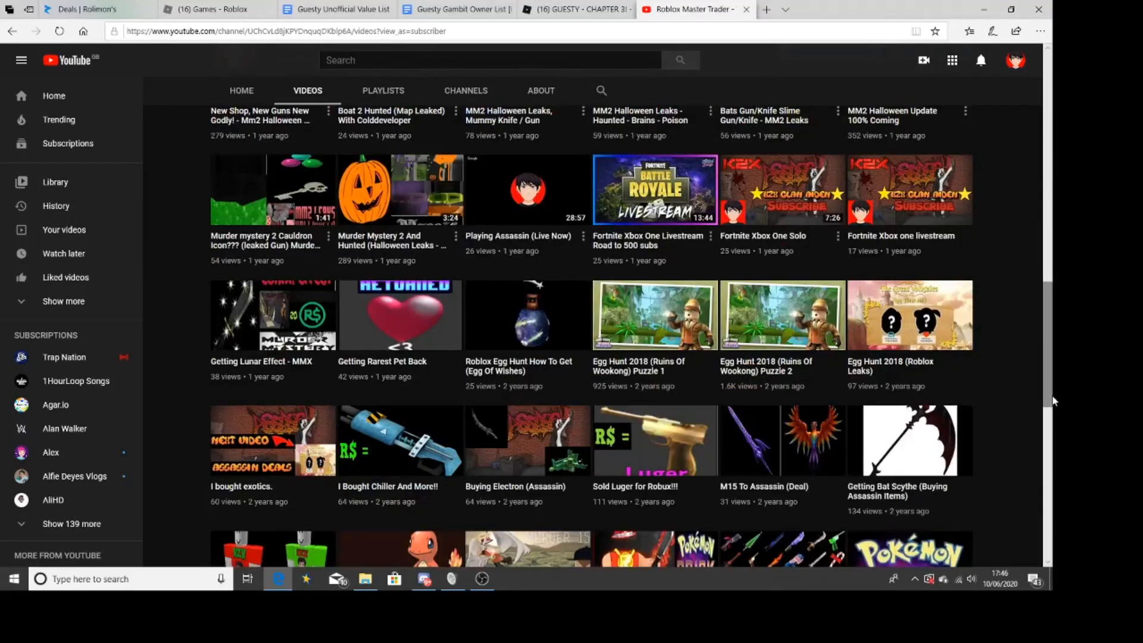
scroll("down", 3)
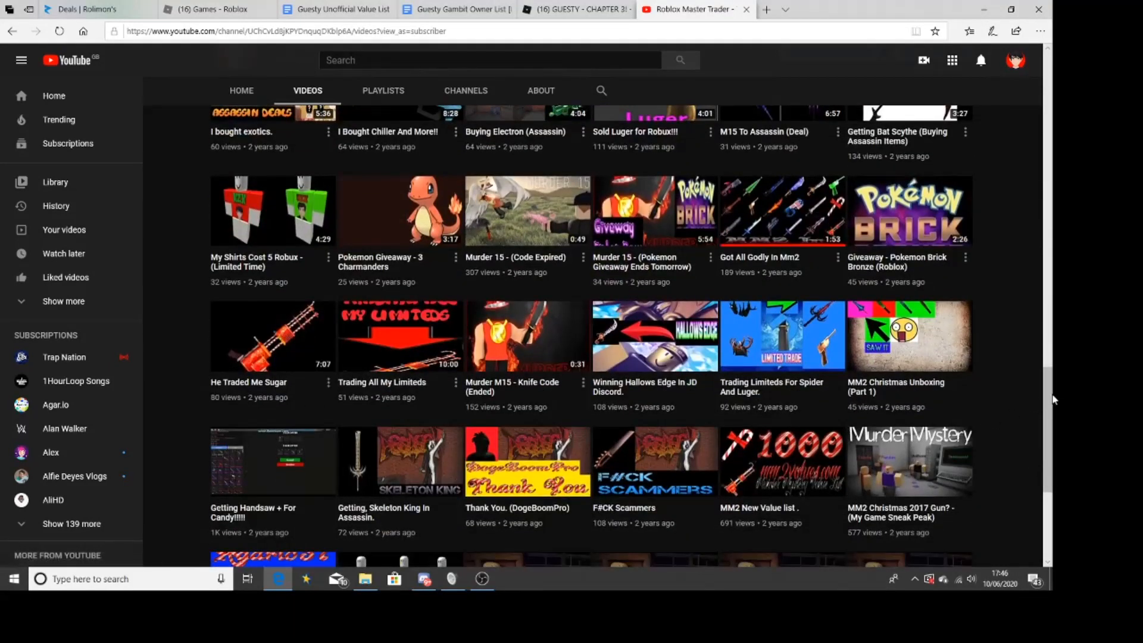
scroll("down", 3)
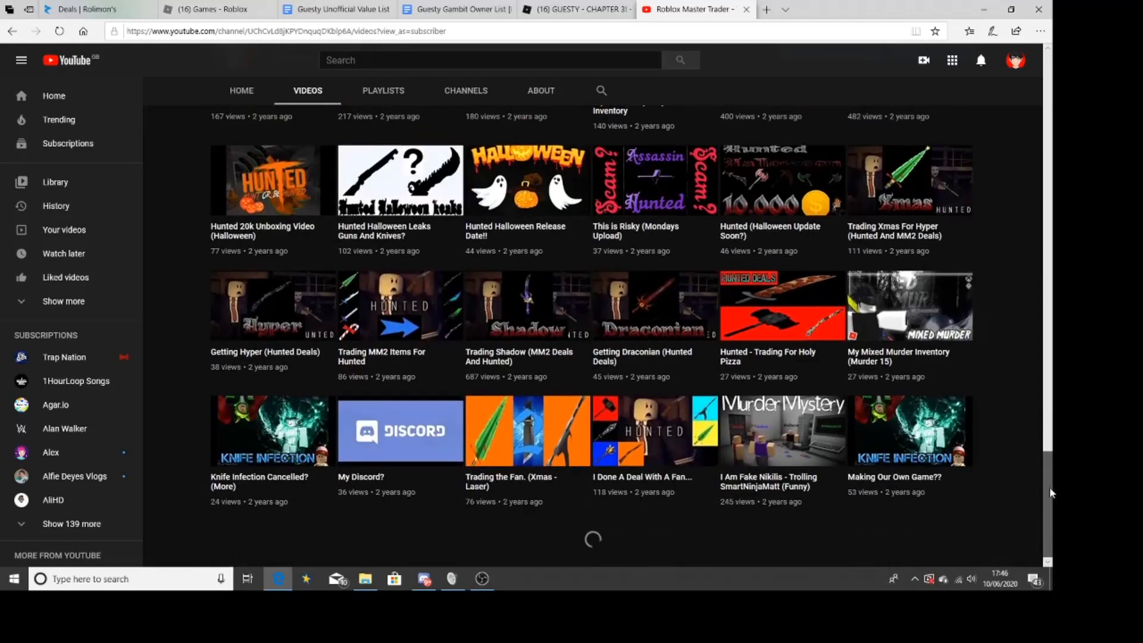
scroll("down", 3)
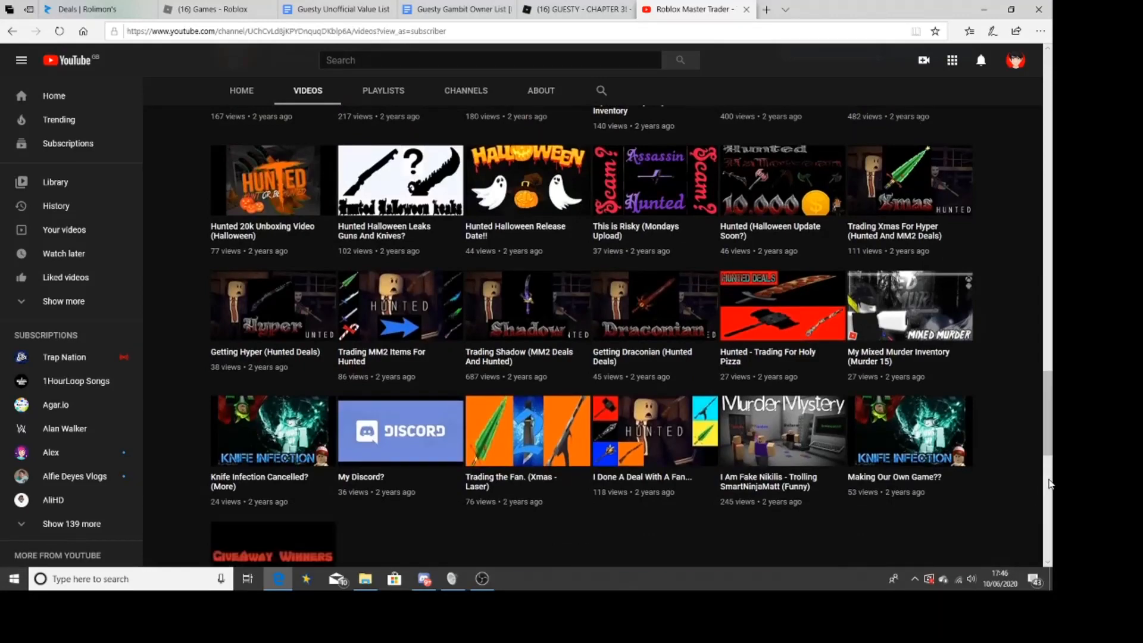
scroll("down", 3)
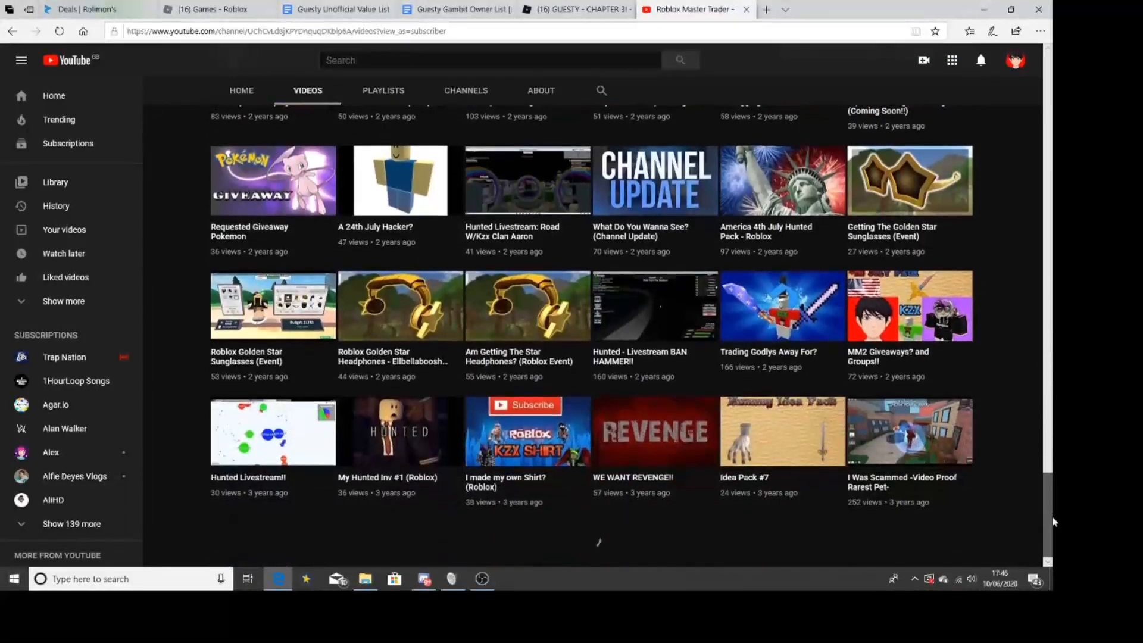
mouse_move(676, 454)
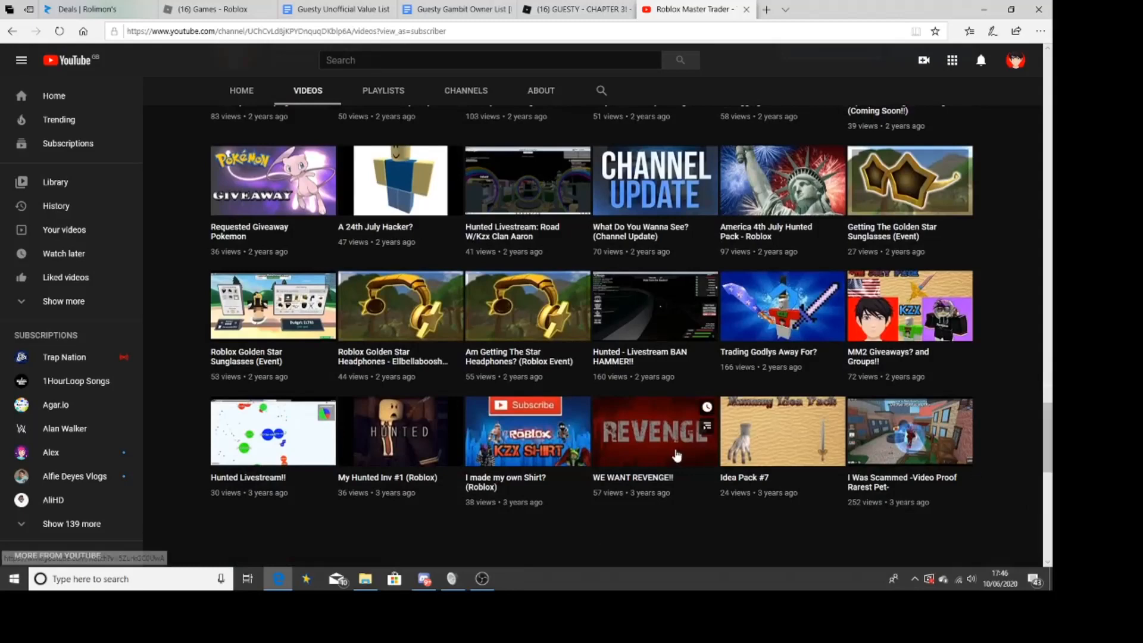
scroll("down", 3)
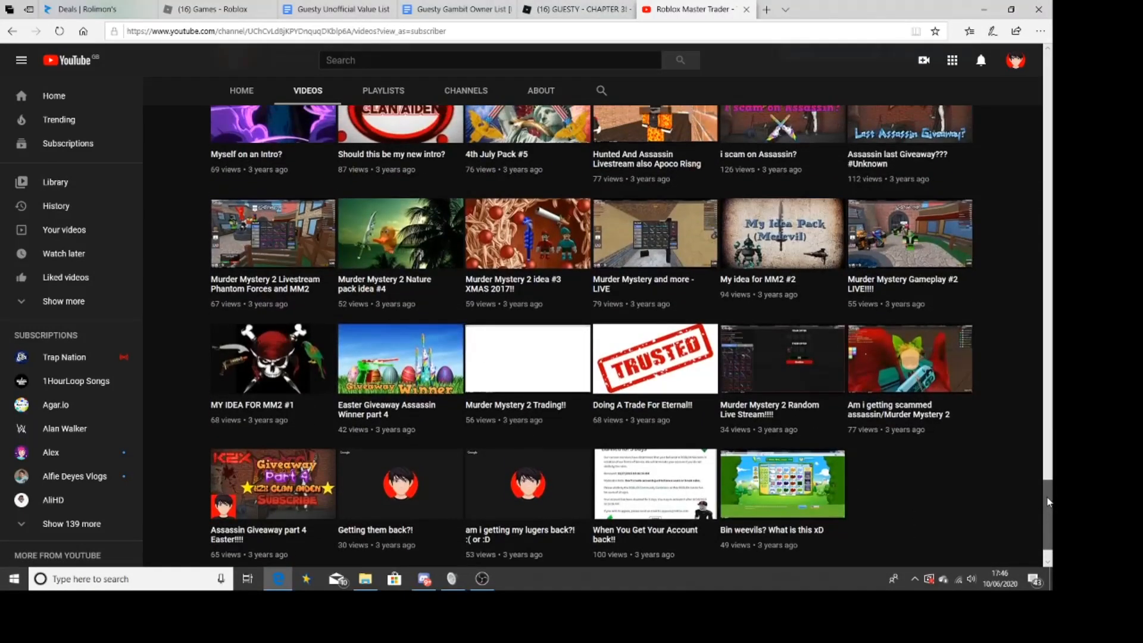
scroll("down", 3)
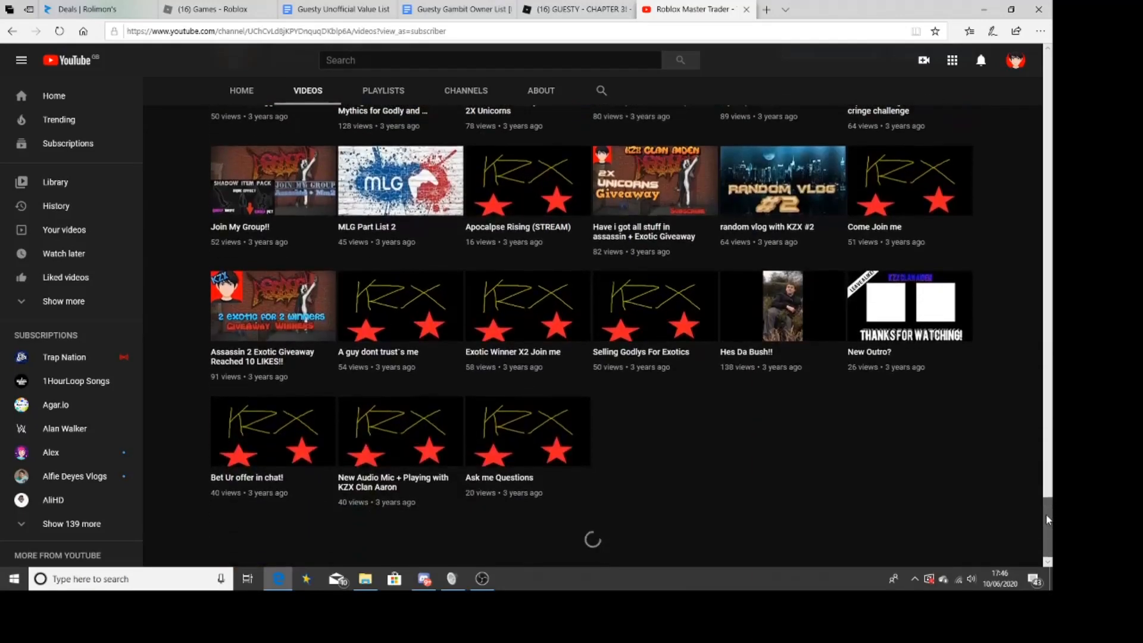
scroll("down", 3)
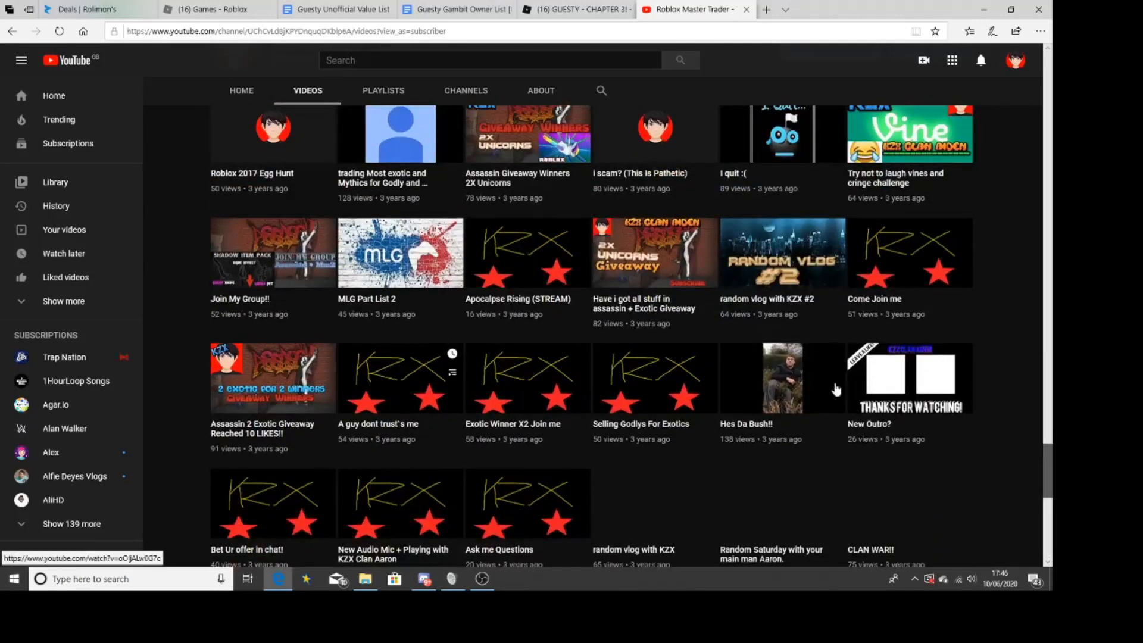
scroll("down", 3)
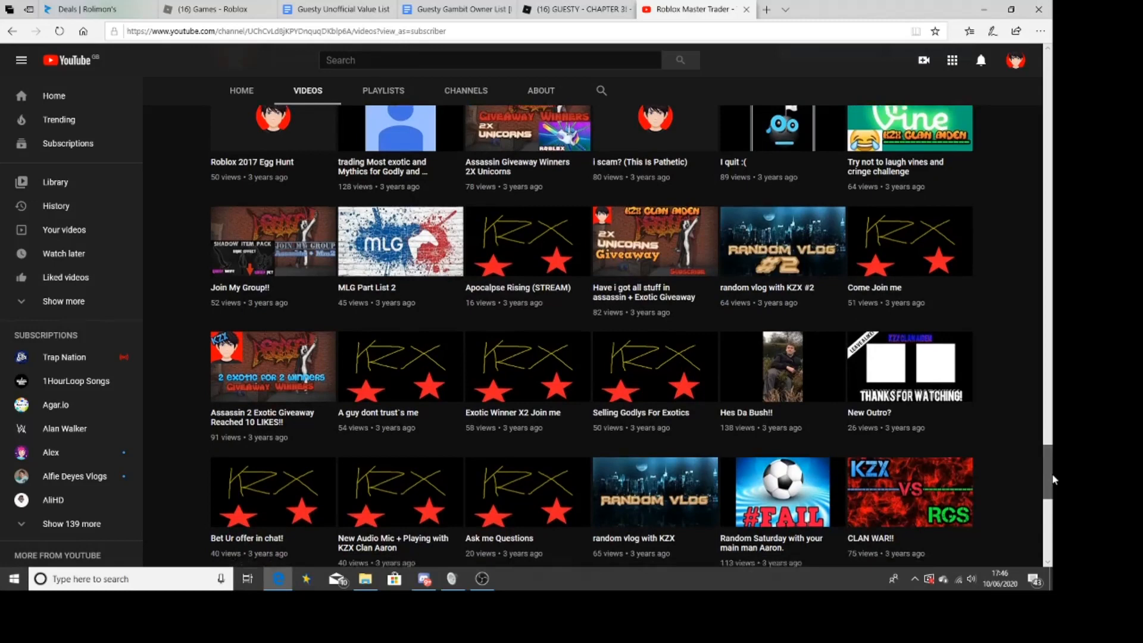
scroll("down", 3)
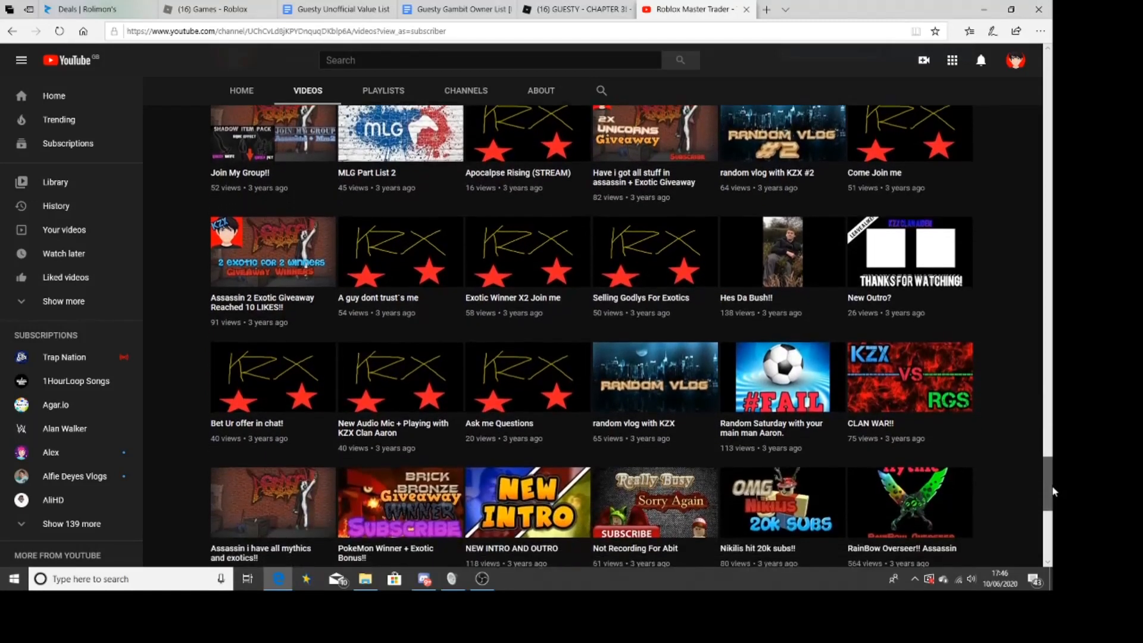
scroll("down", 3)
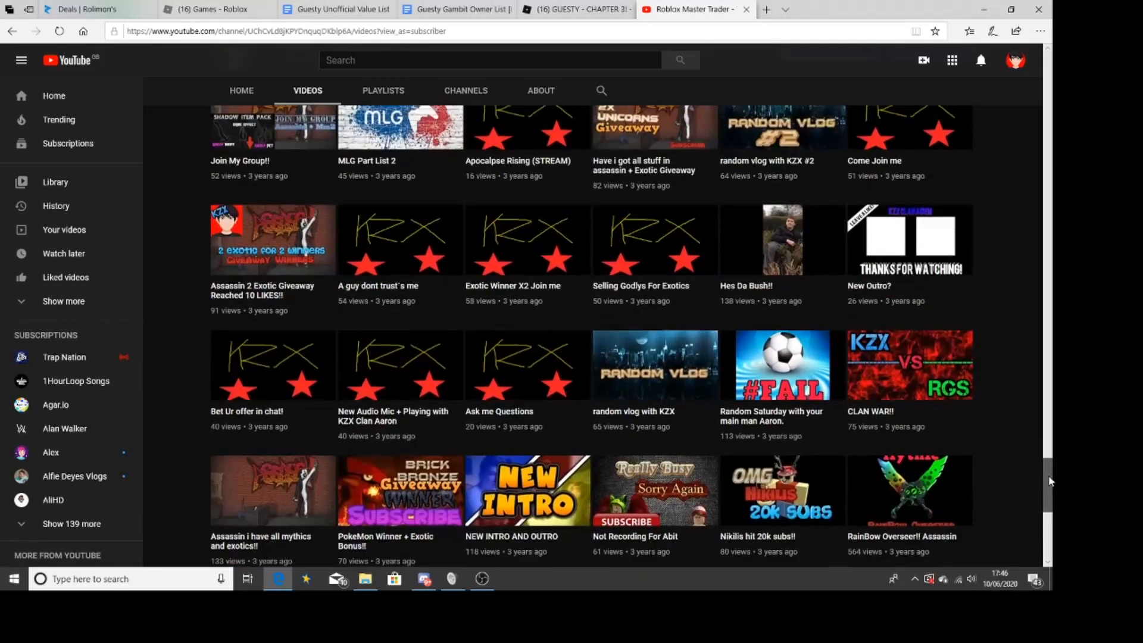
mouse_move(649, 266)
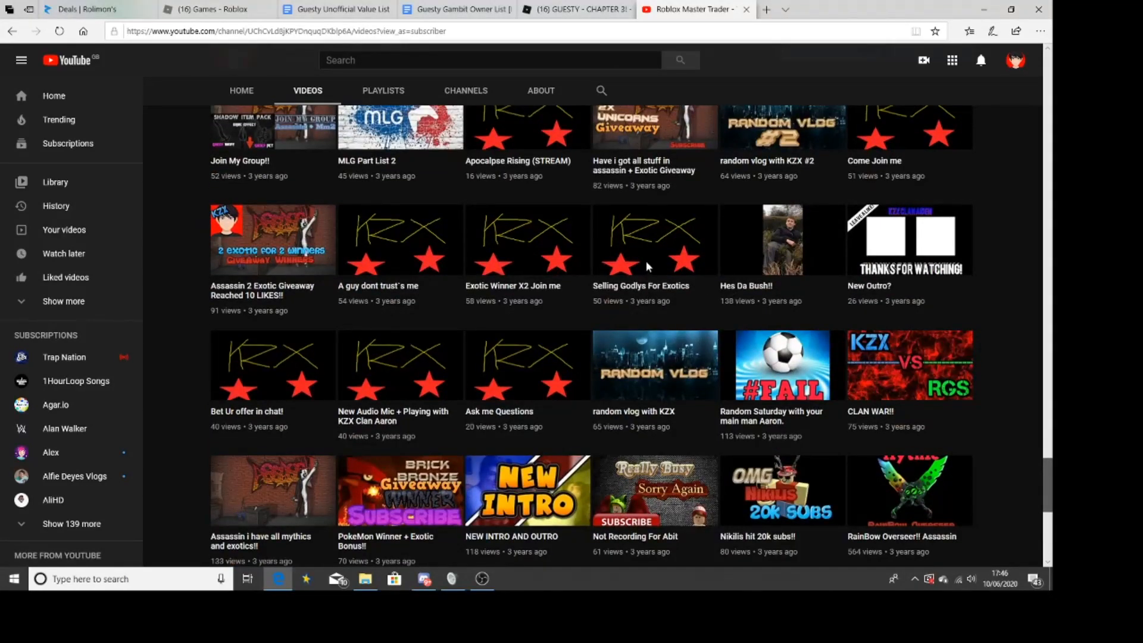
mouse_move(647, 267)
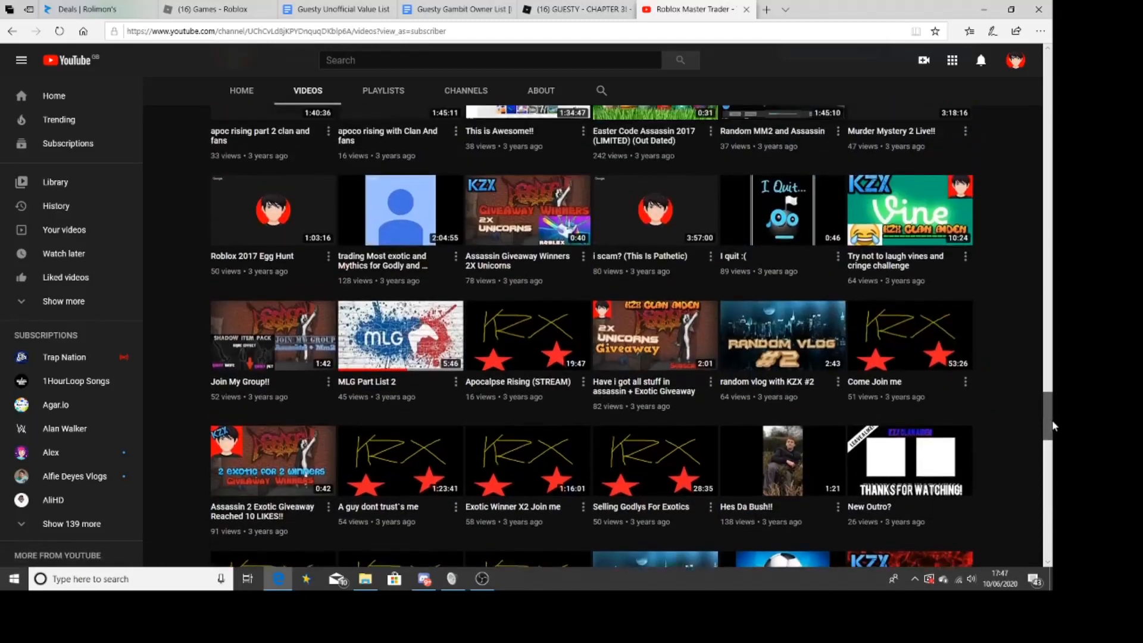
scroll("down", 3)
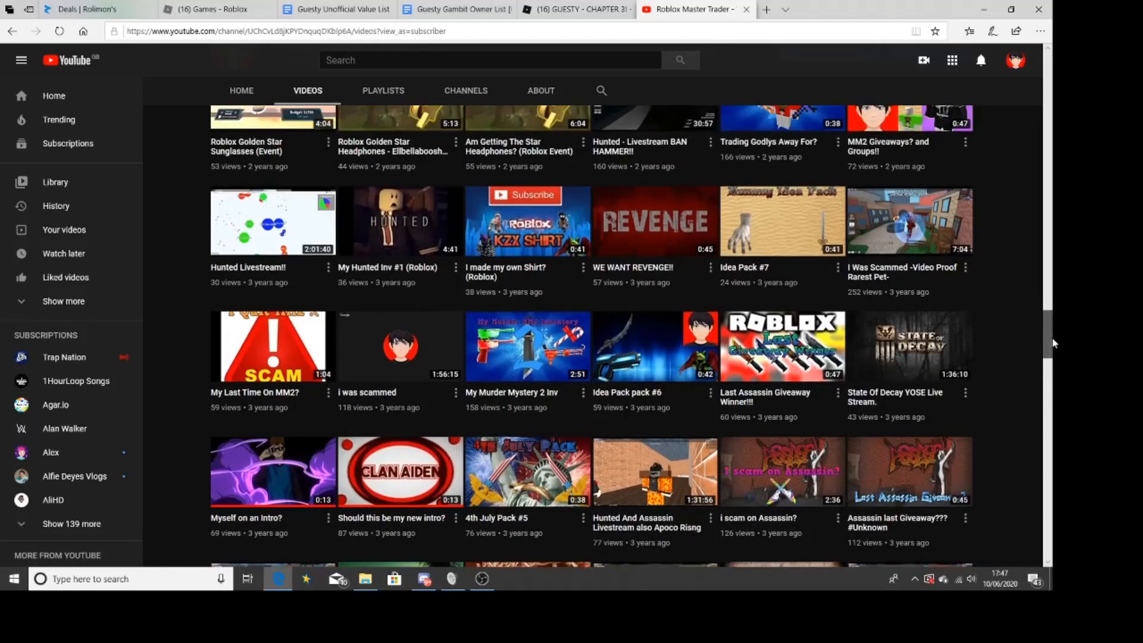
scroll("up", 3)
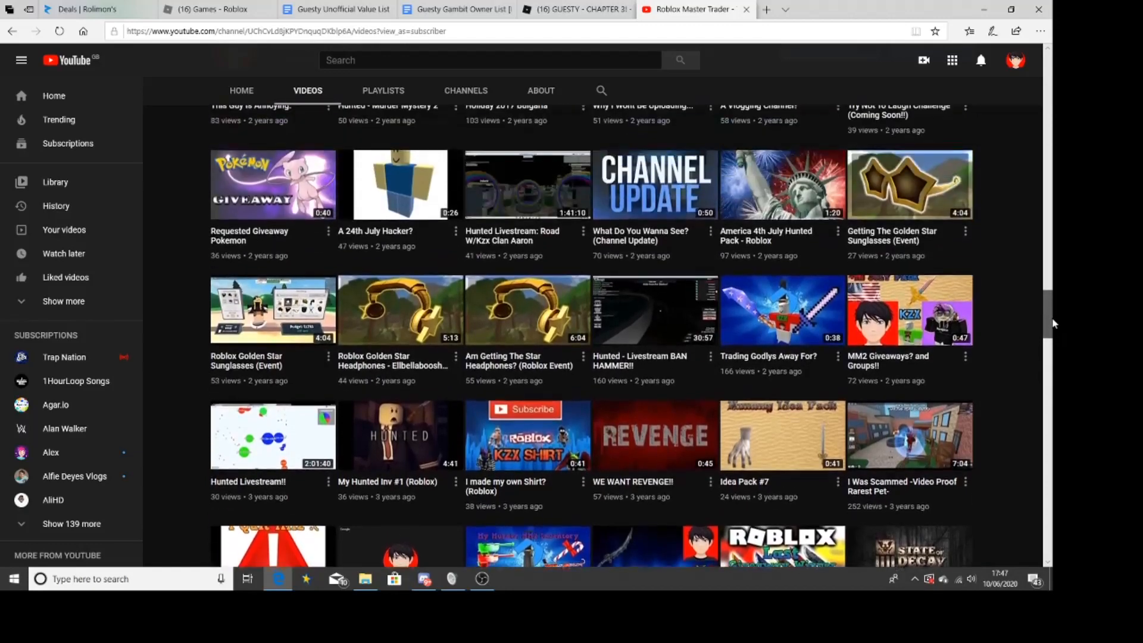
scroll("up", 3)
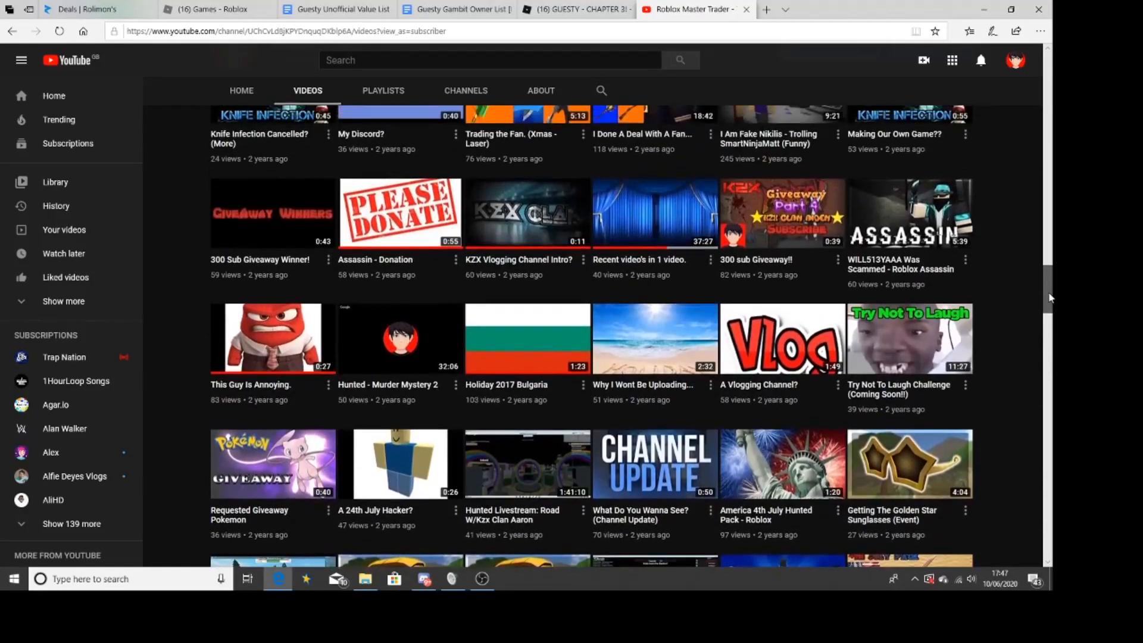
scroll("up", 3)
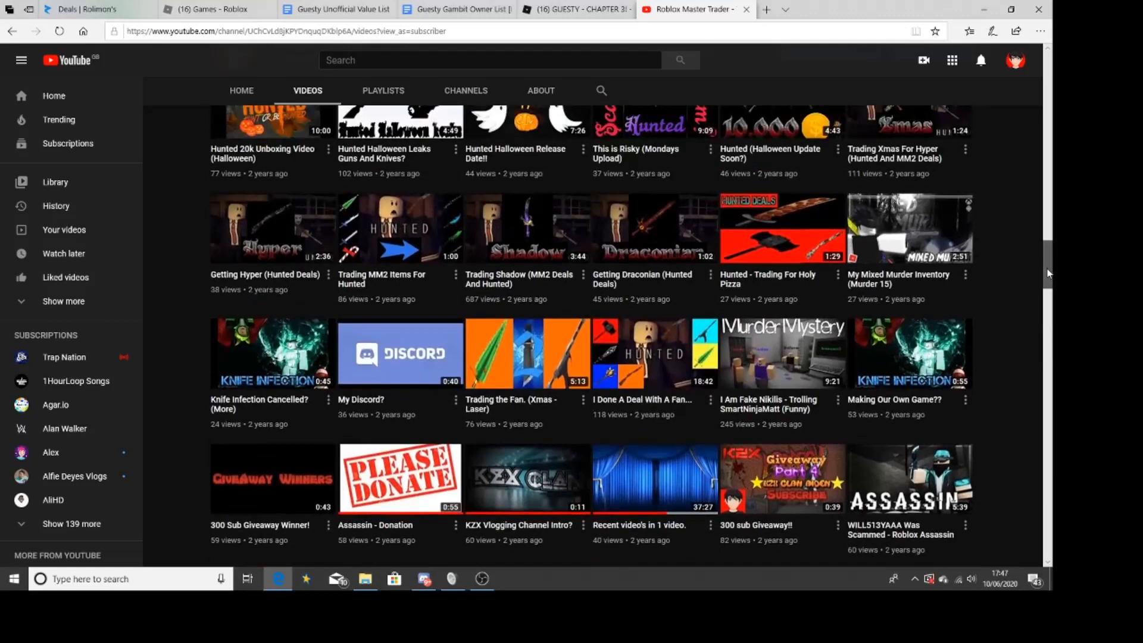
scroll("down", 3)
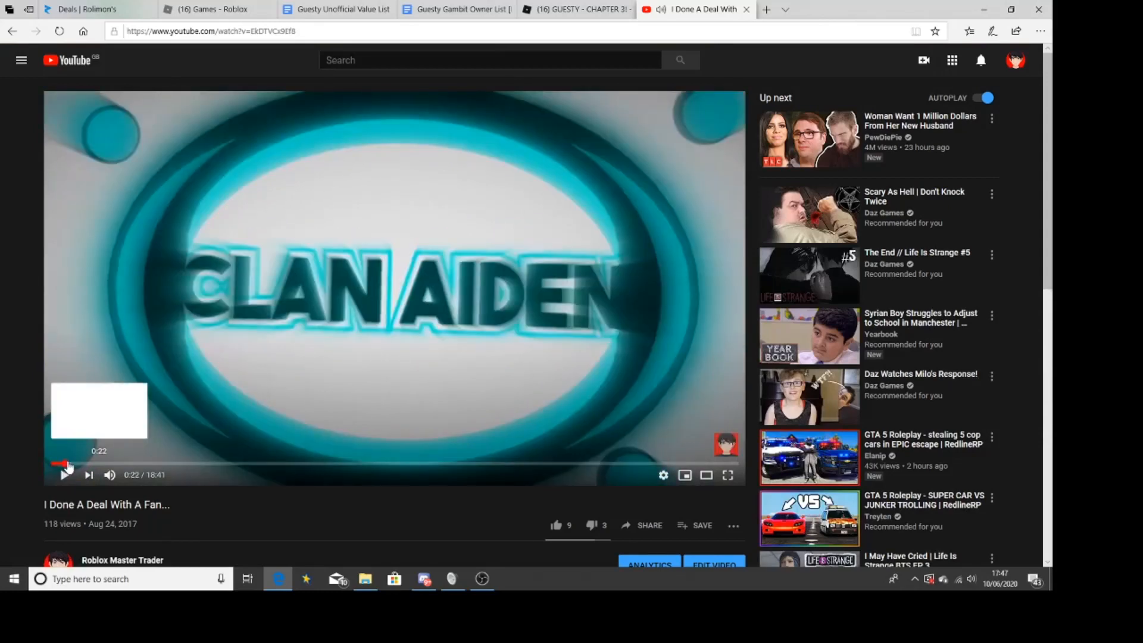
Play the fan-deal video, jump to about 2:14, and go full screen.
left_click(79, 463)
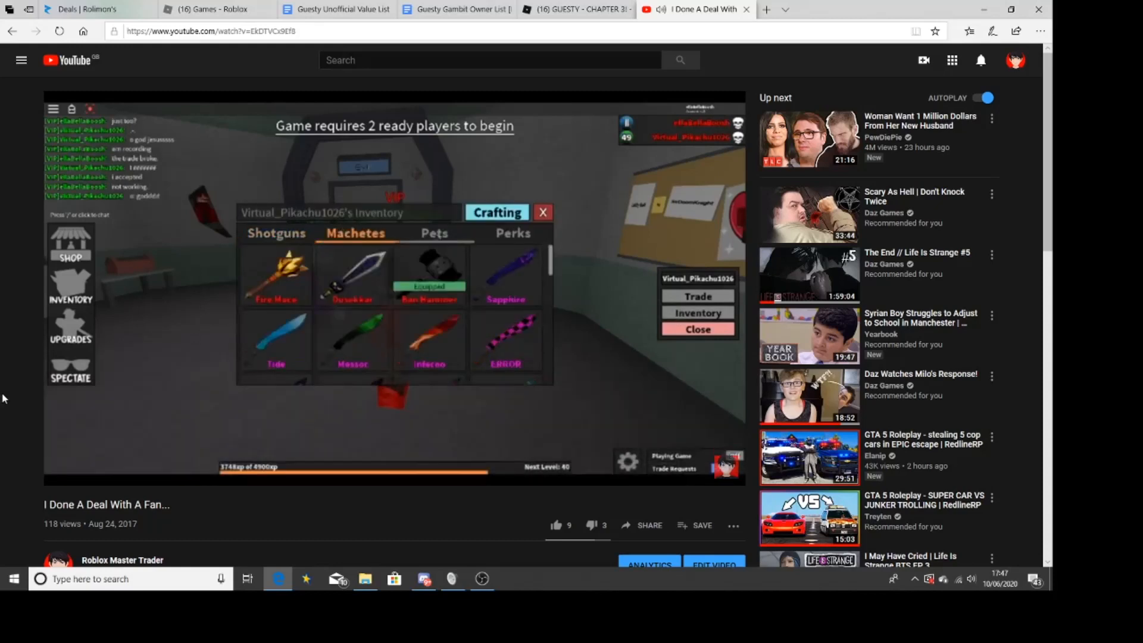
left_click(513, 234)
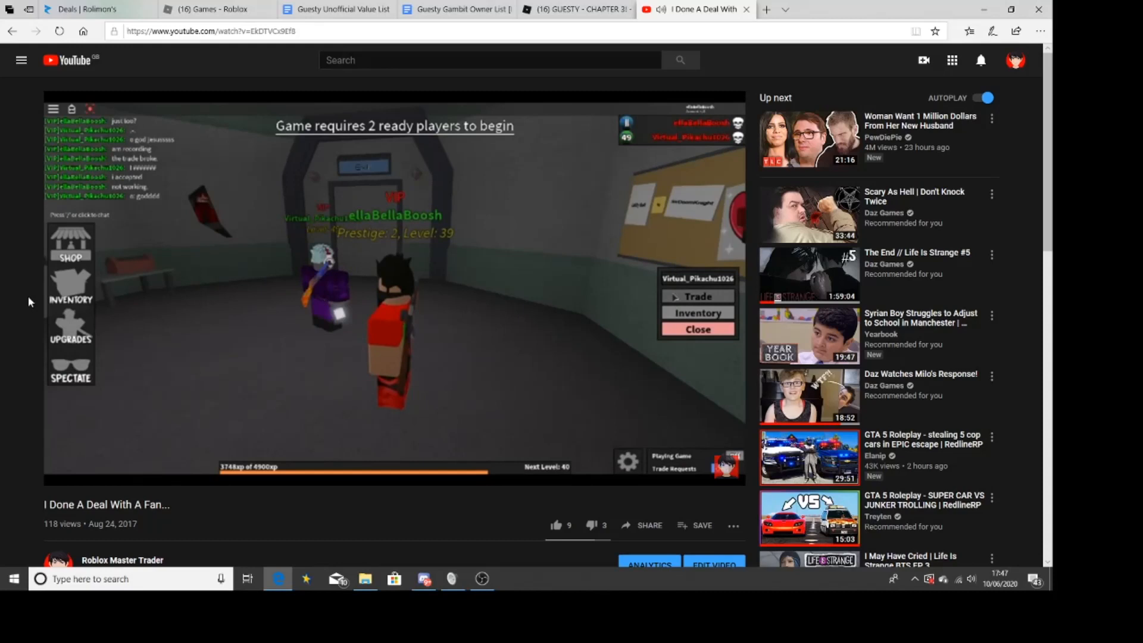
left_click(696, 295)
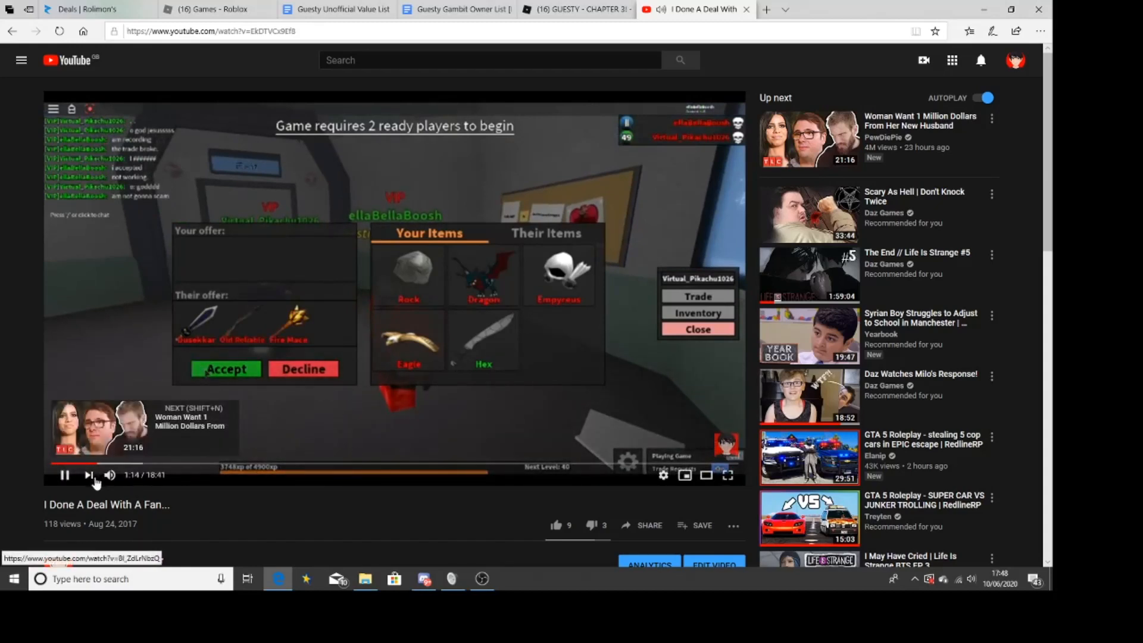
mouse_move(128, 463)
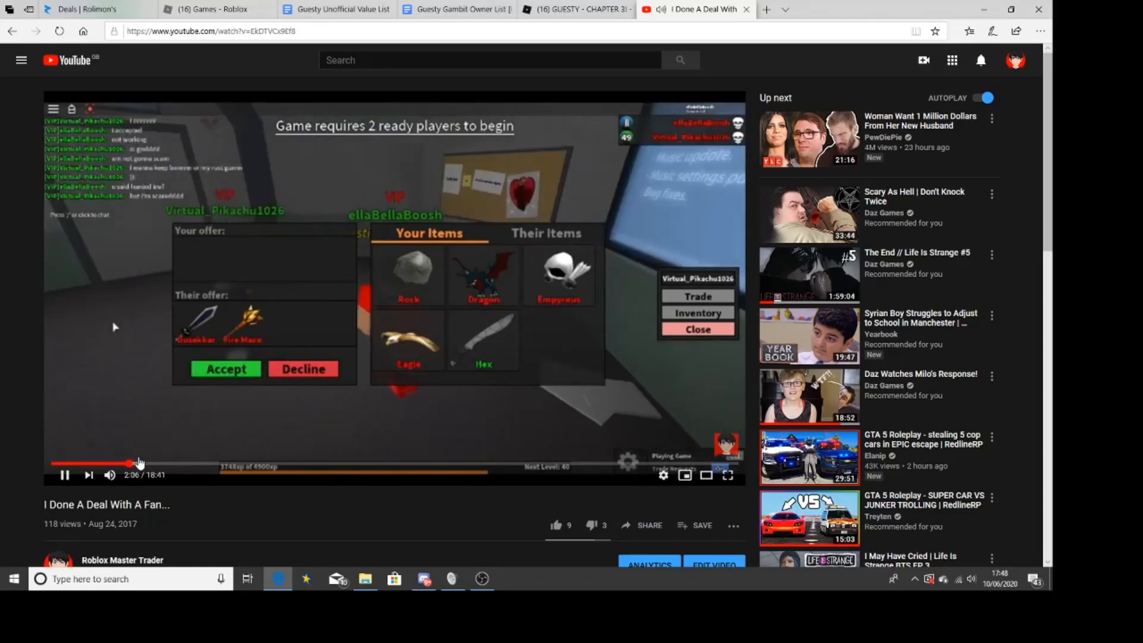
mouse_move(145, 464)
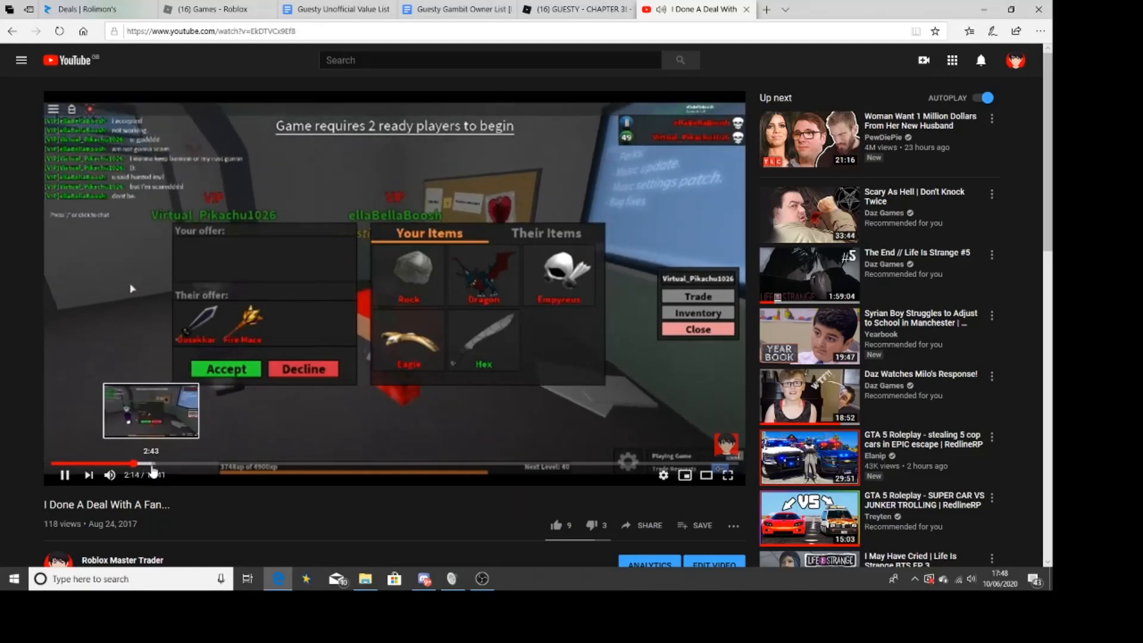
left_click(65, 474)
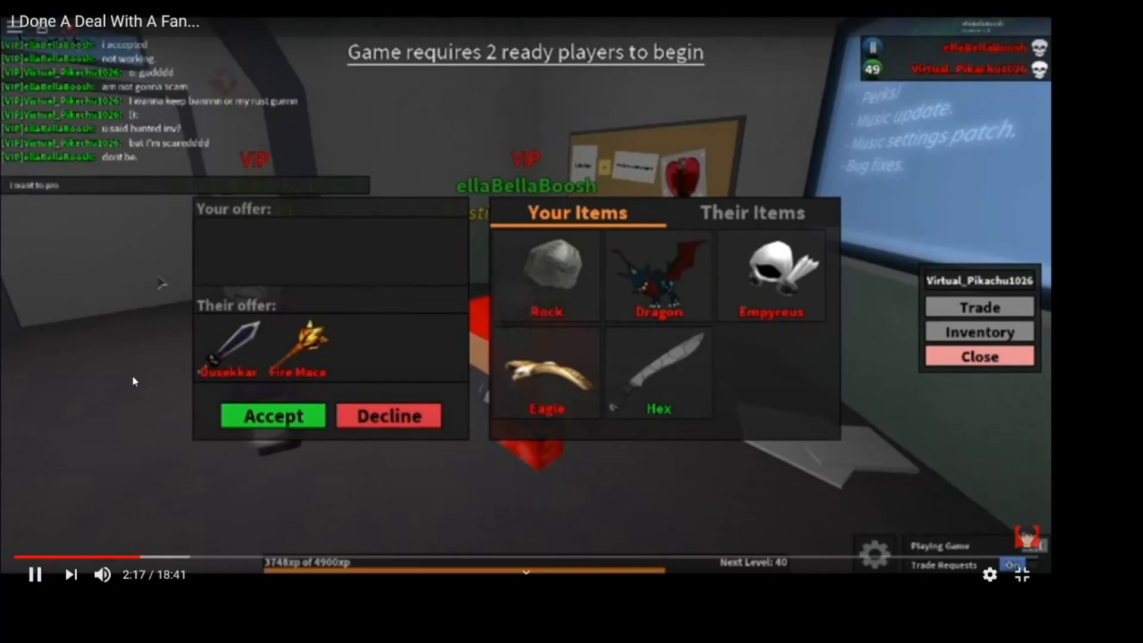
mouse_move(102, 254)
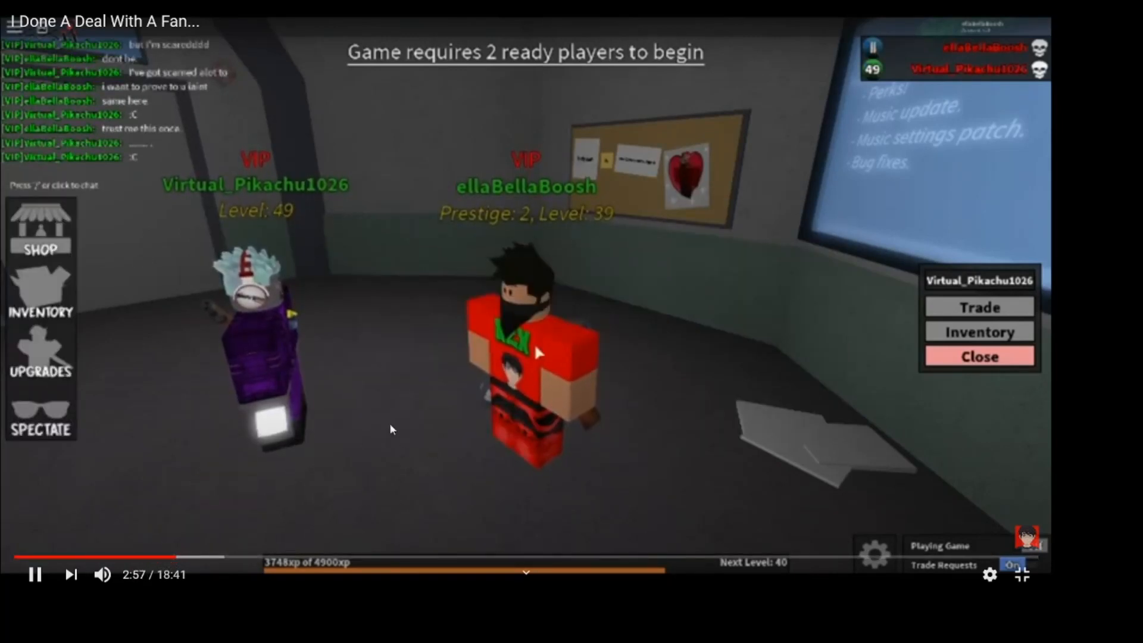
mouse_move(269, 557)
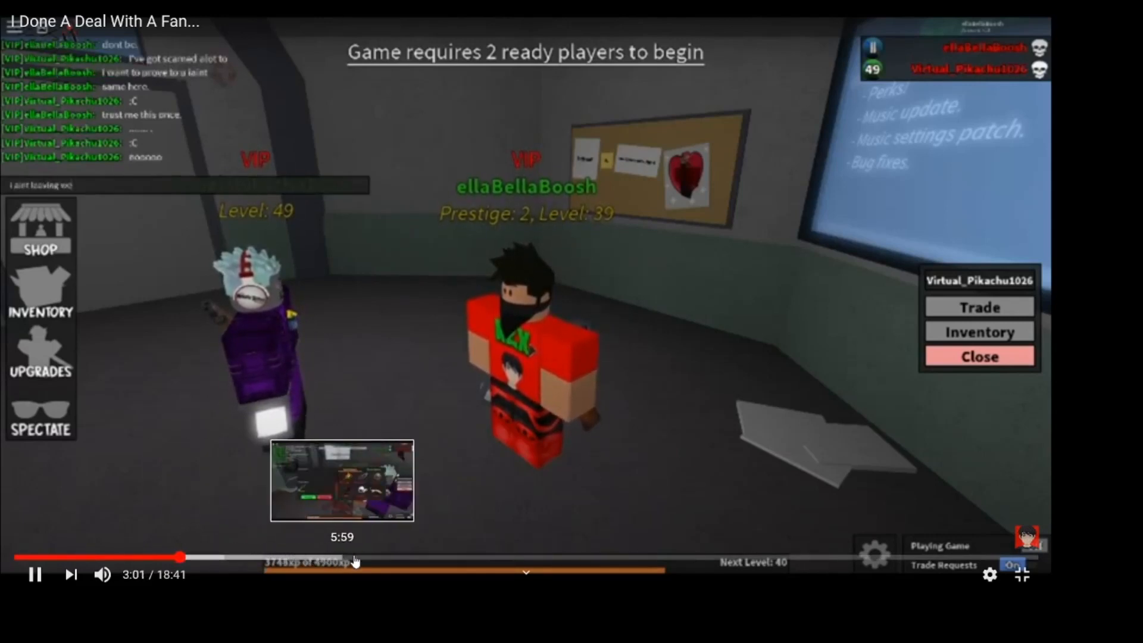
mouse_move(468, 562)
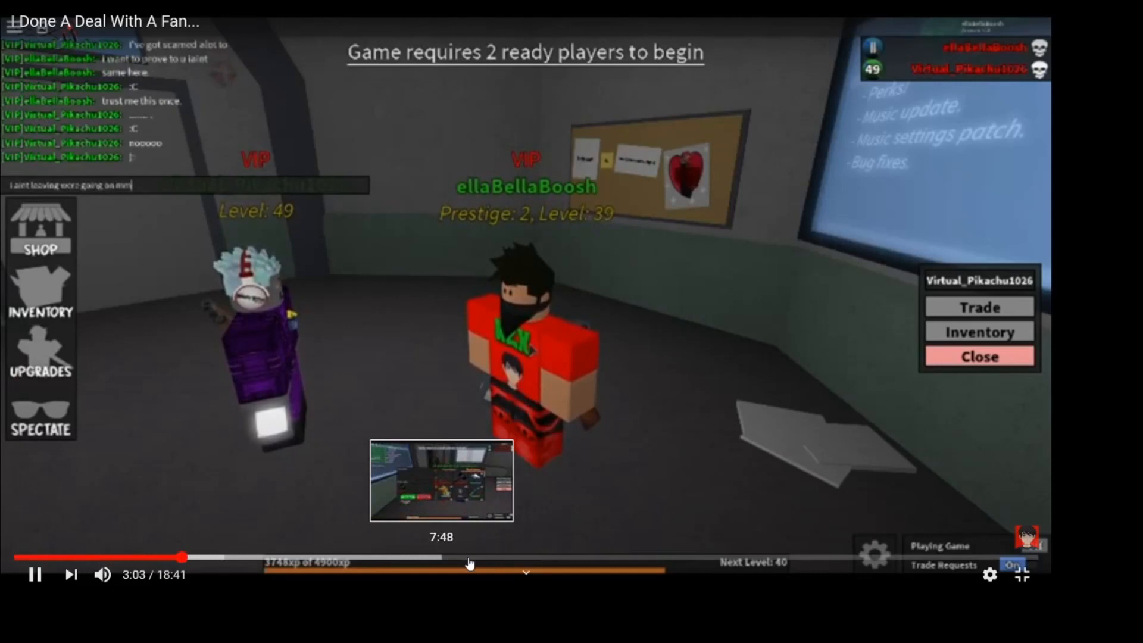
mouse_move(574, 562)
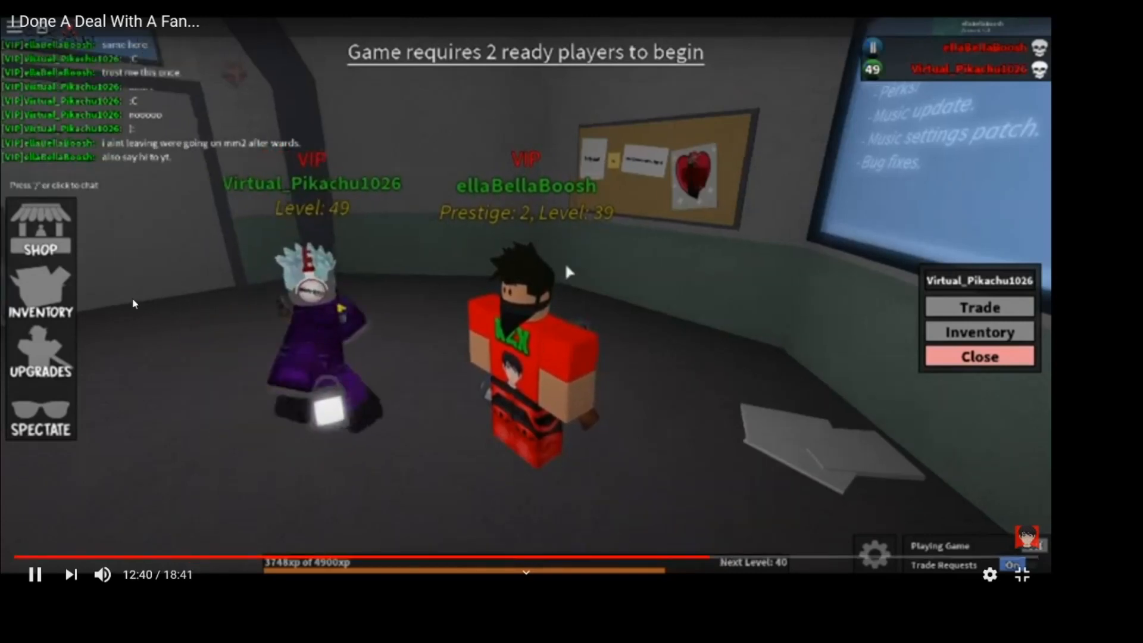
Seek the fan-deal video ahead to about 13:05 for the second trade screen.
left_click(979, 306)
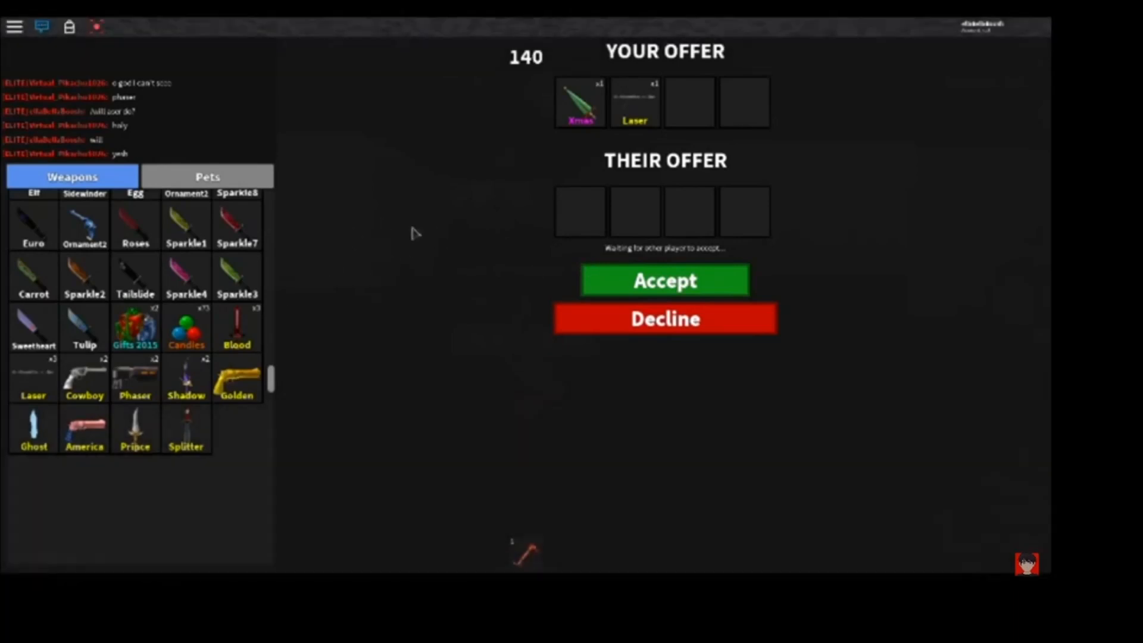
scroll("down", 3)
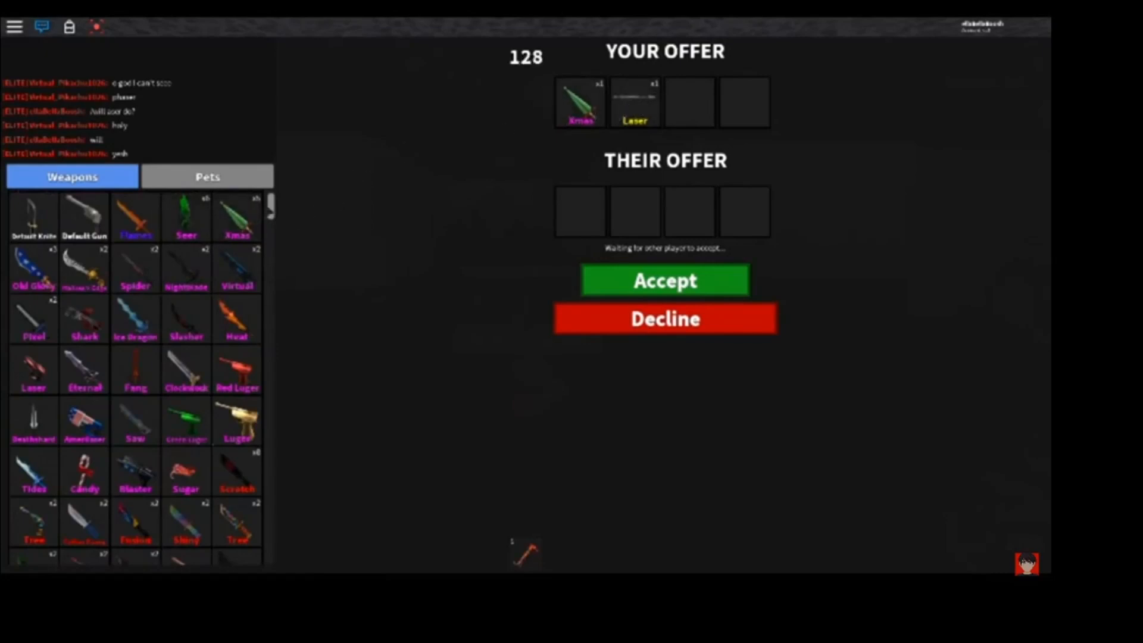
scroll("down", 3)
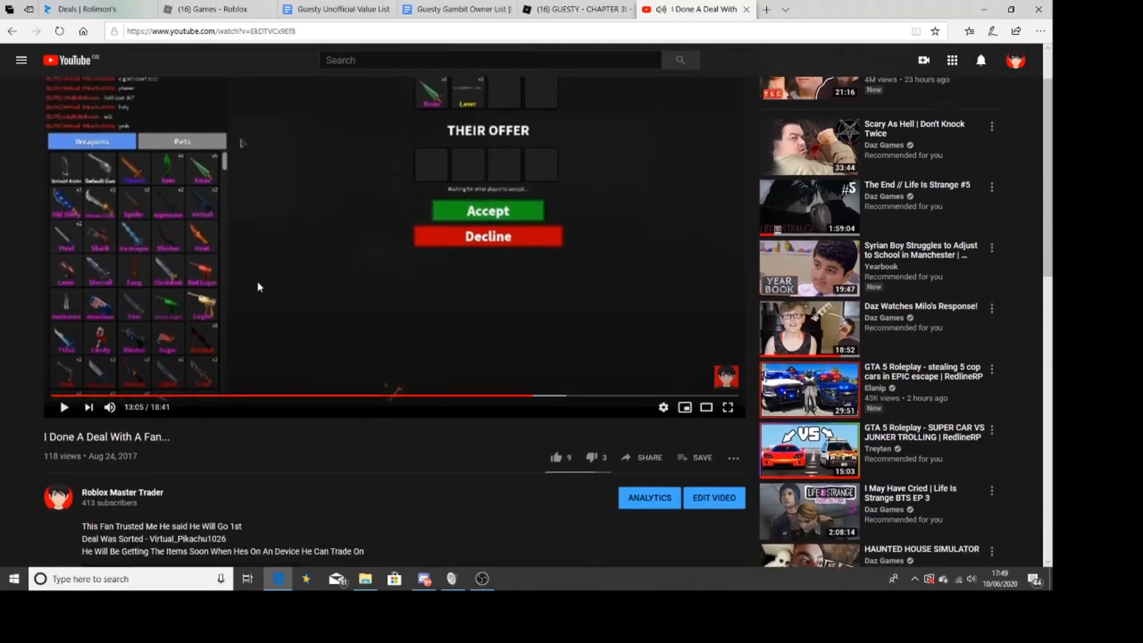
Search YouTube for 'ellabellaboosh scammer' via the suggestion after typing 'ella'.
scroll("down", 3)
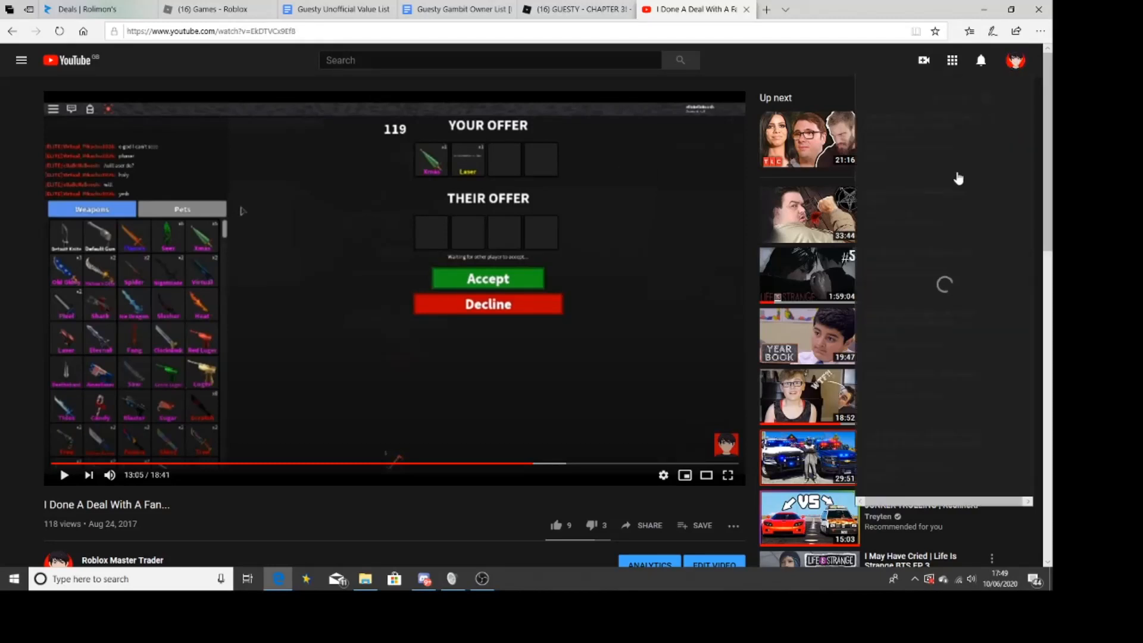
mouse_move(475, 69)
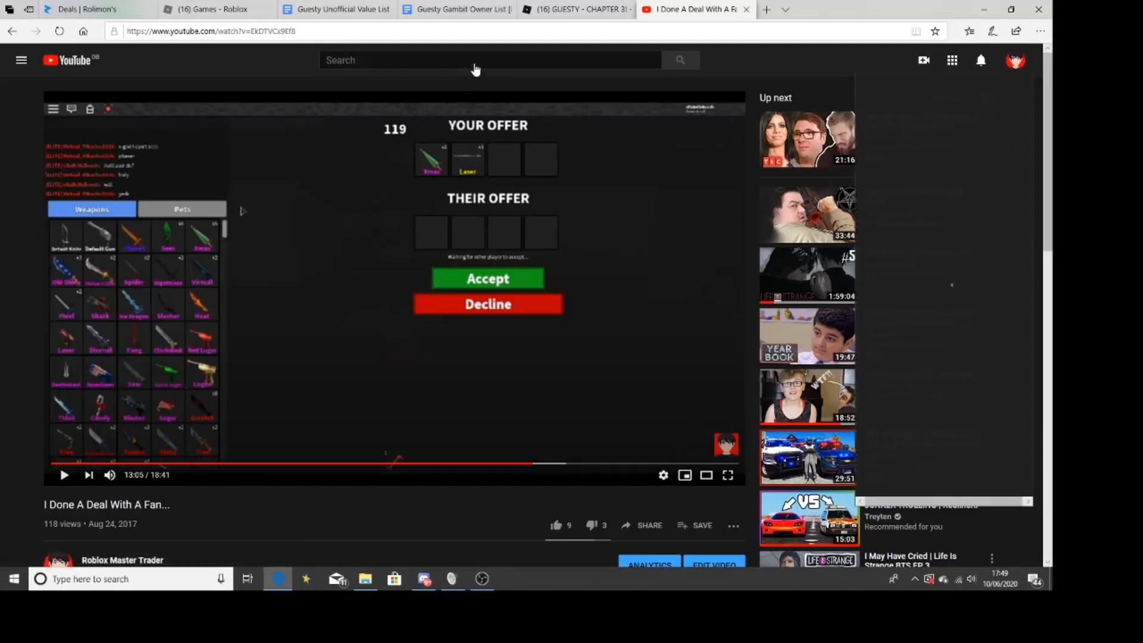
left_click(488, 59)
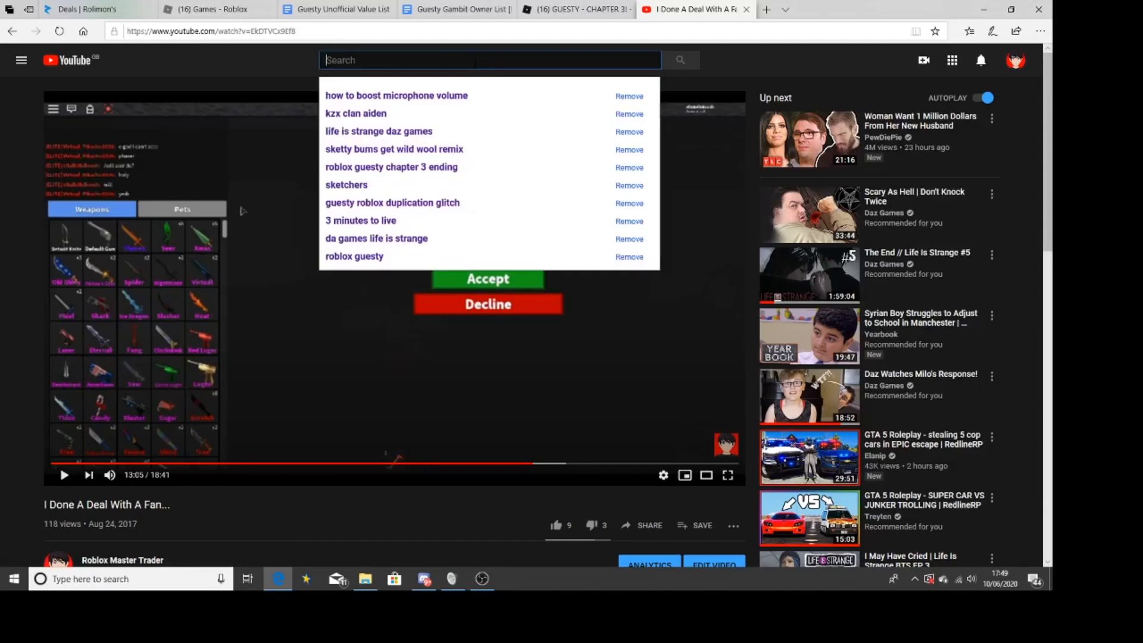
type("ella")
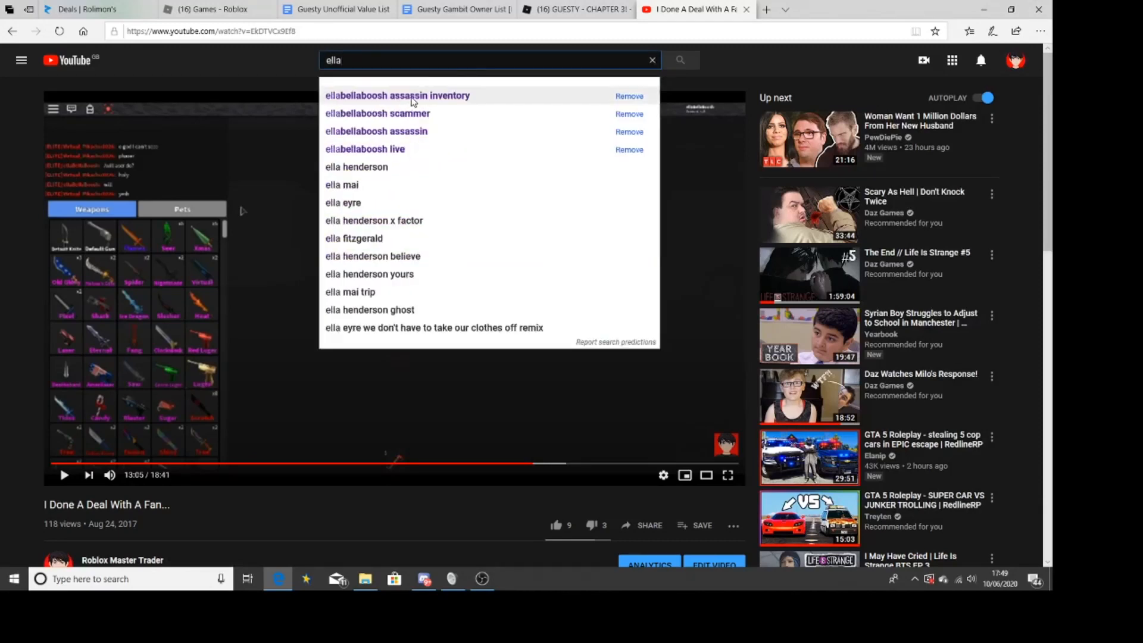
mouse_move(400, 116)
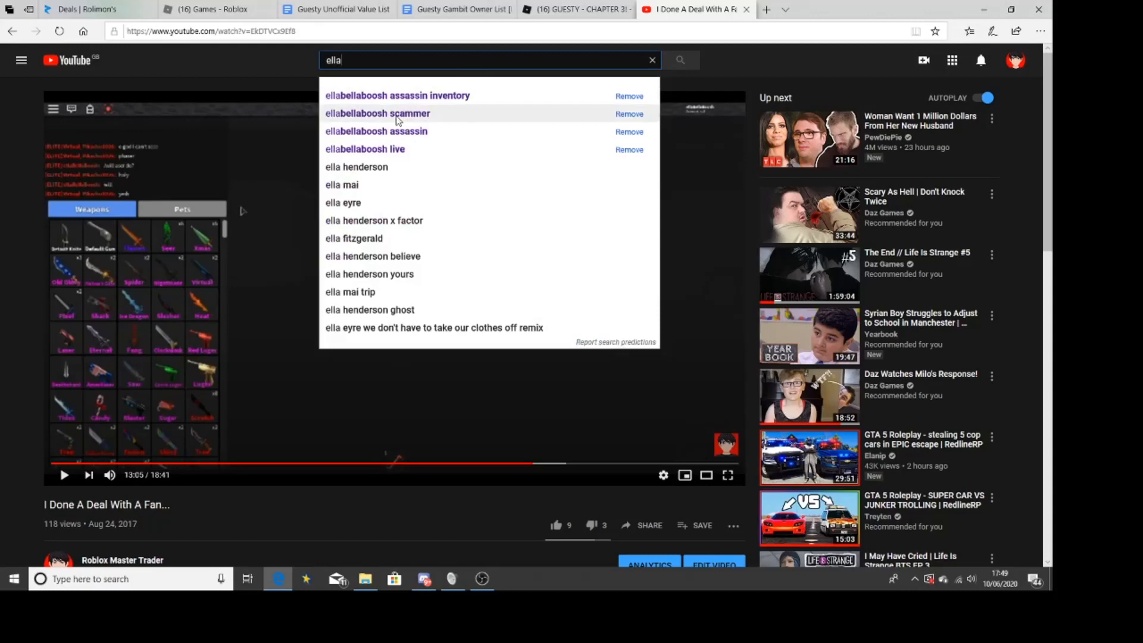
left_click(377, 114)
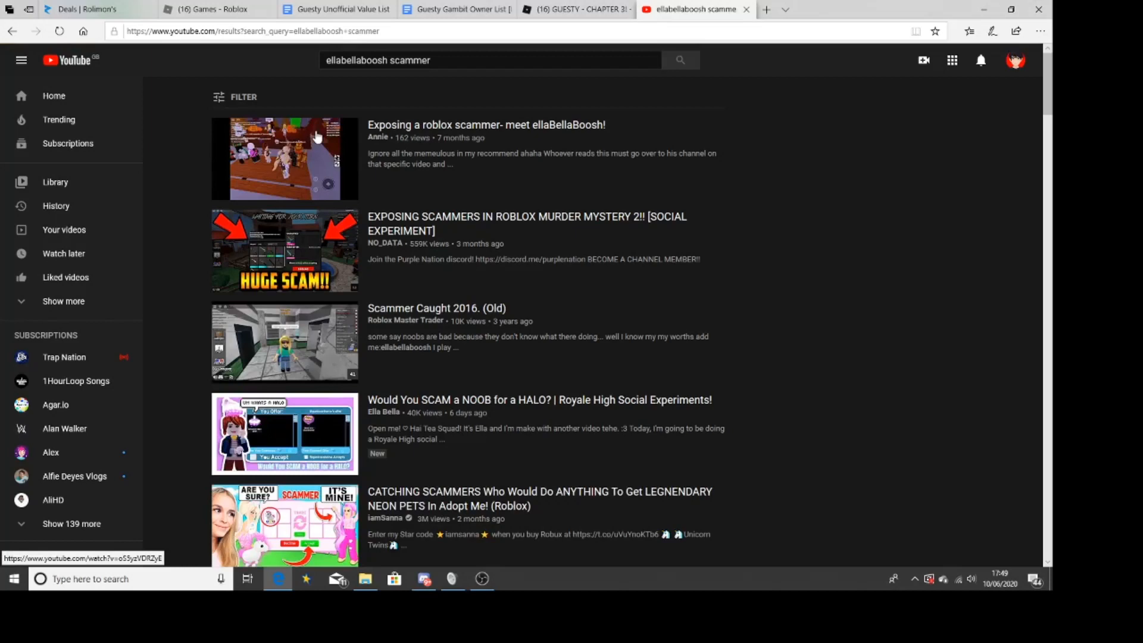
mouse_move(299, 167)
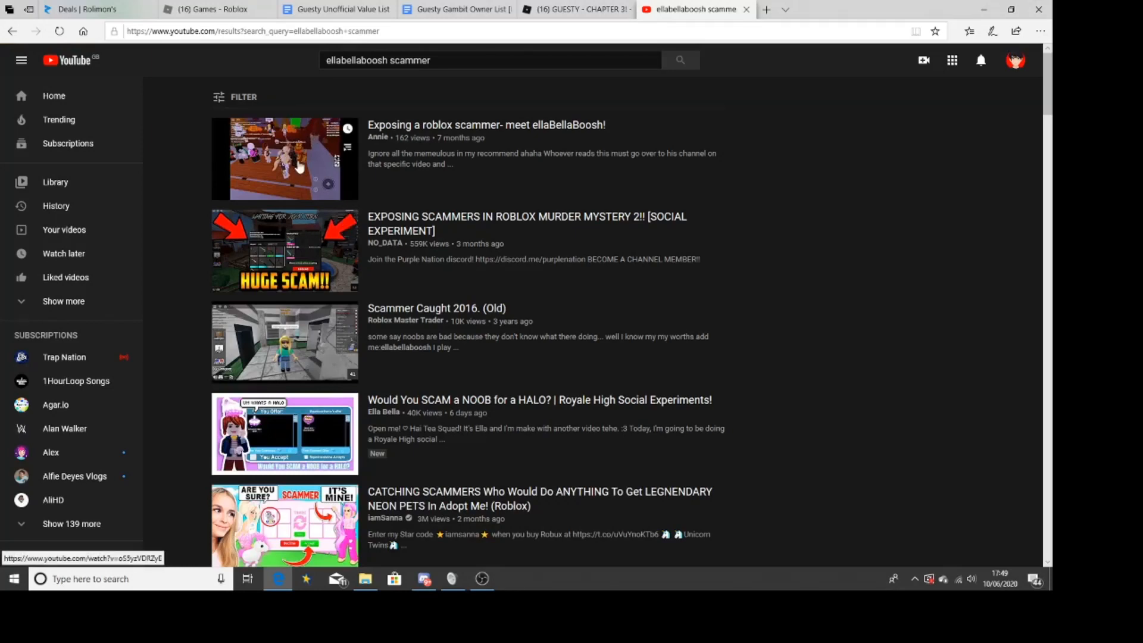
left_click(284, 158)
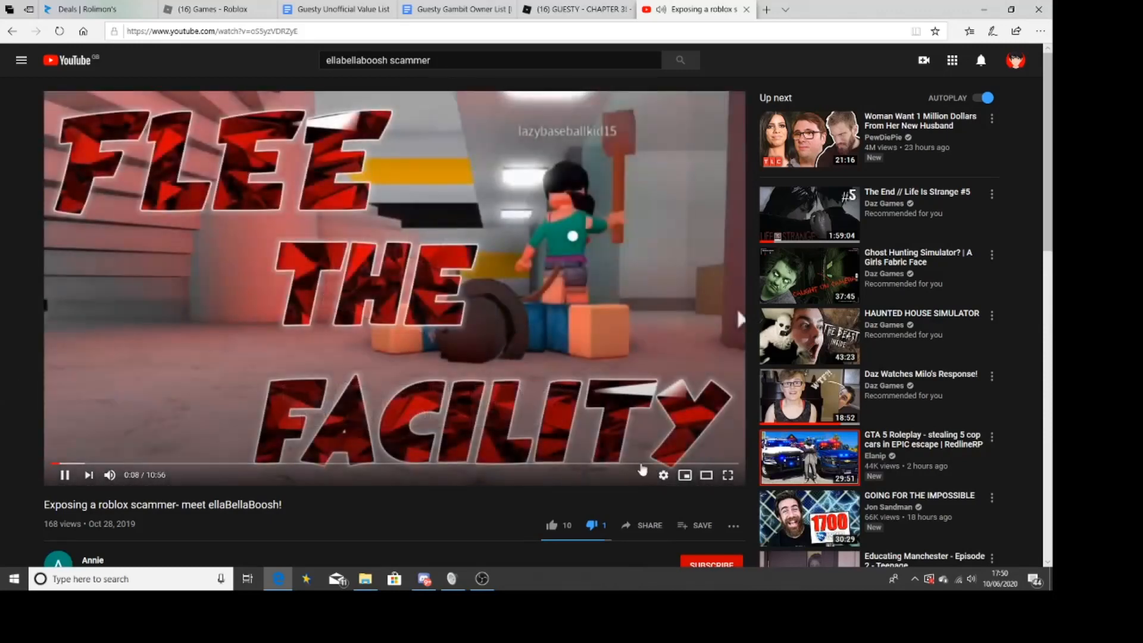
left_click(727, 474)
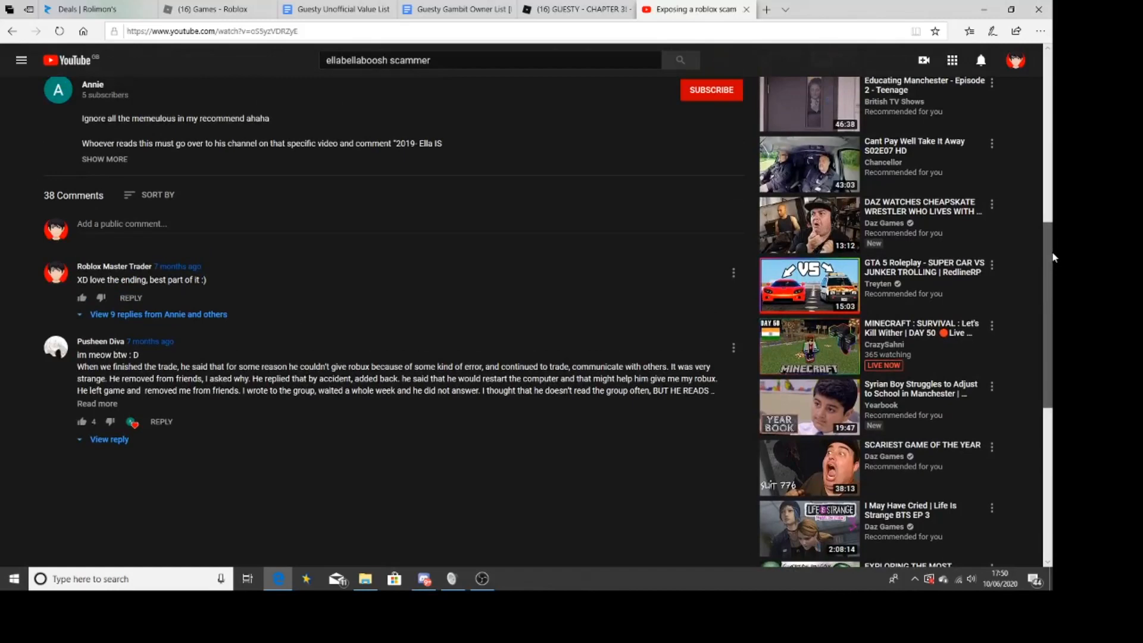
Read the top comment's 9 replies and type 'each of the neons'.
scroll("down", 3)
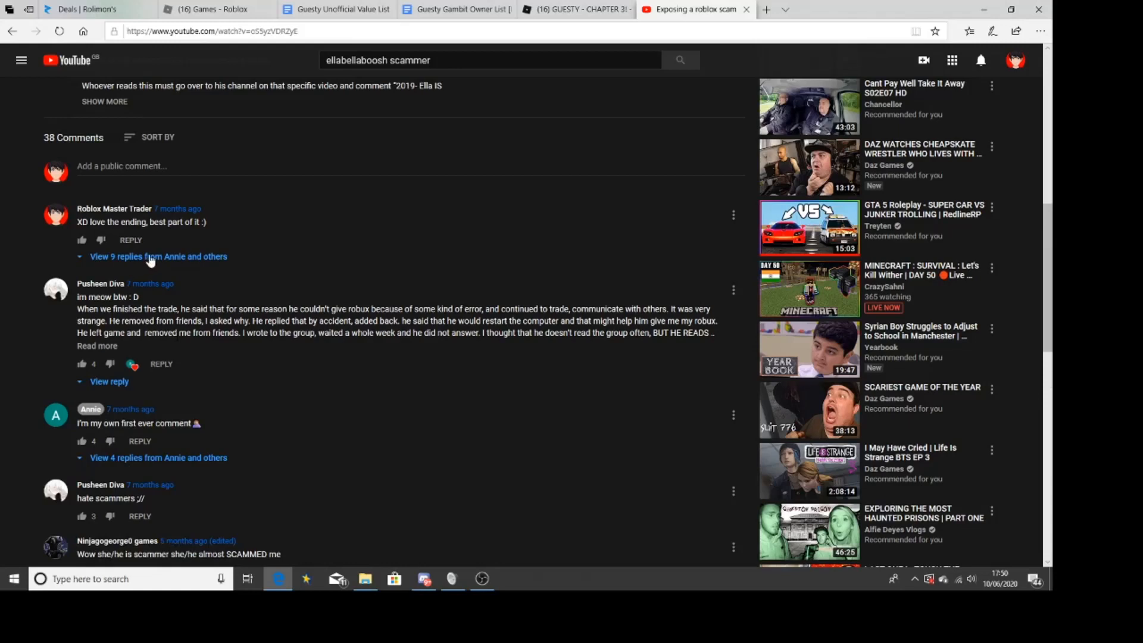
left_click(158, 256)
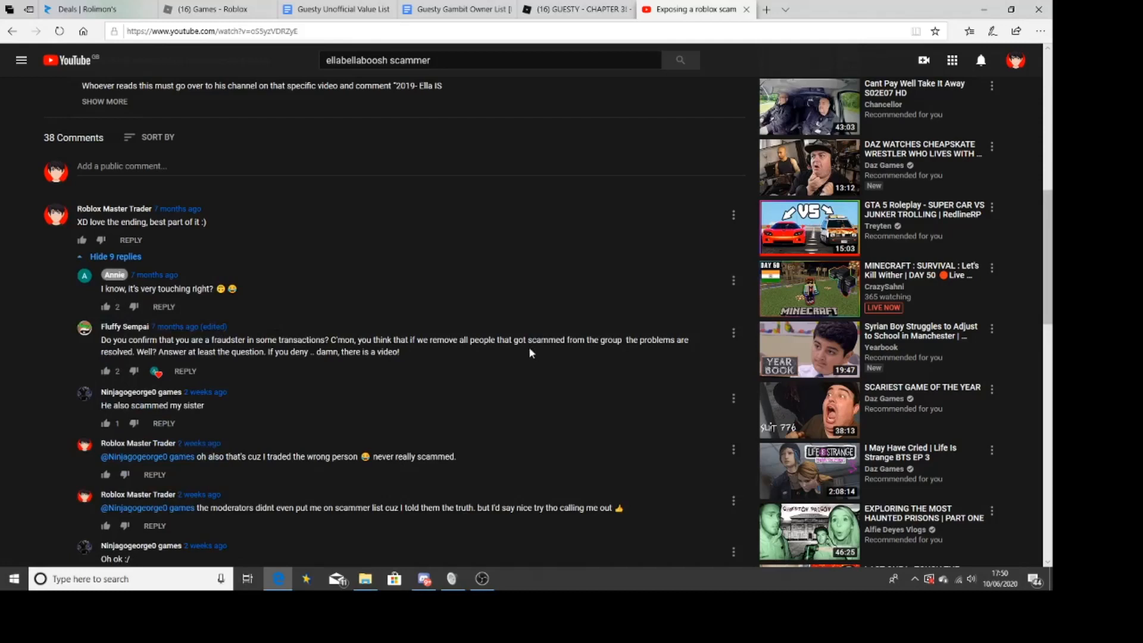
mouse_move(224, 360)
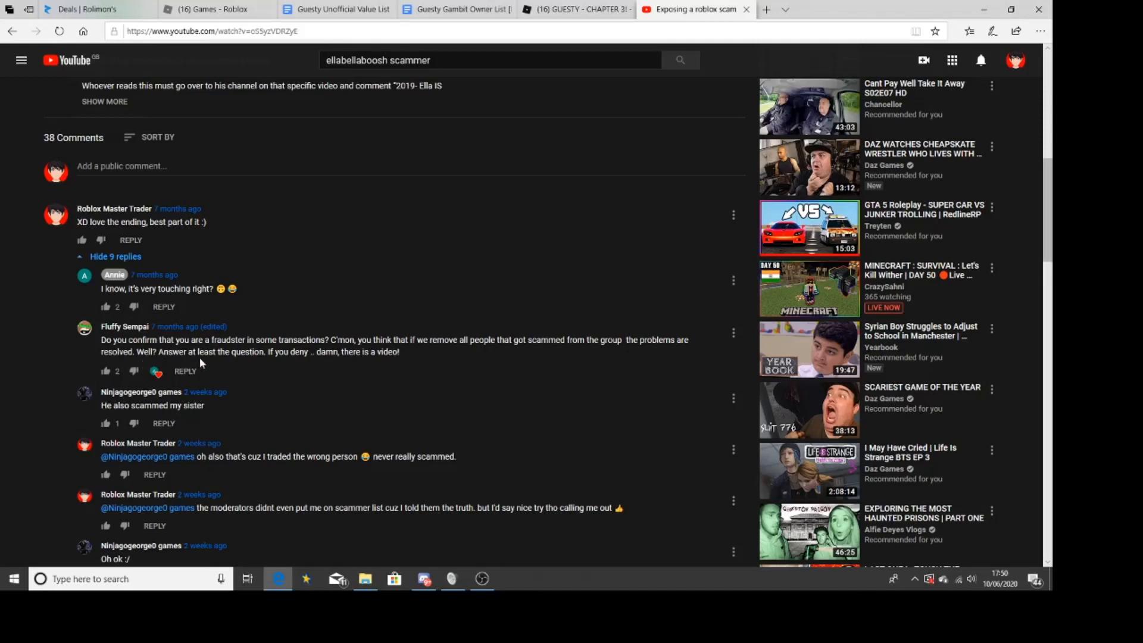
mouse_move(334, 366)
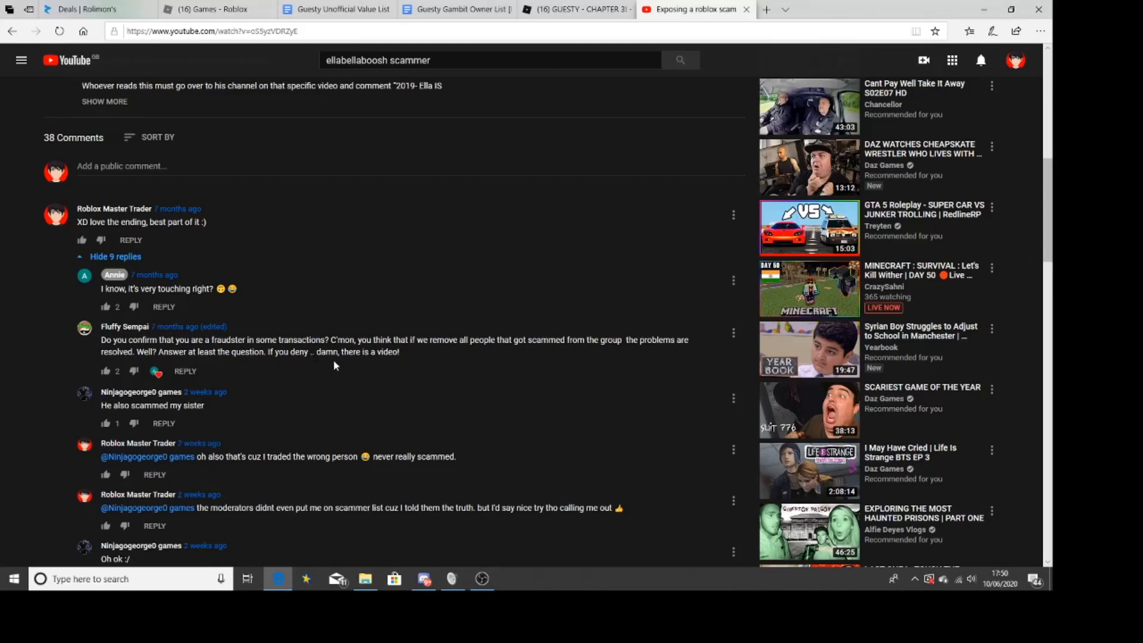
mouse_move(1009, 246)
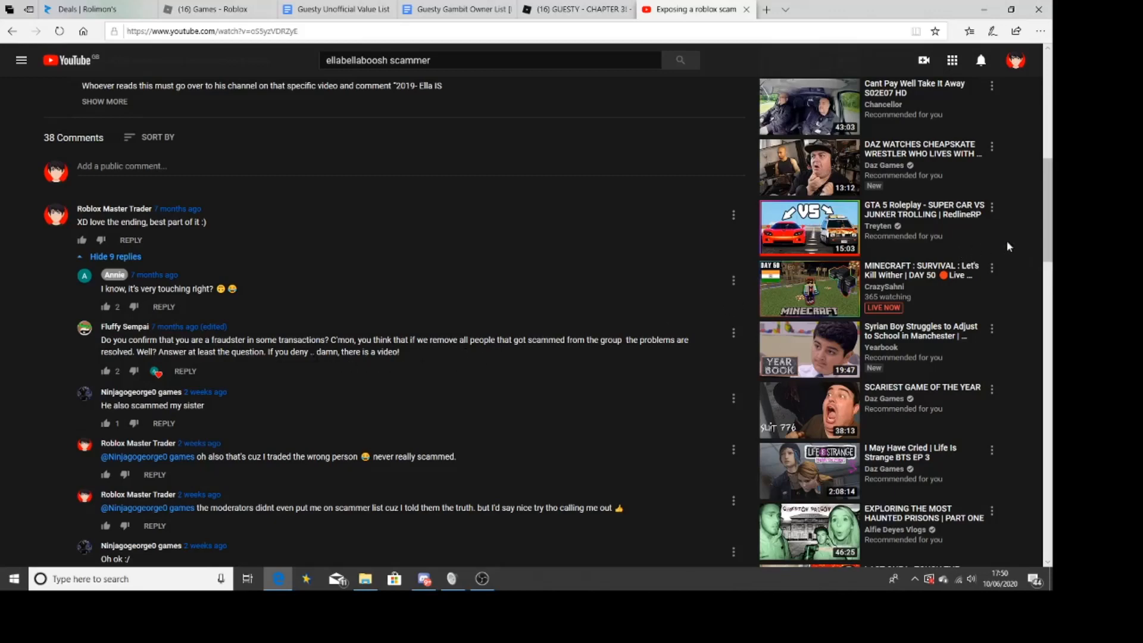
scroll("down", 3)
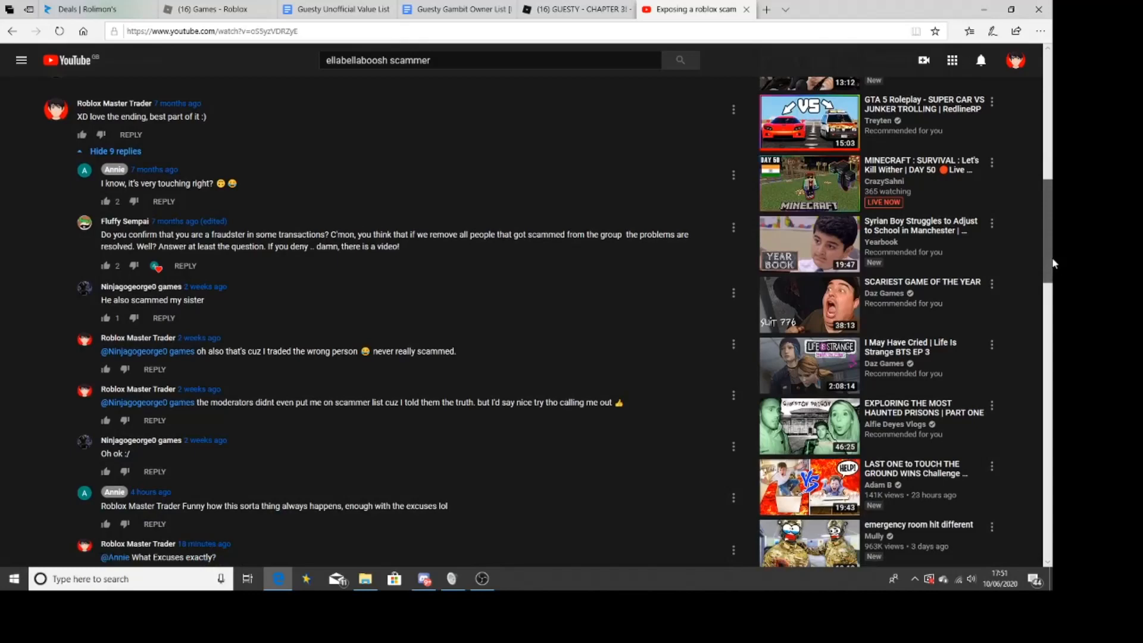
scroll("down", 3)
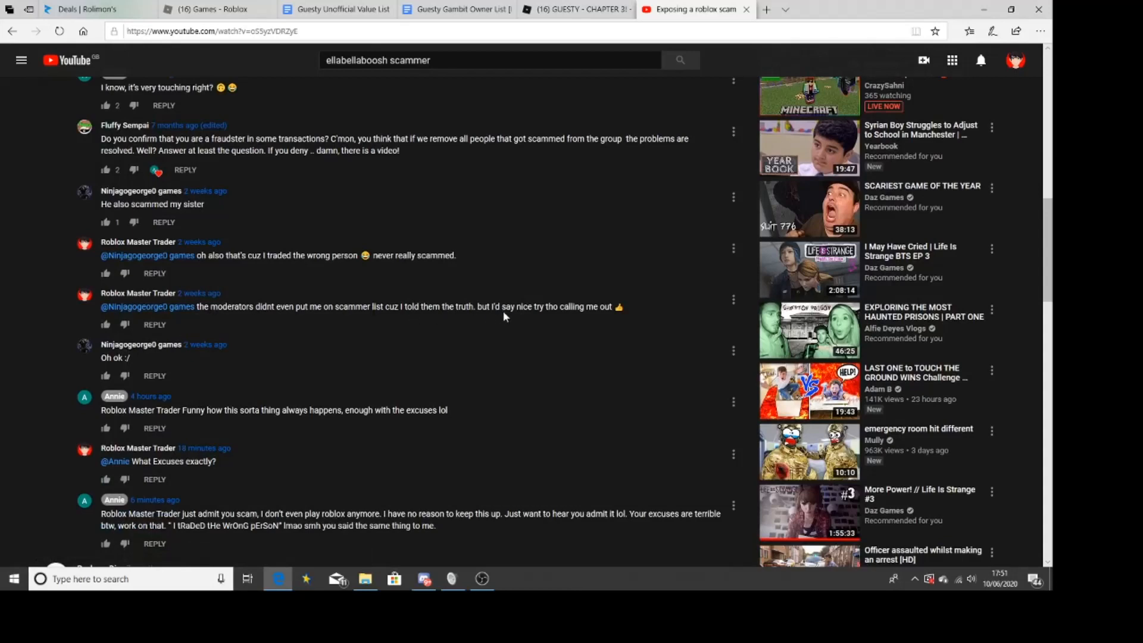
mouse_move(634, 306)
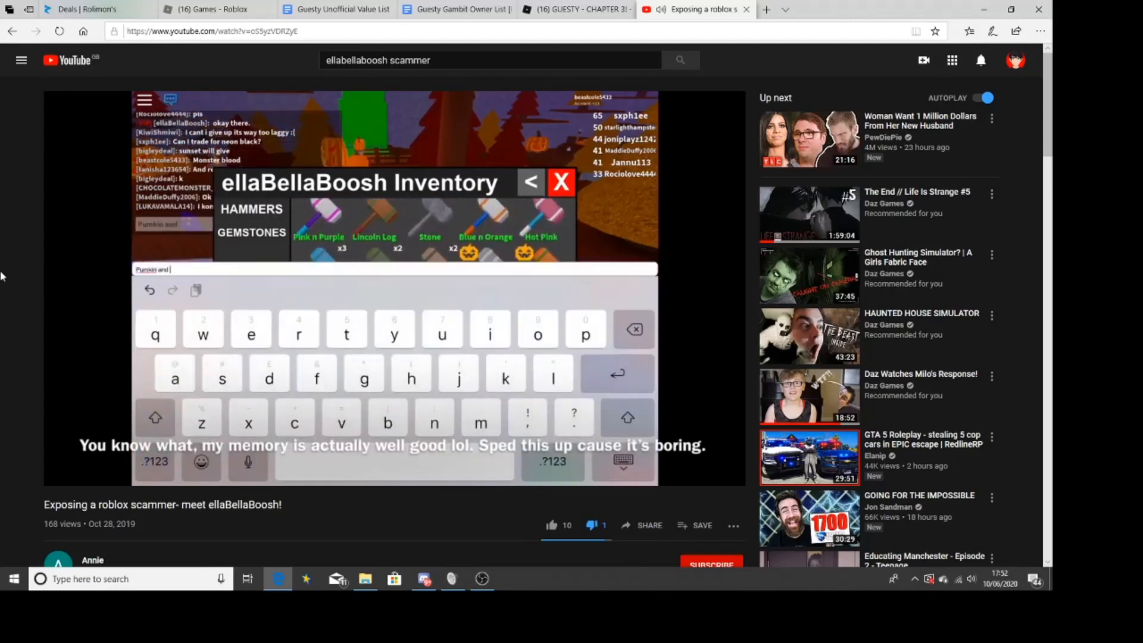
type("each of the neons")
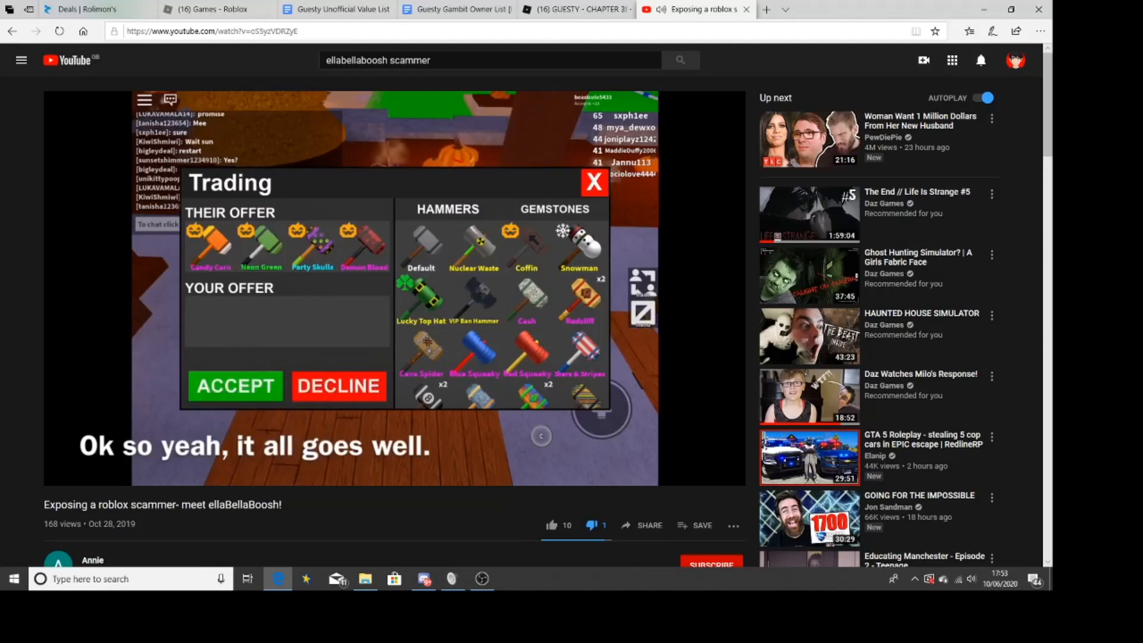
Pause and resume the exposé through its trades, stopping around ten minutes.
left_click(234, 386)
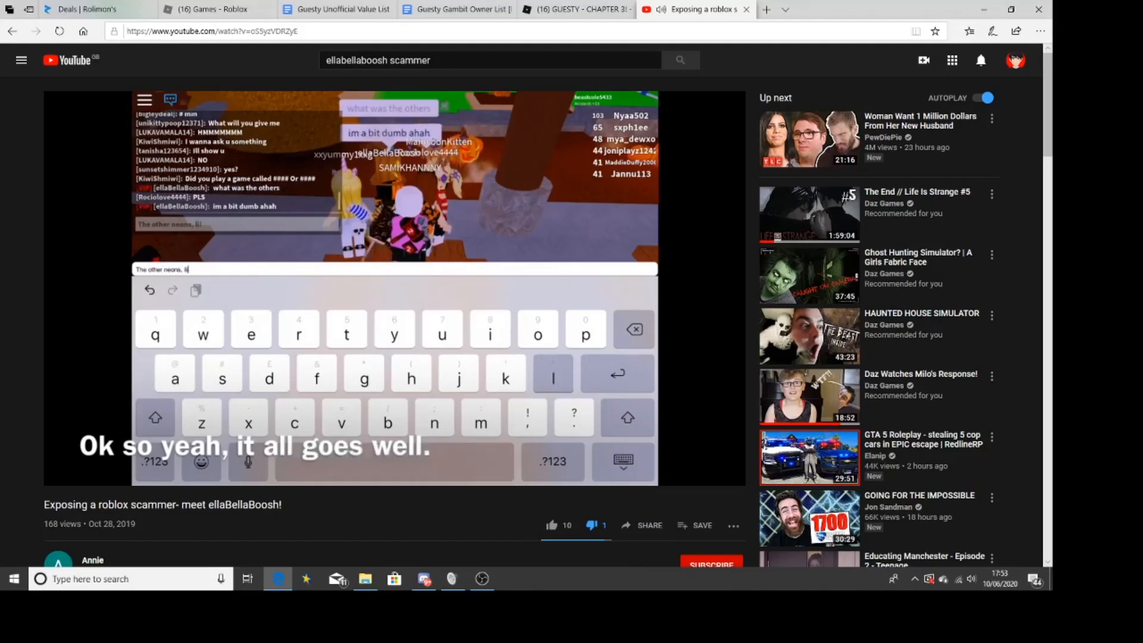
left_click(552, 373)
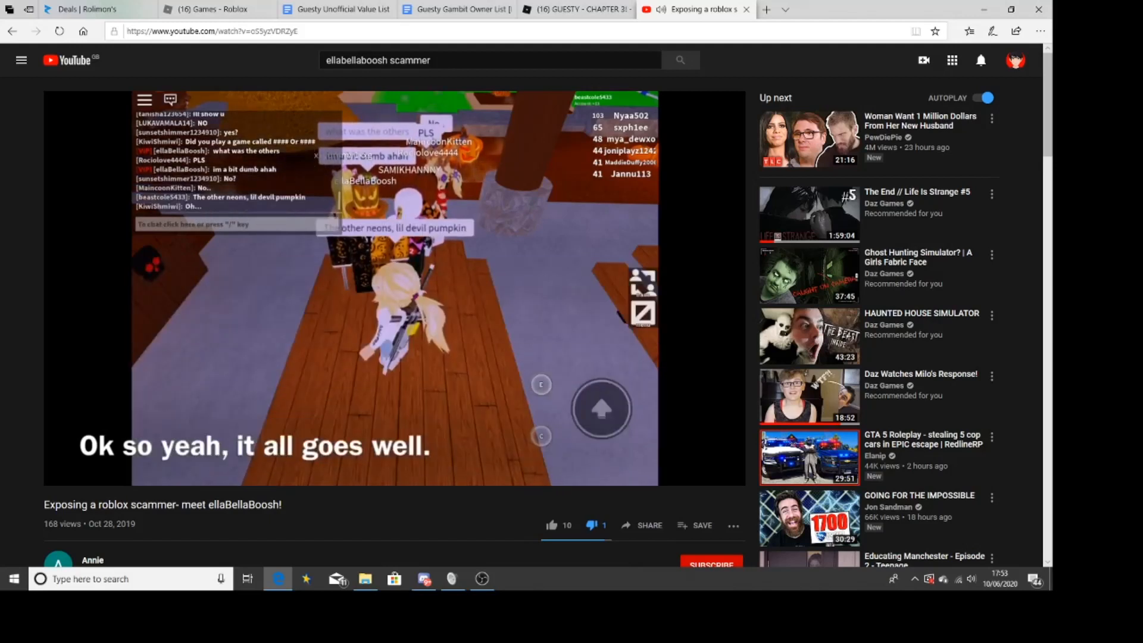
left_click(218, 225)
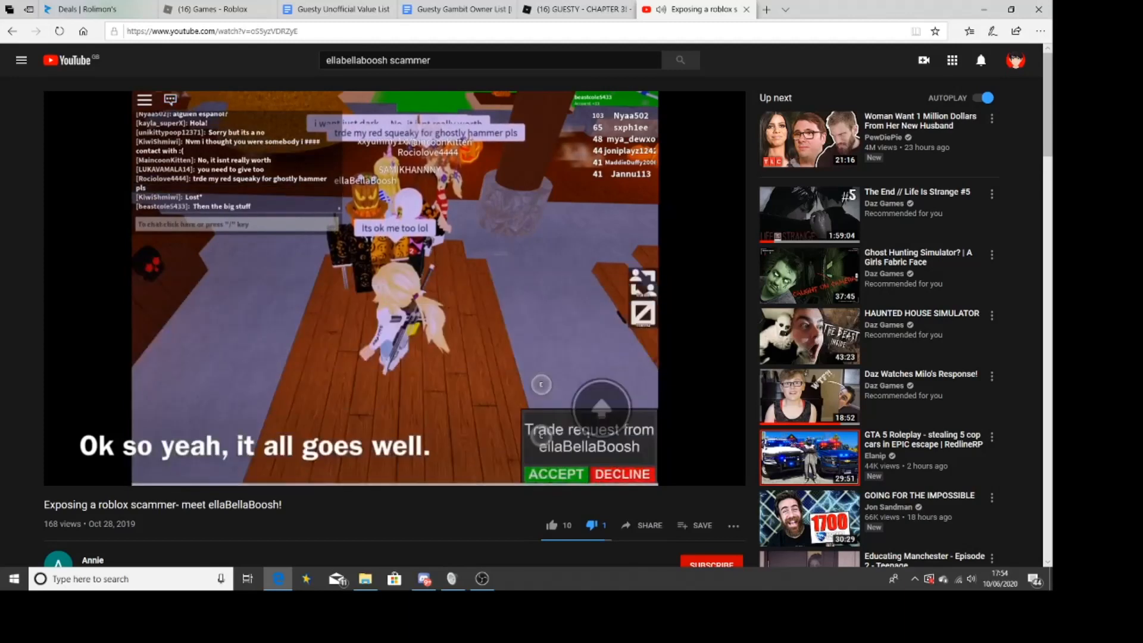
left_click(555, 474)
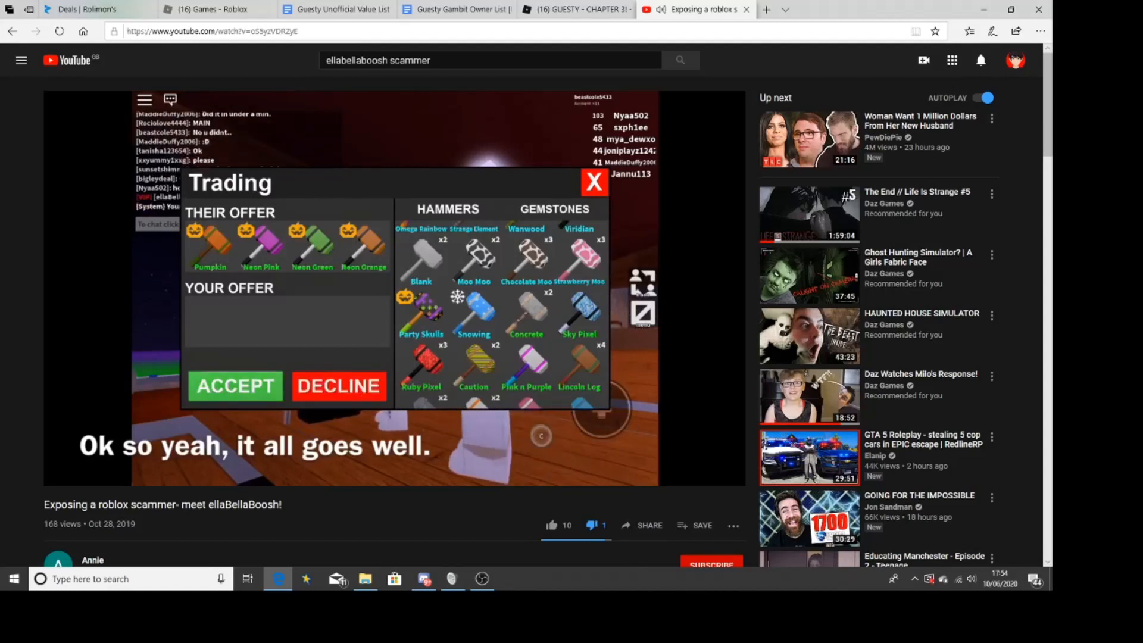
left_click(234, 385)
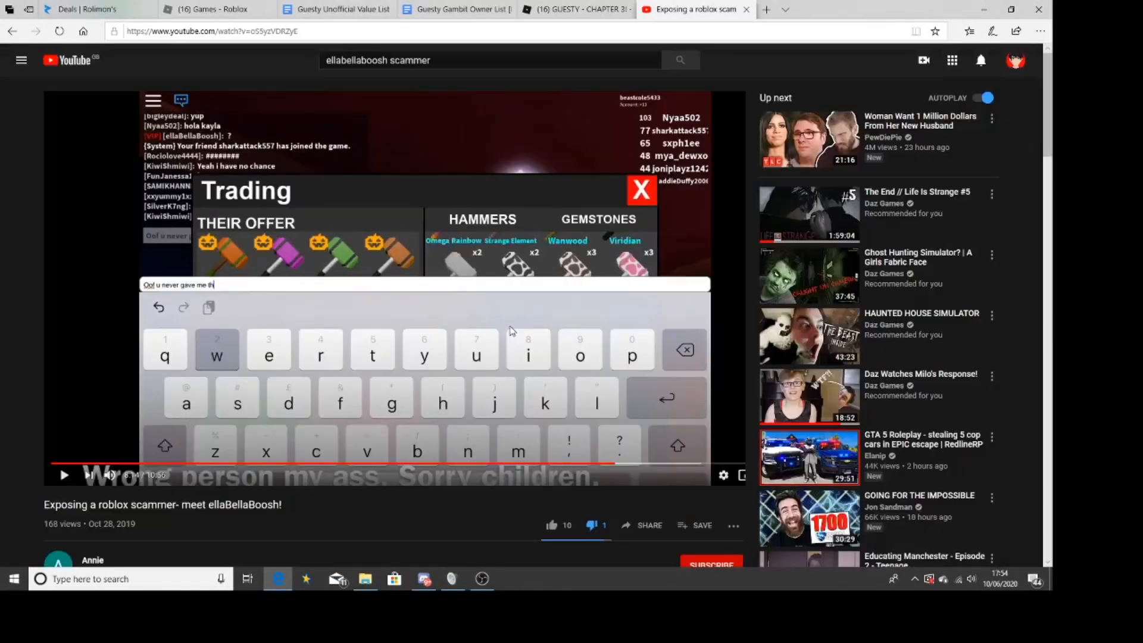
mouse_move(572, 328)
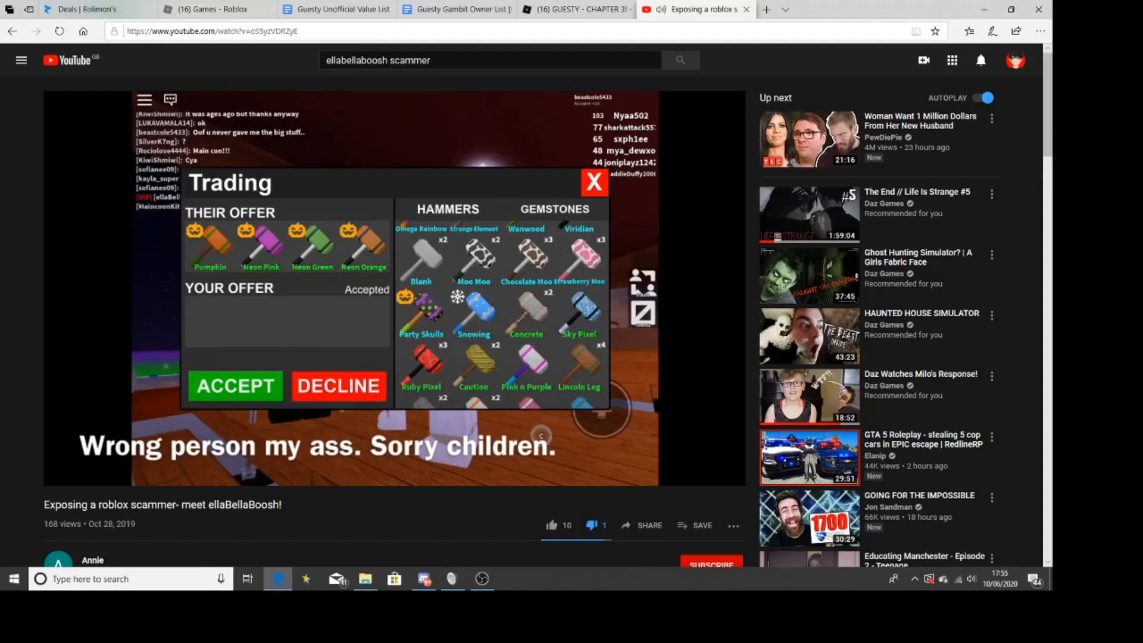
Pause the exposé video at 9:16 on the 'i think i traded the wrong person' chat.
left_click(234, 386)
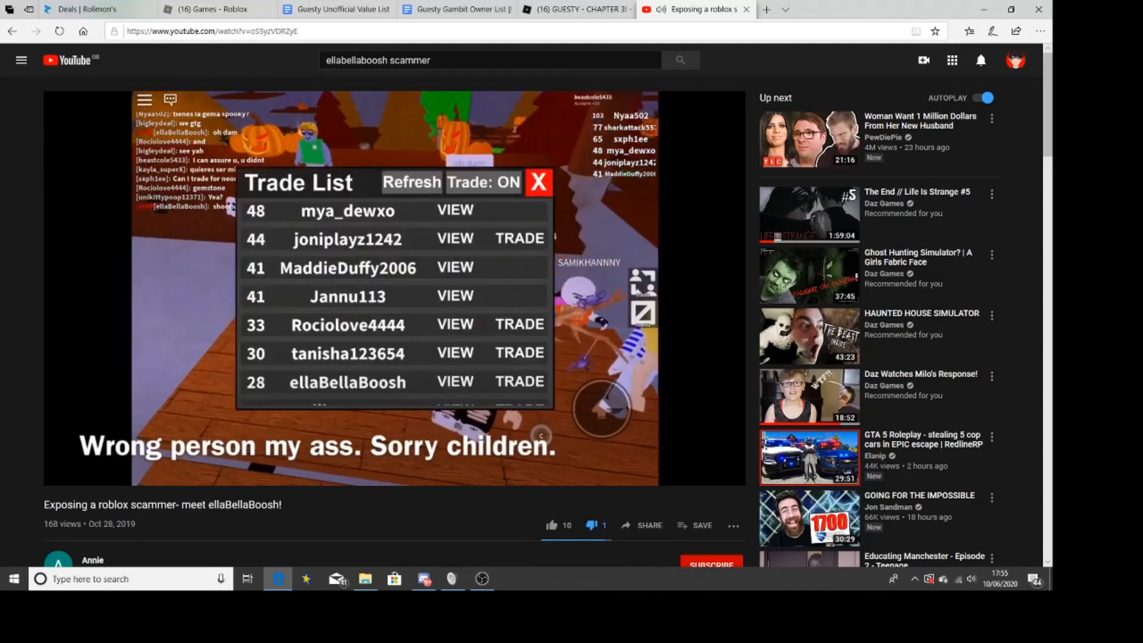
left_click(455, 380)
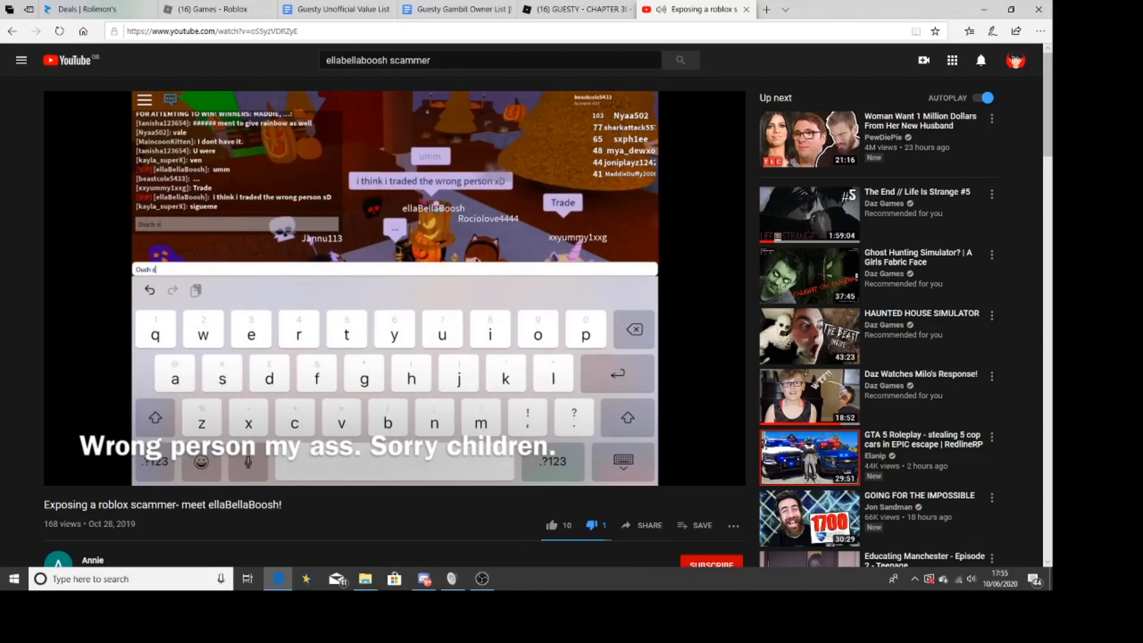
type("scammed")
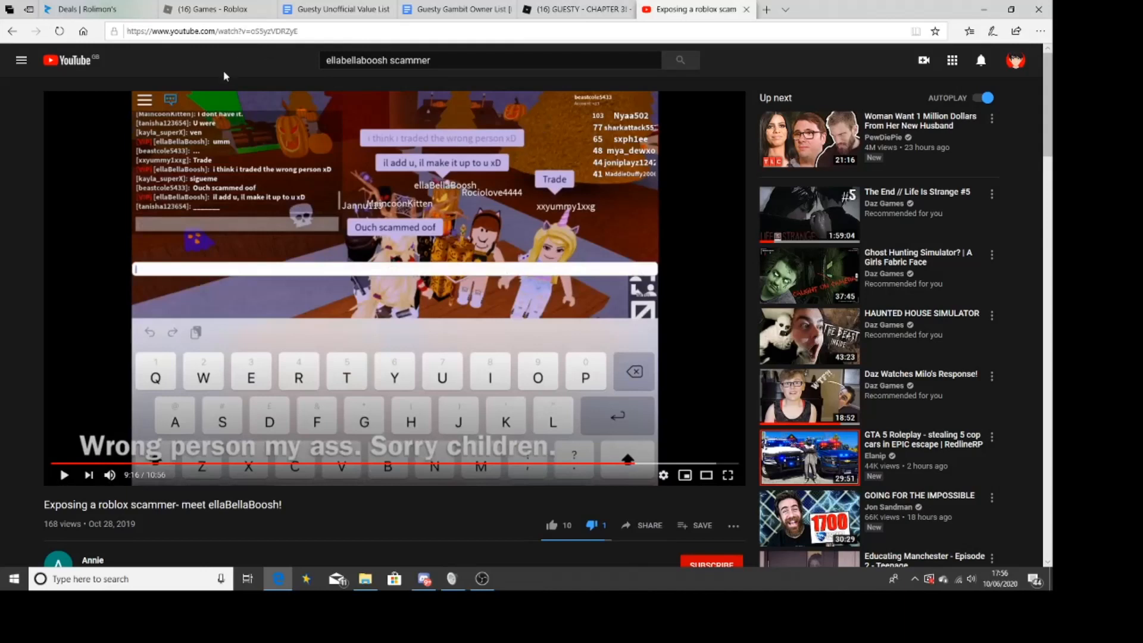
mouse_move(603, 102)
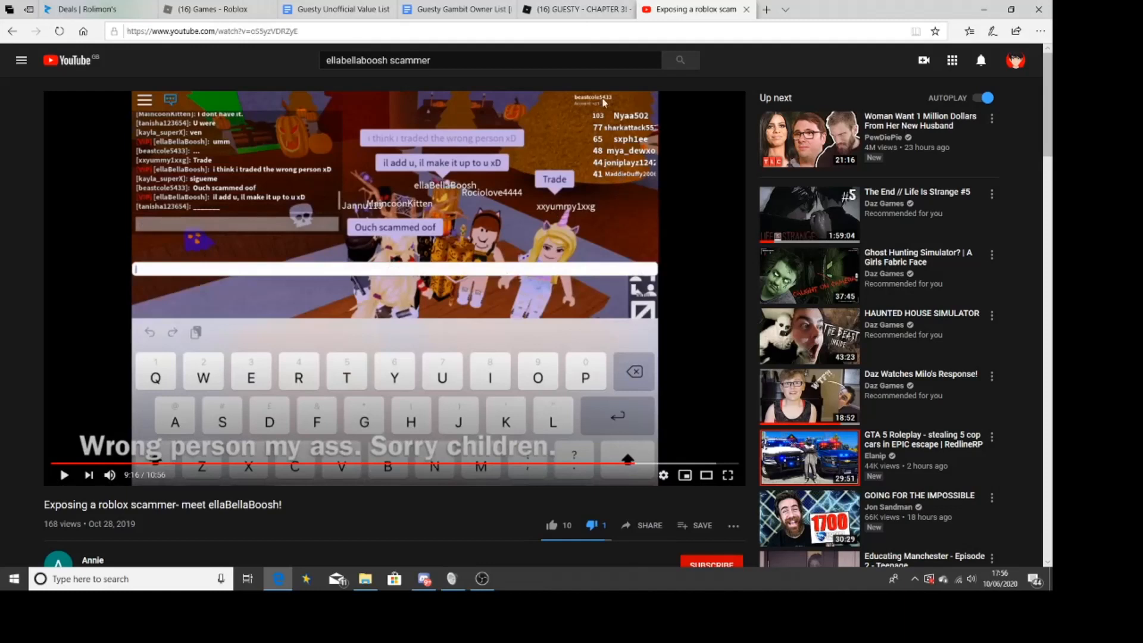
mouse_move(596, 107)
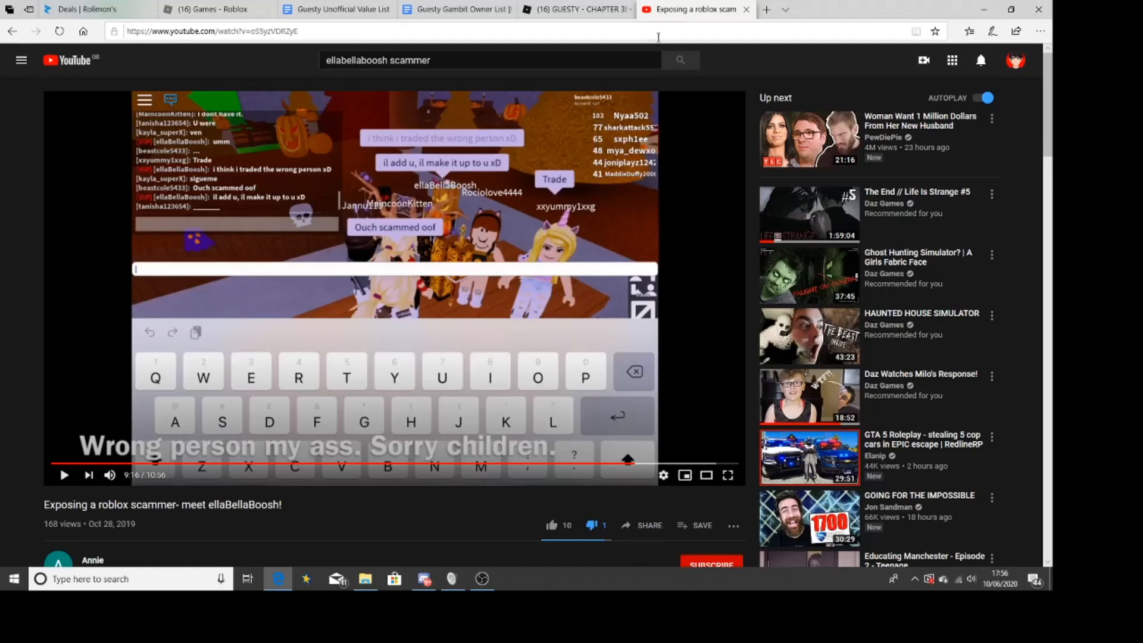
Open the mm2 trading/buying group page and scroll down to its Members section.
left_click(212, 9)
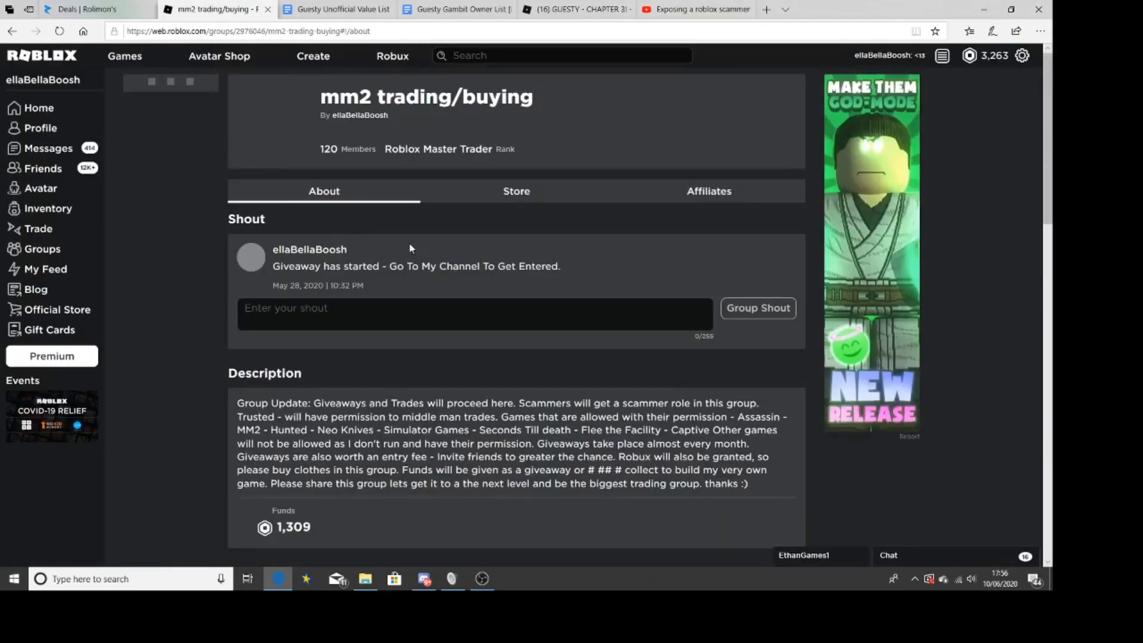
scroll("down", 3)
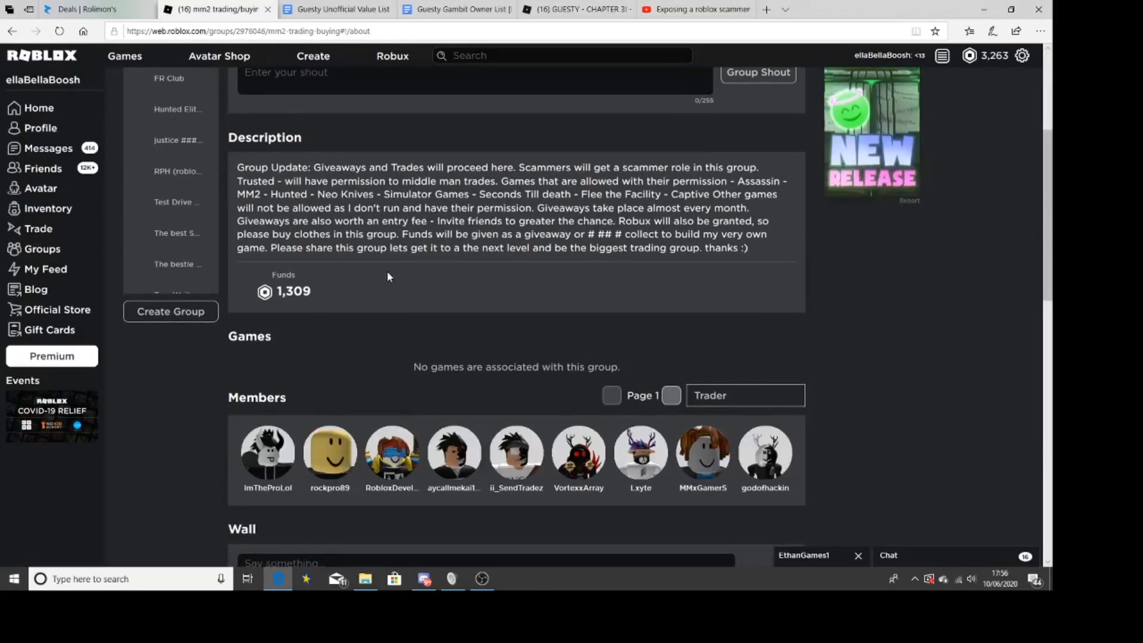
scroll("down", 3)
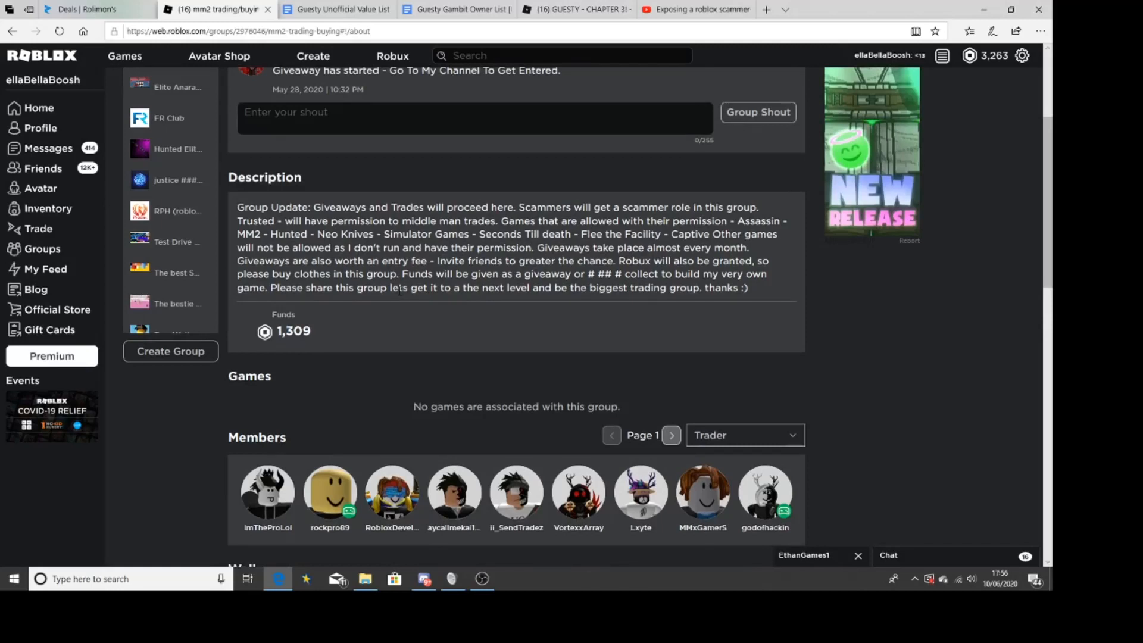
Filter members by VIP, Admin and Trader roles, paging to the third Trader page.
left_click(743, 434)
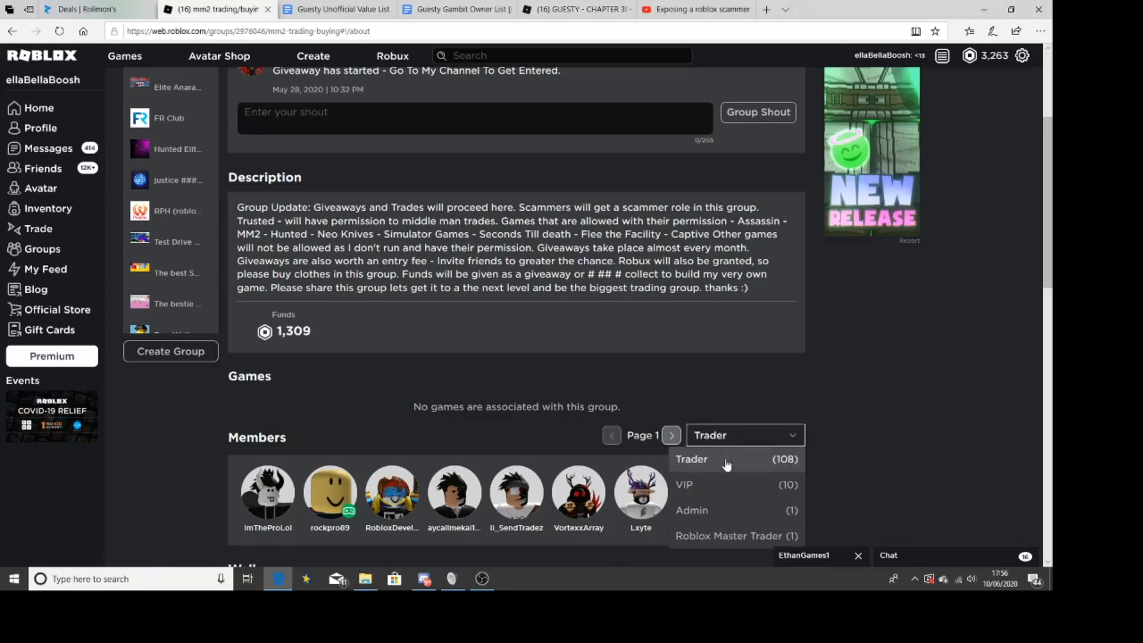
left_click(682, 484)
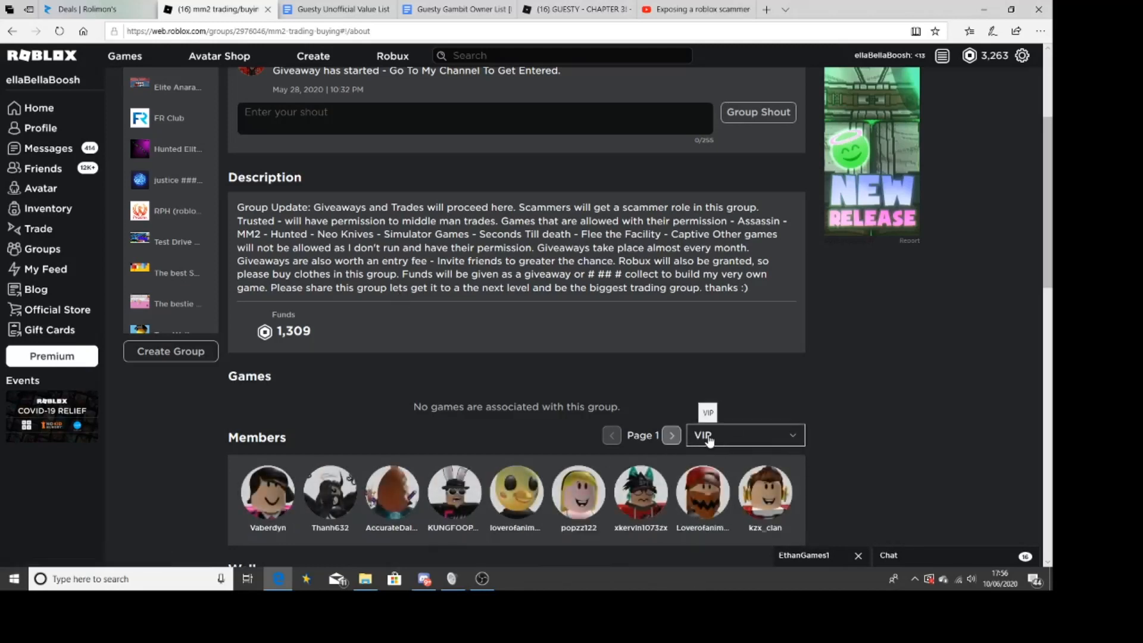
left_click(743, 435)
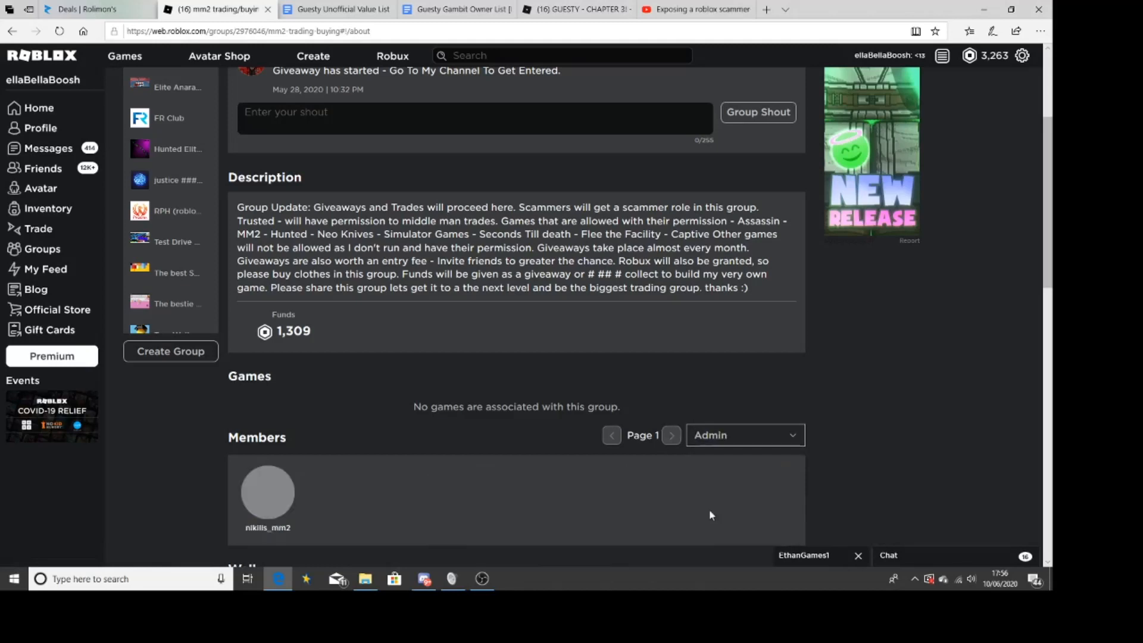
left_click(743, 435)
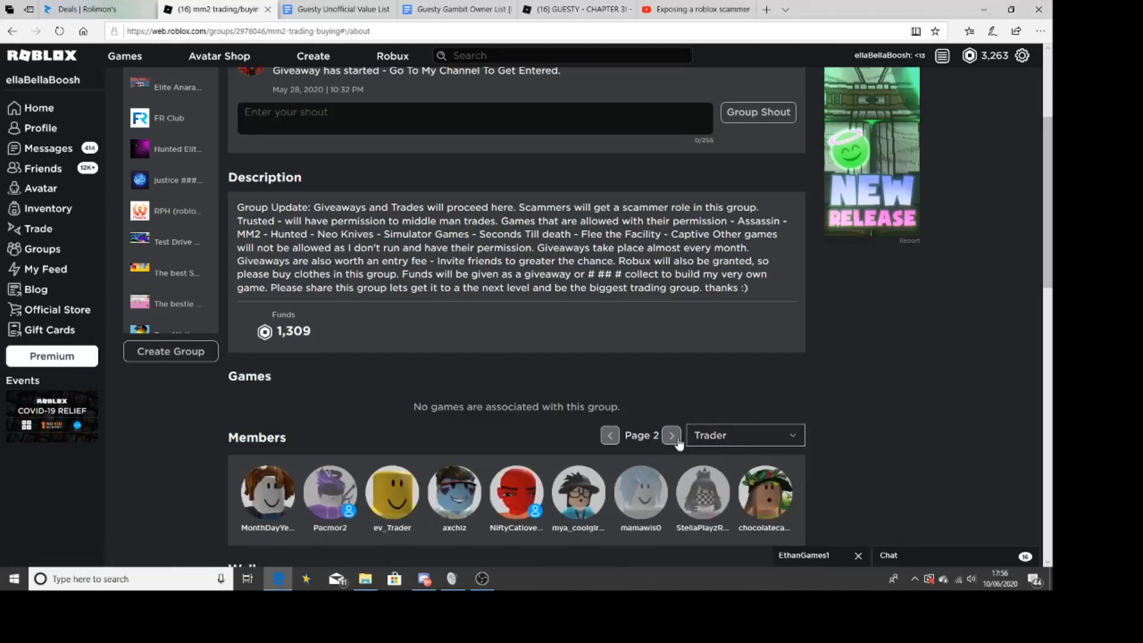
left_click(669, 435)
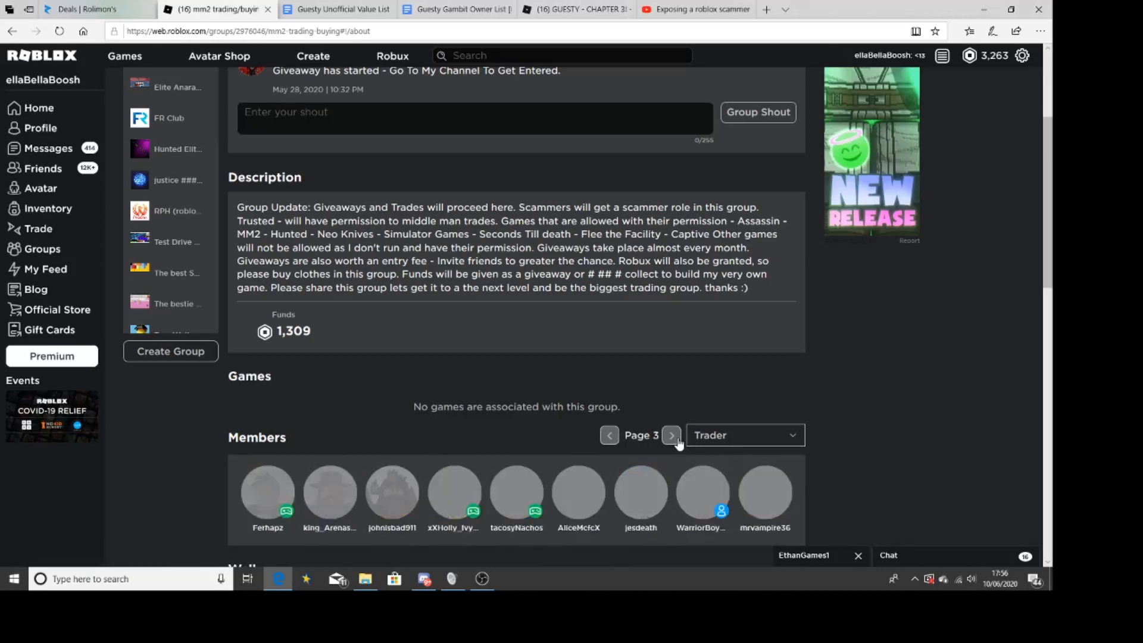
left_click(669, 434)
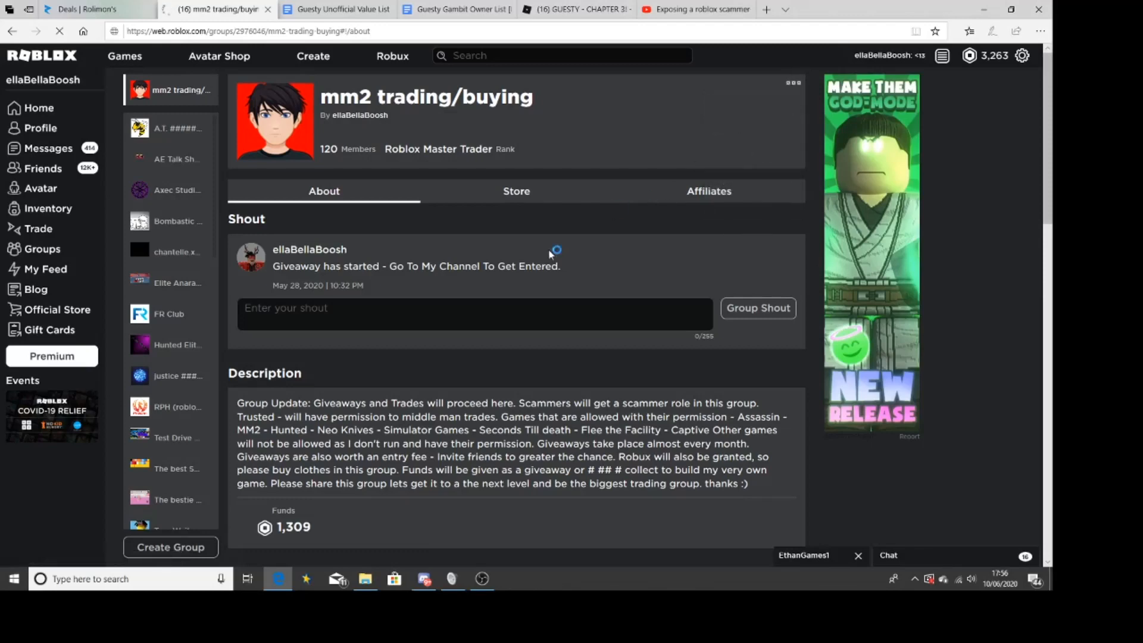
View the group's Configure settings and profile, then scroll the exposé comments to Annie's thread.
left_click(793, 82)
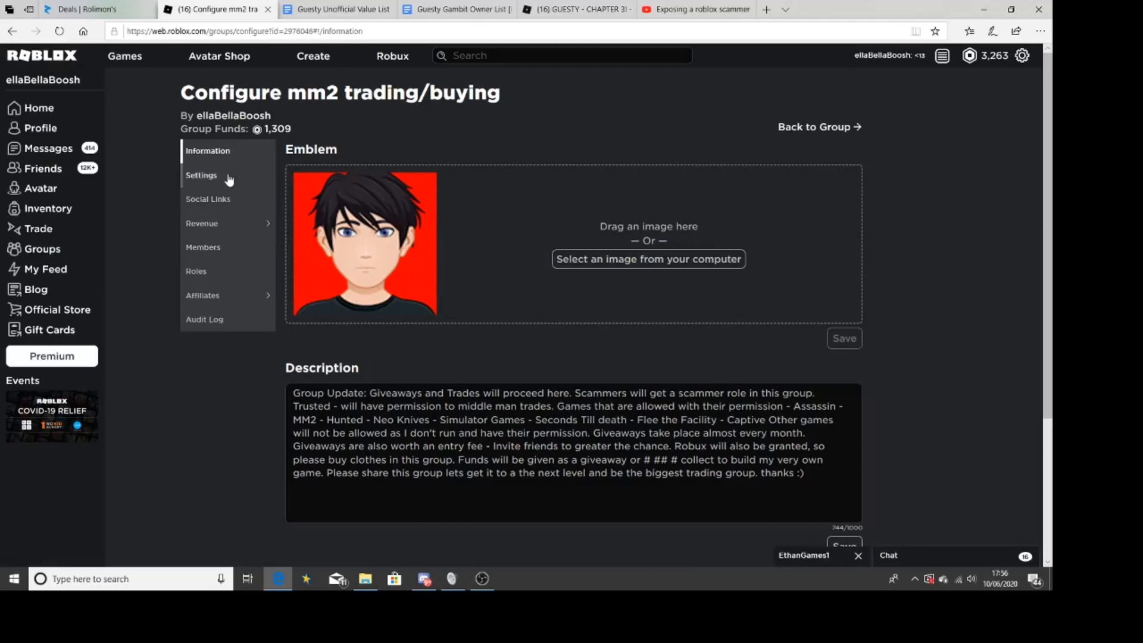
left_click(201, 175)
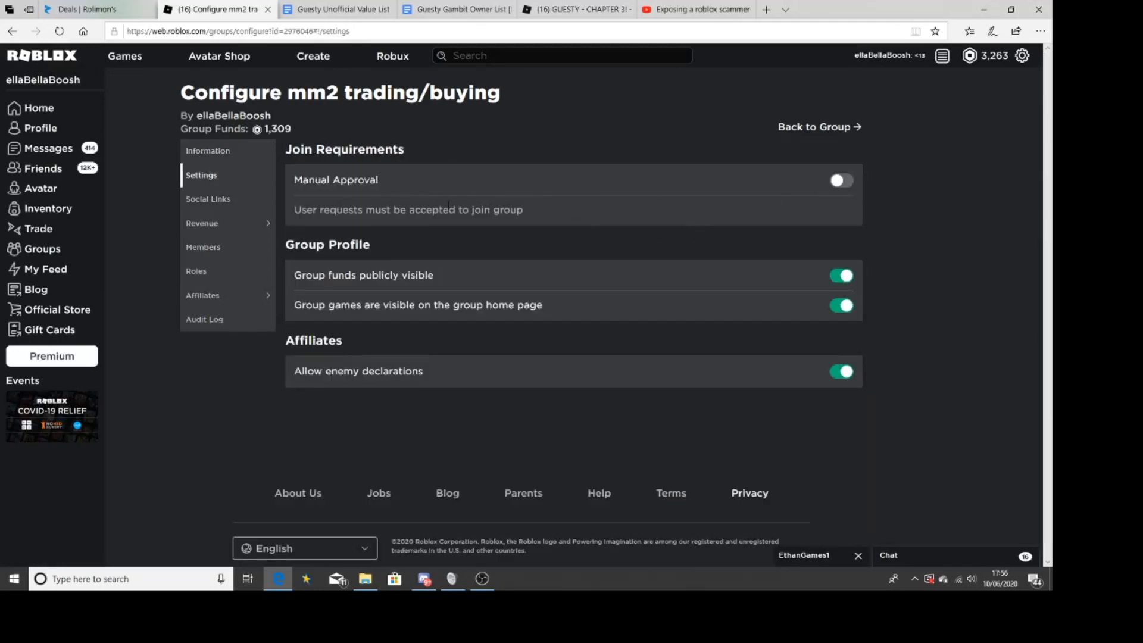
mouse_move(702, 202)
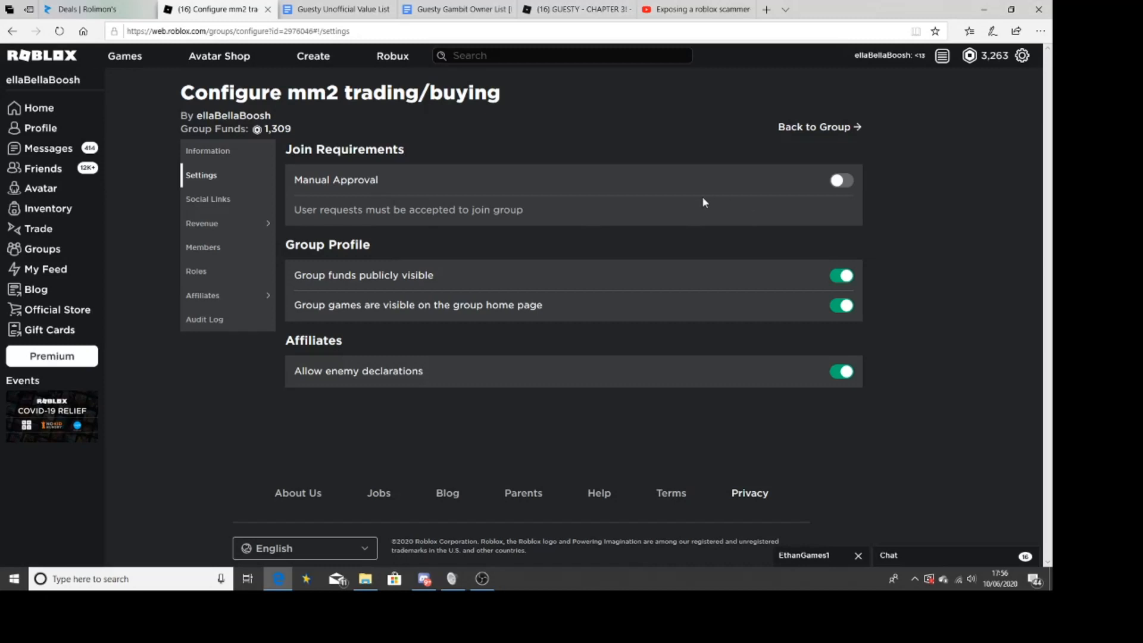
mouse_move(41, 127)
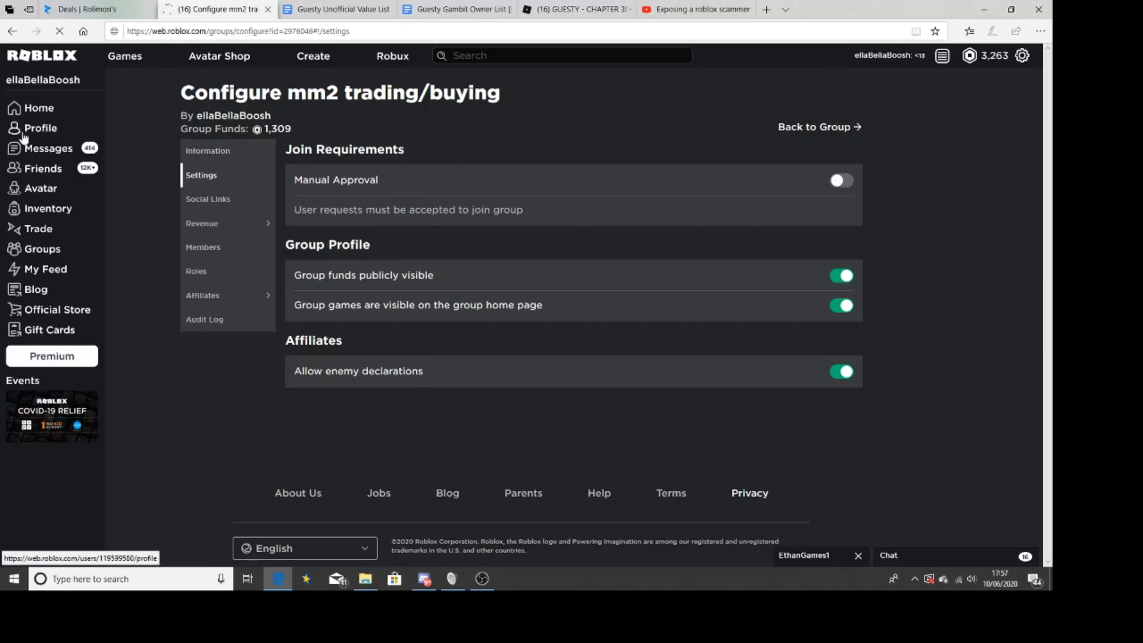
left_click(40, 127)
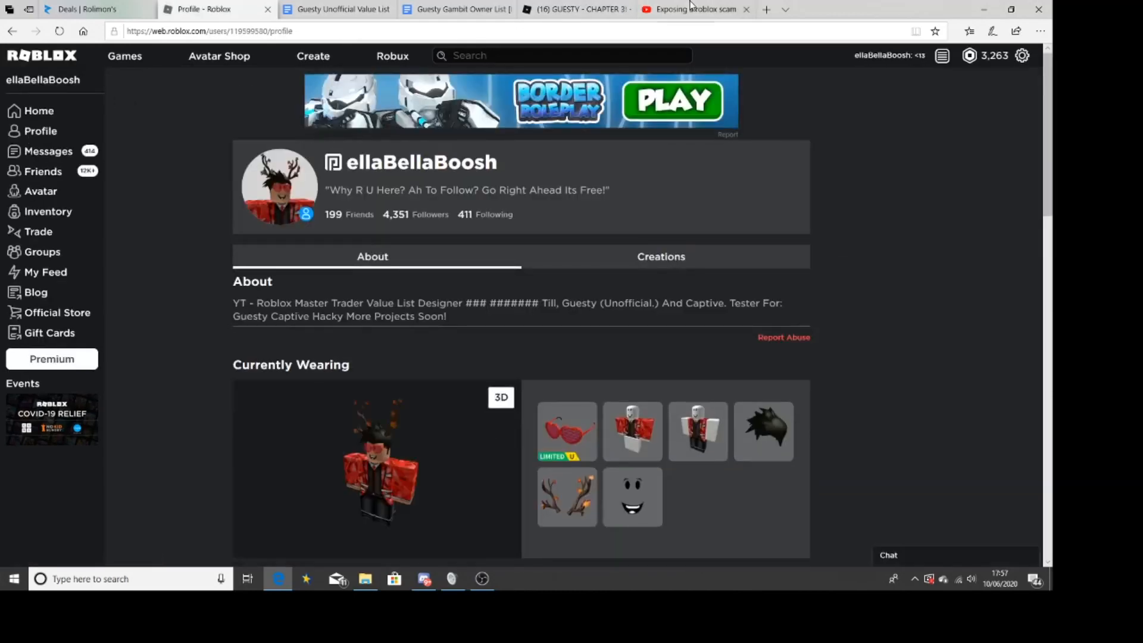
left_click(688, 9)
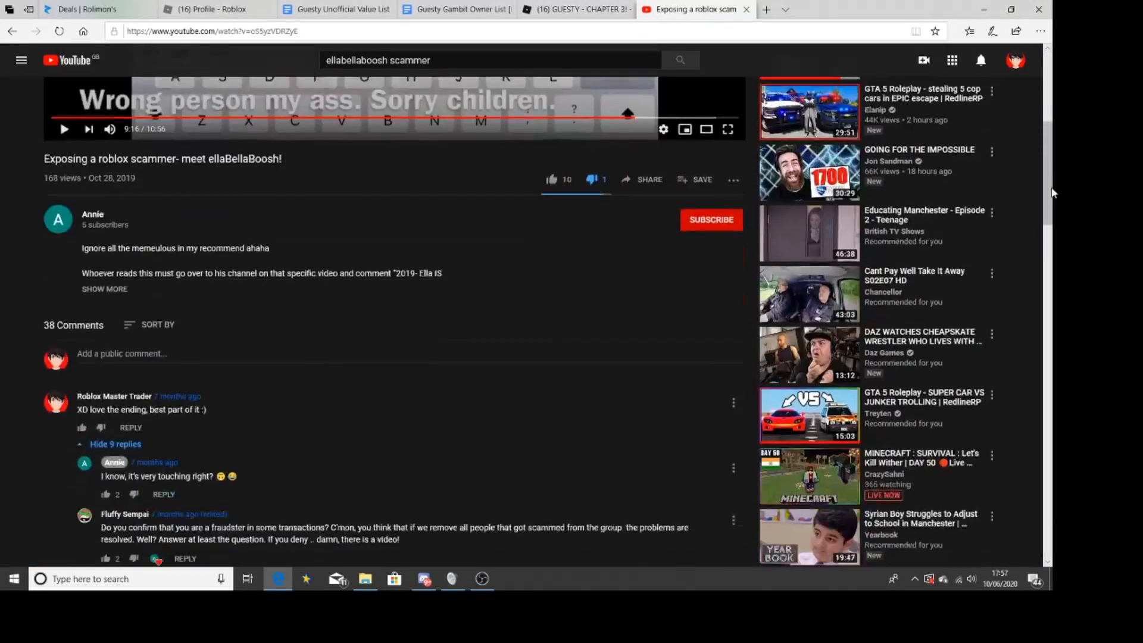
scroll("down", 3)
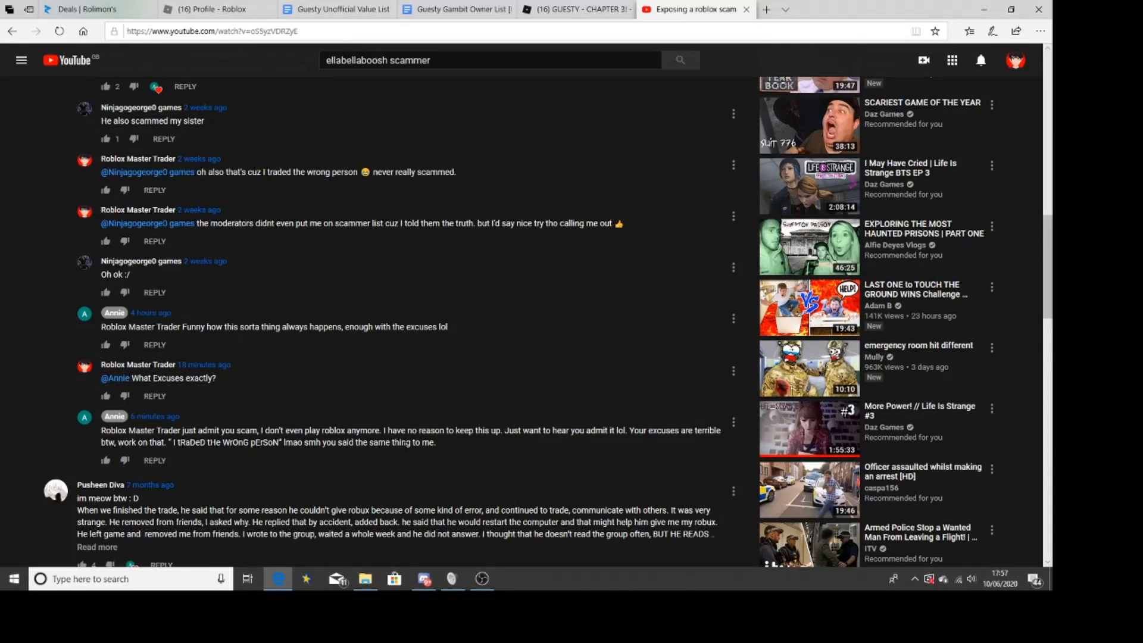
mouse_move(296, 399)
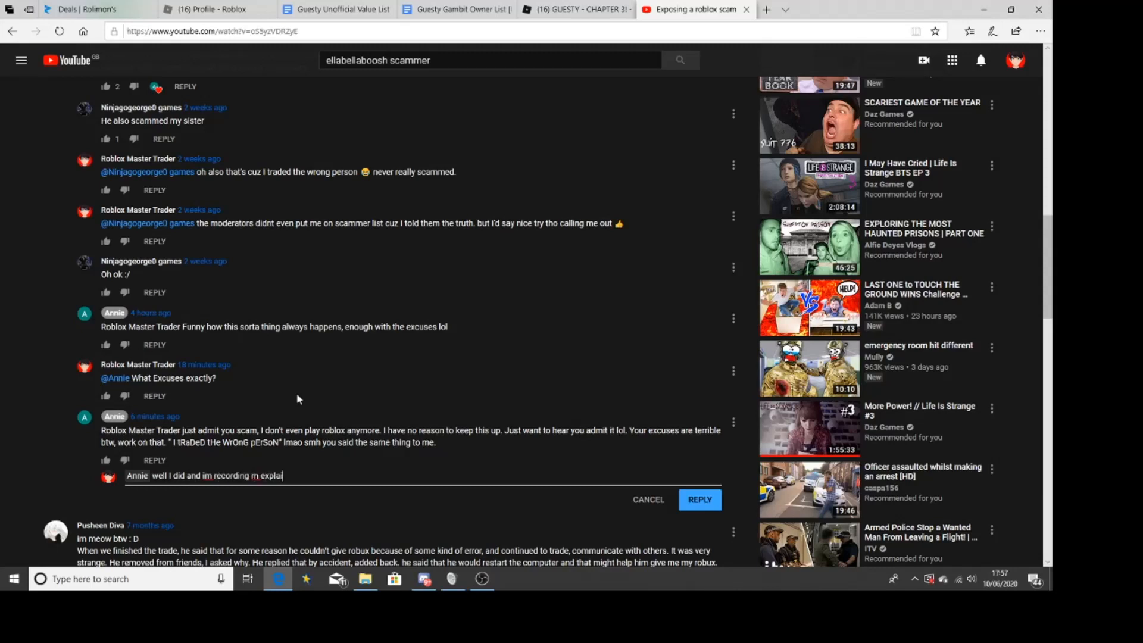
Finish the reply to Annie with 'explaining it' and 'ty very much' and post it.
type("explaining it.")
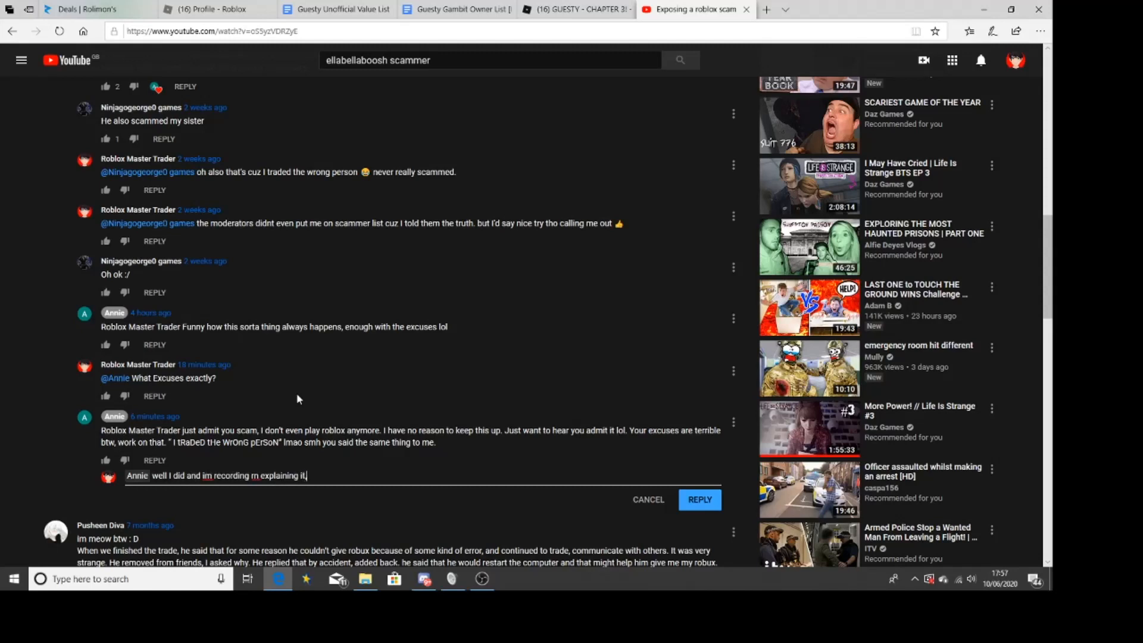
type("ty very much")
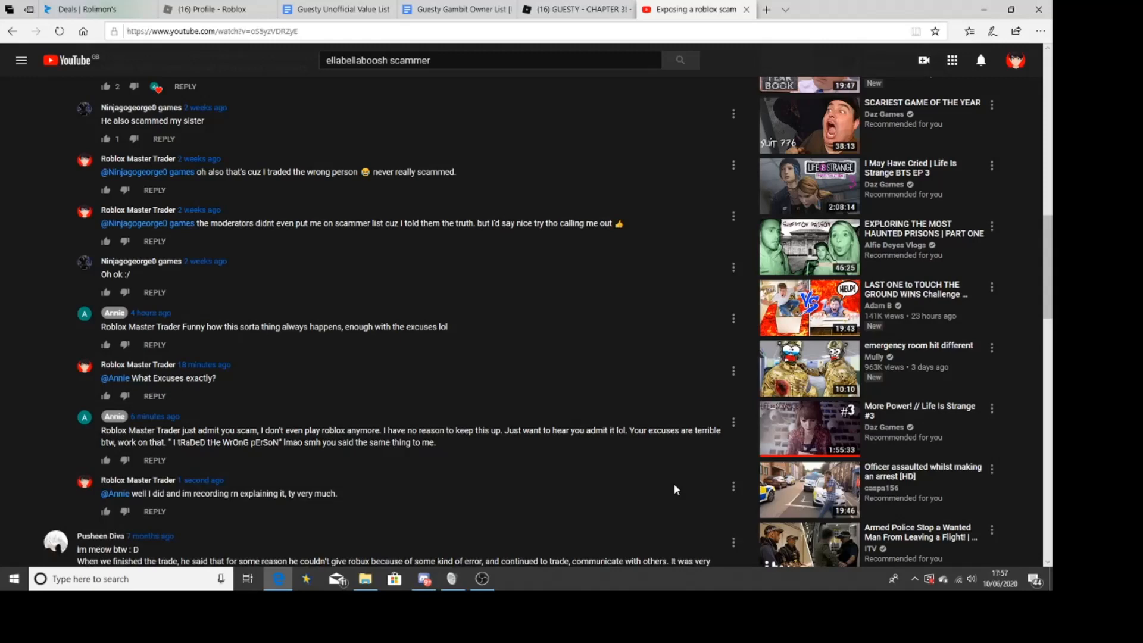
mouse_move(1012, 310)
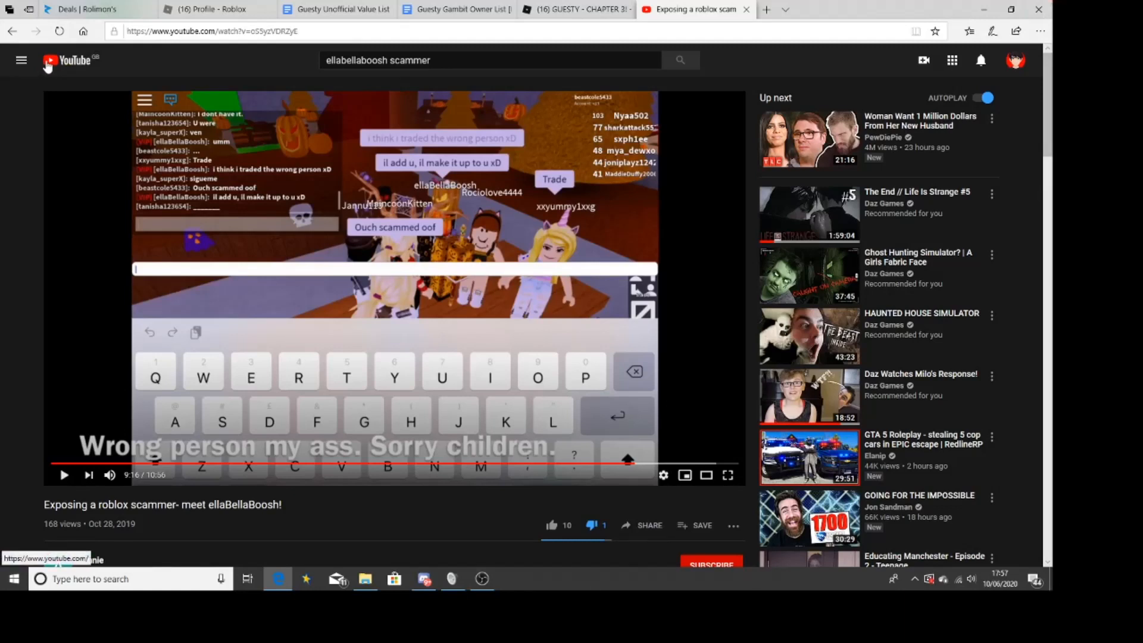
left_click(69, 60)
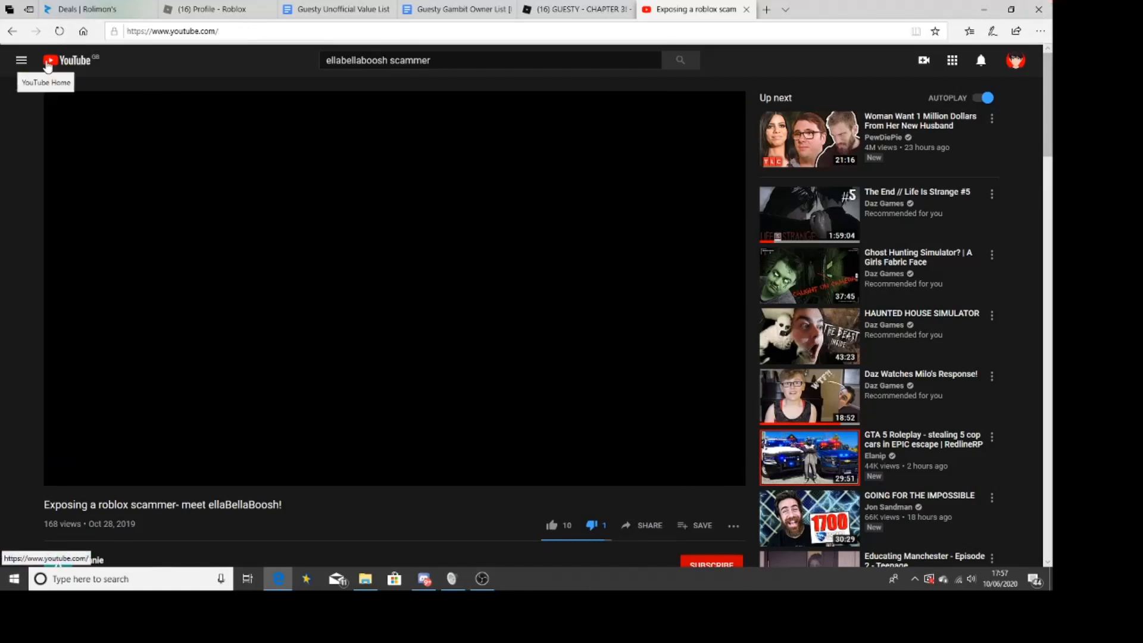
left_click(69, 59)
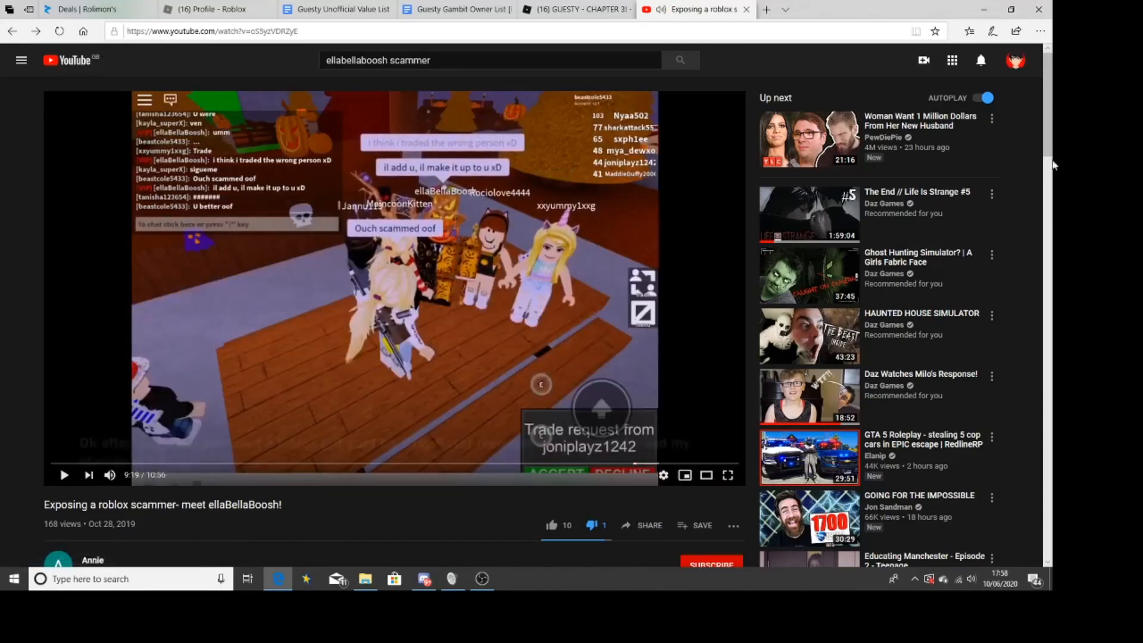
scroll("down", 3)
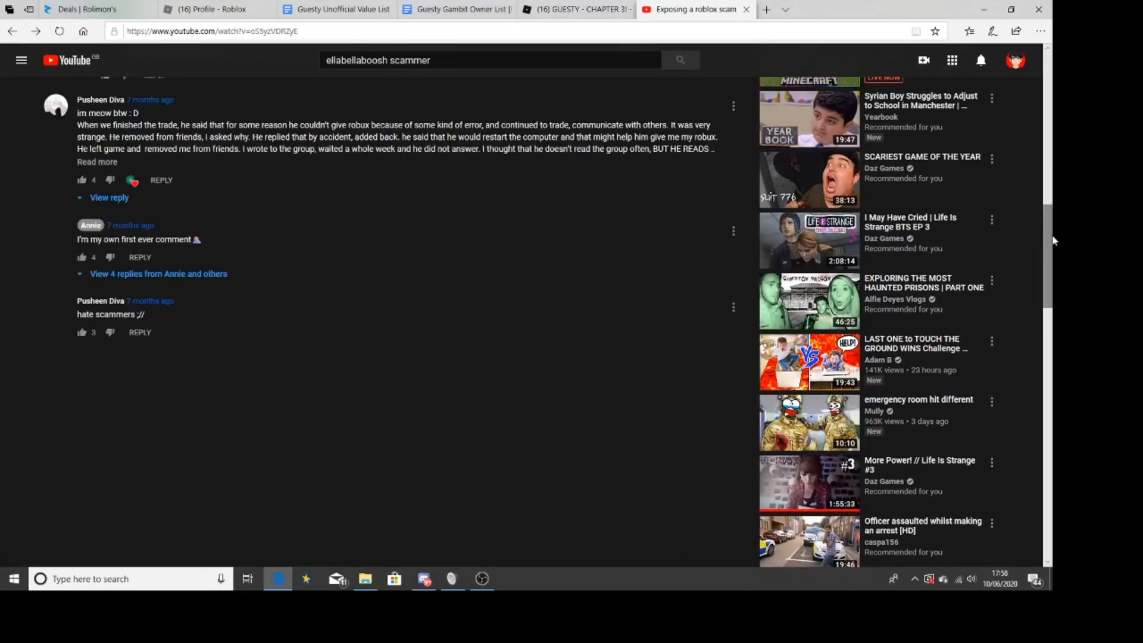
scroll("down", 3)
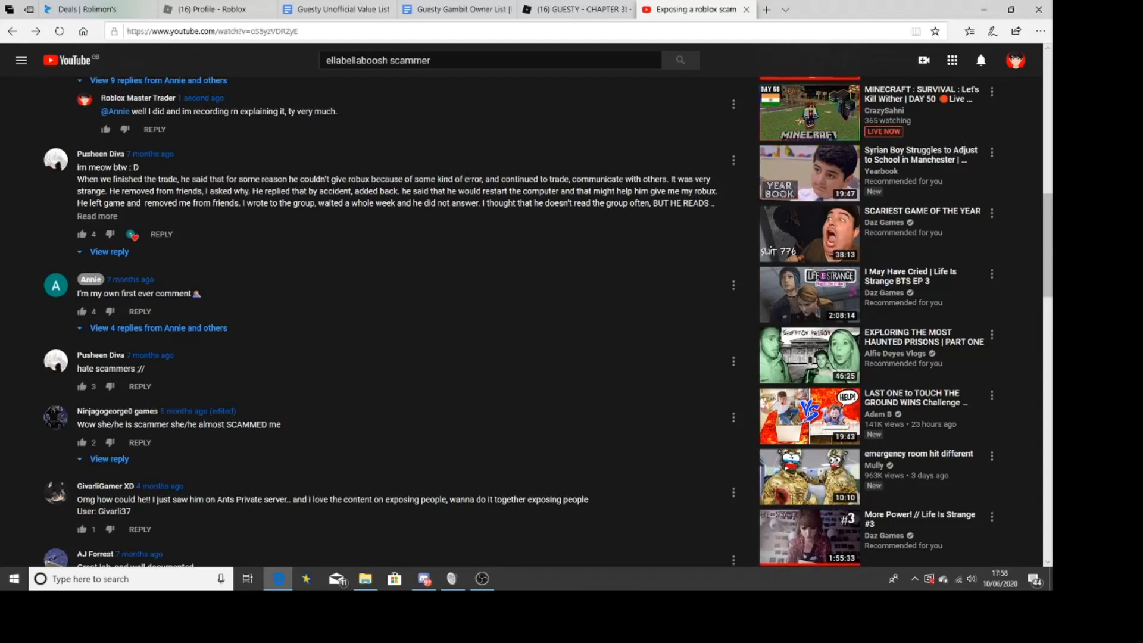
mouse_move(635, 189)
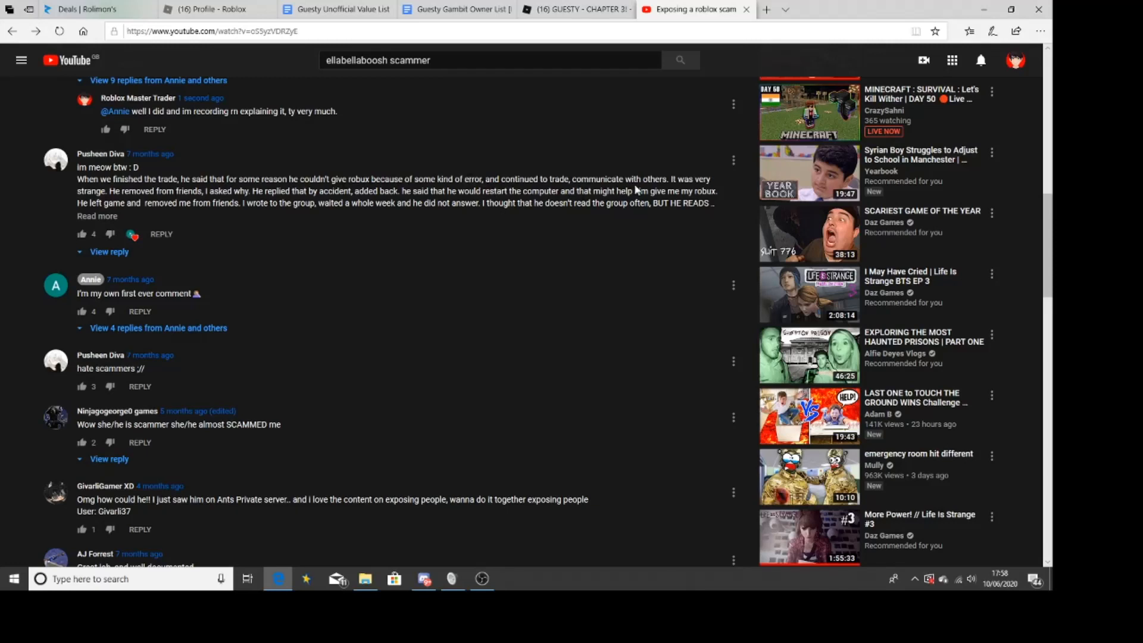
mouse_move(298, 188)
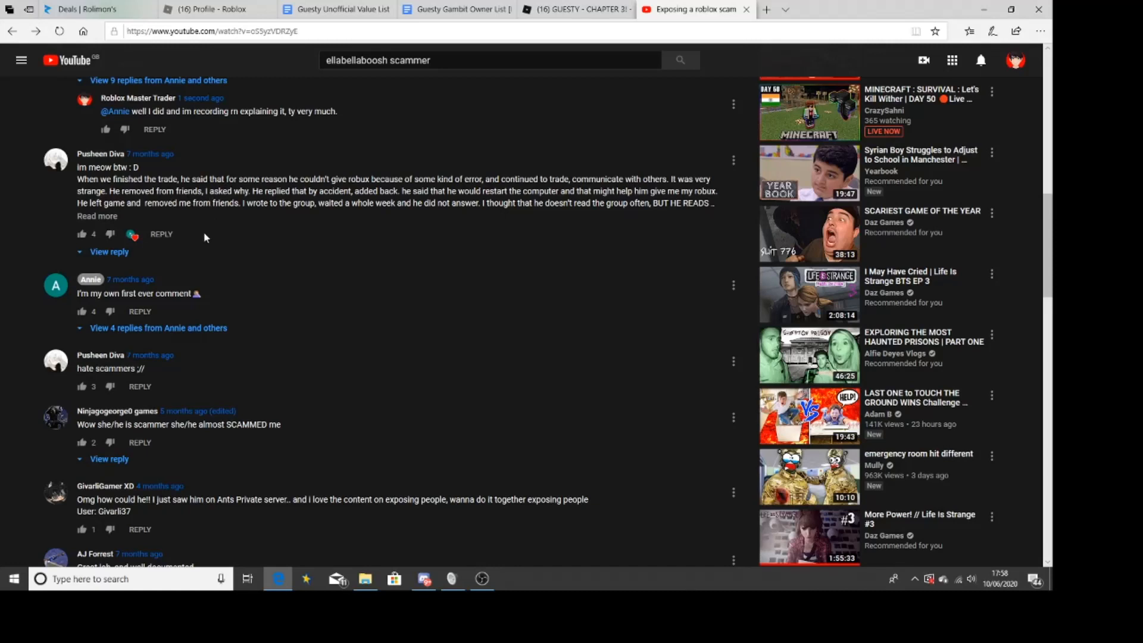
mouse_move(290, 221)
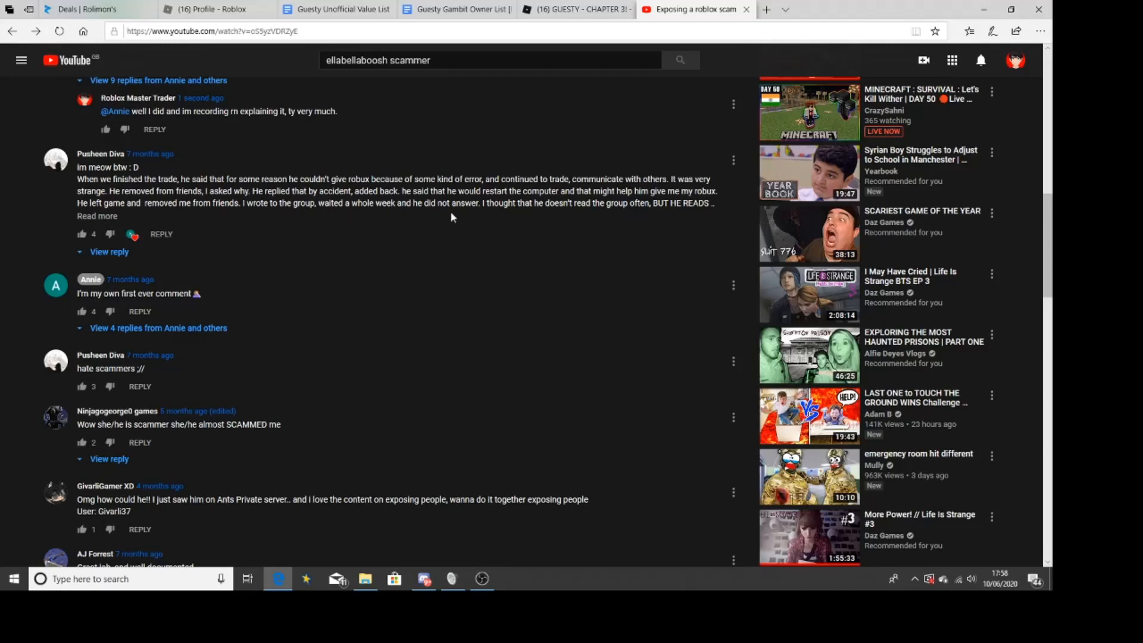
mouse_move(561, 231)
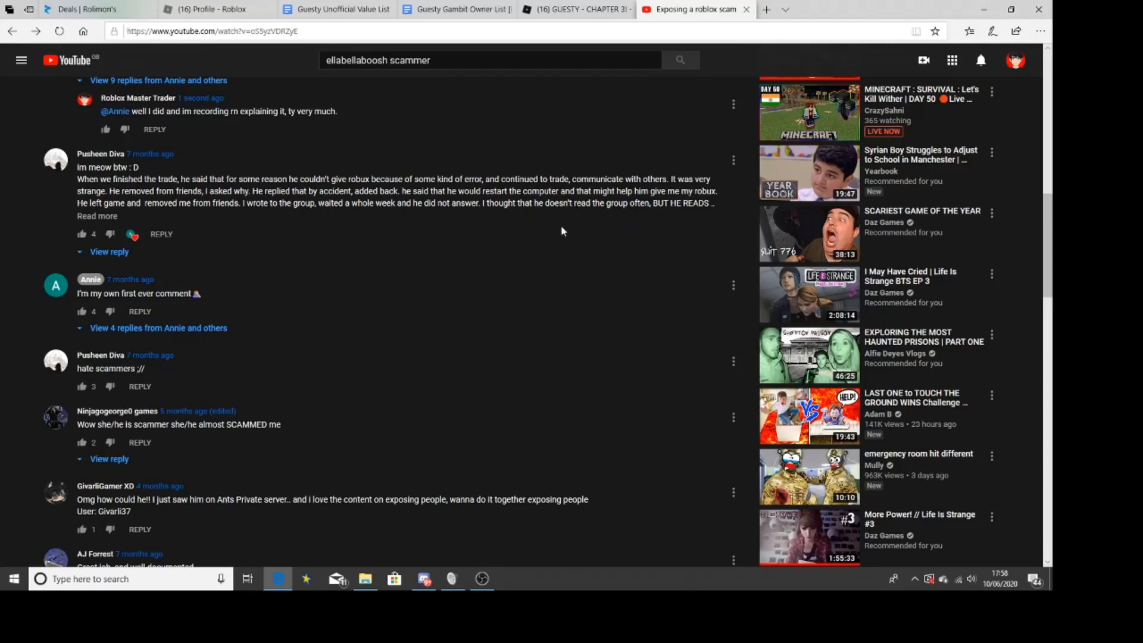
left_click(97, 215)
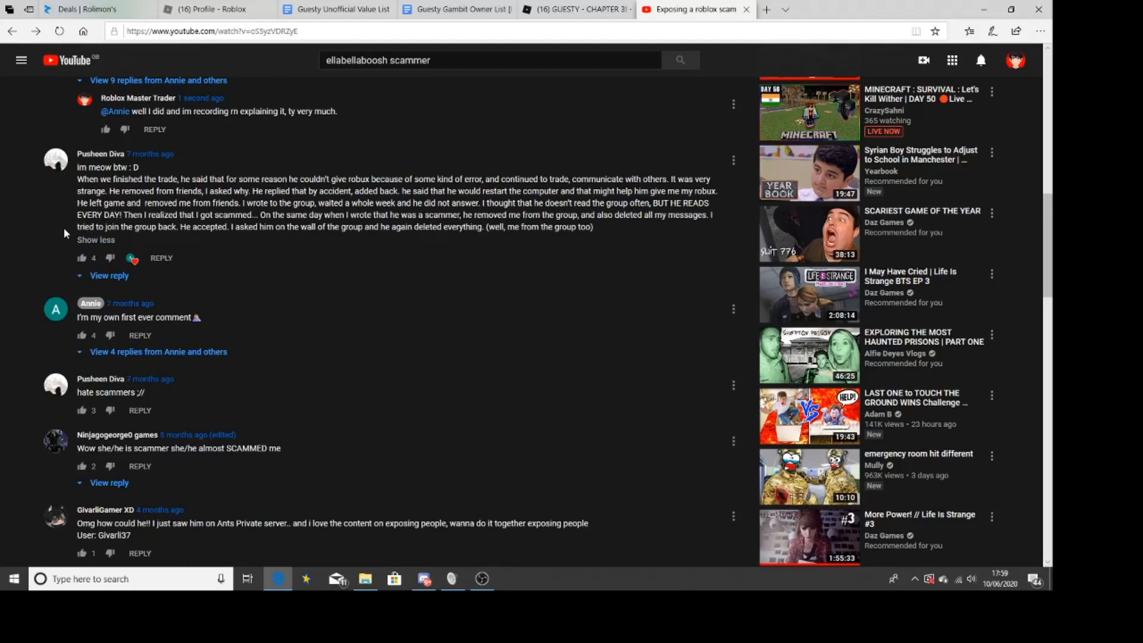
mouse_move(70, 233)
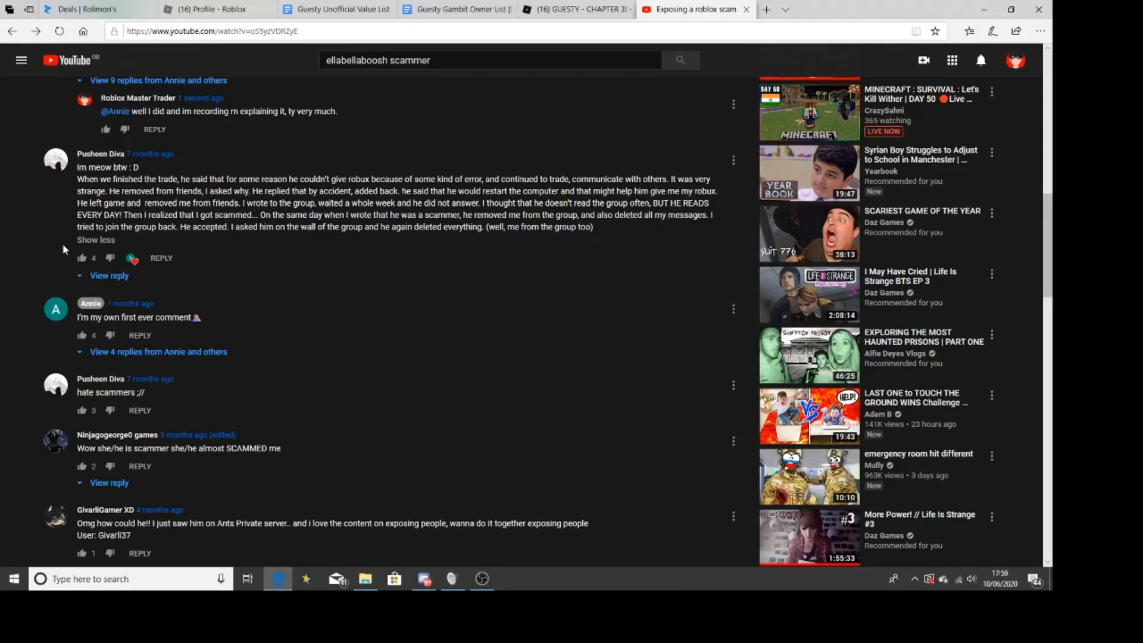
mouse_move(113, 391)
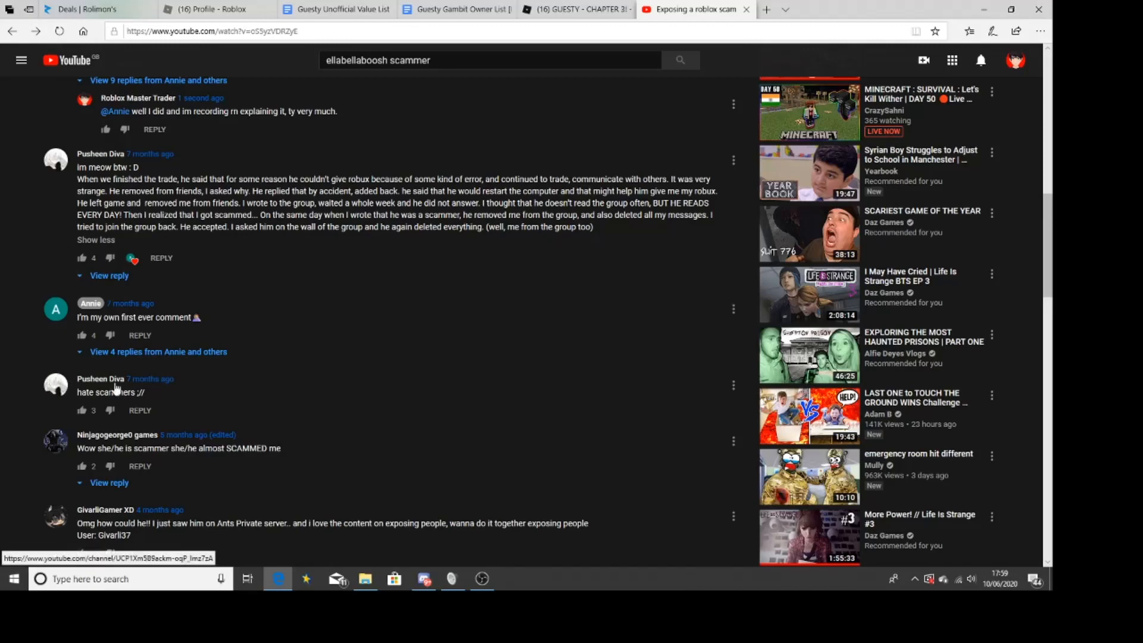
scroll("down", 3)
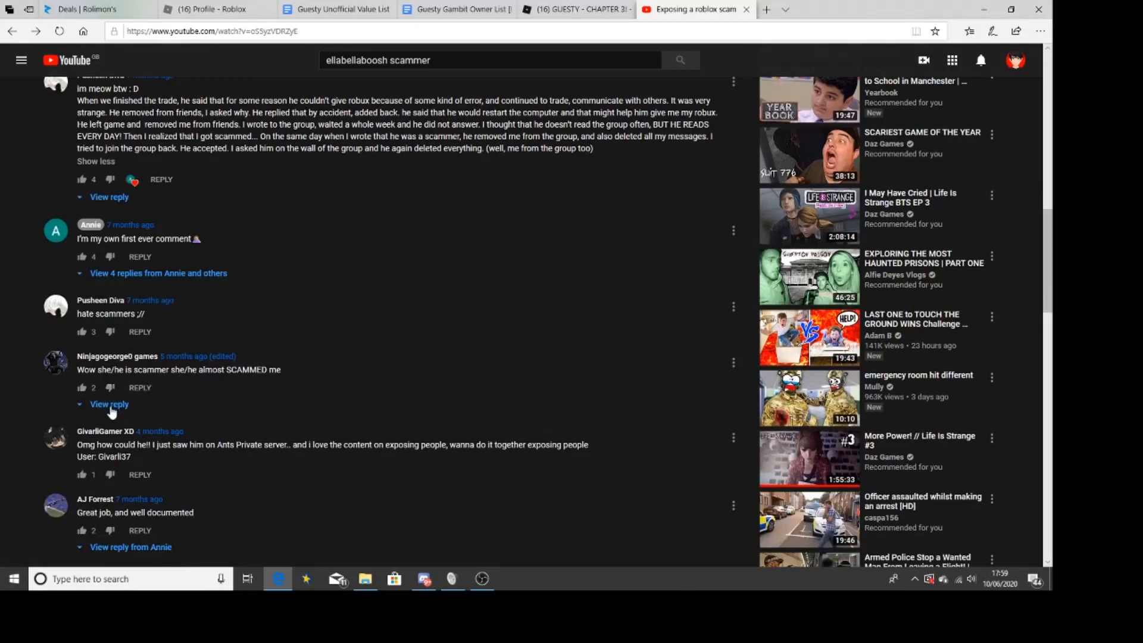
mouse_move(156, 357)
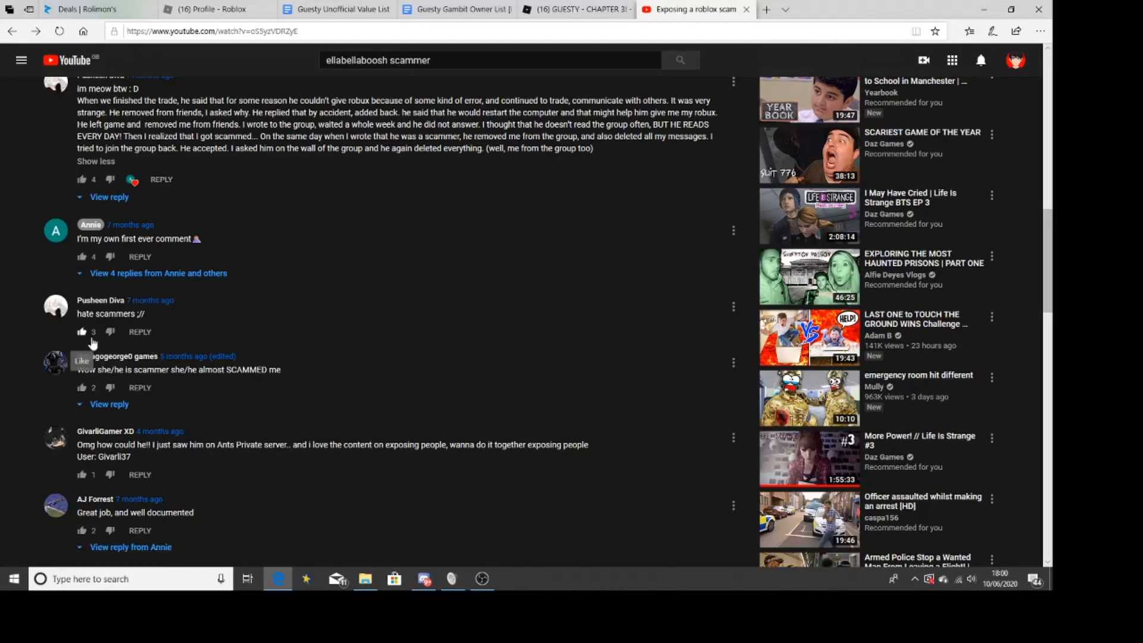
mouse_move(236, 454)
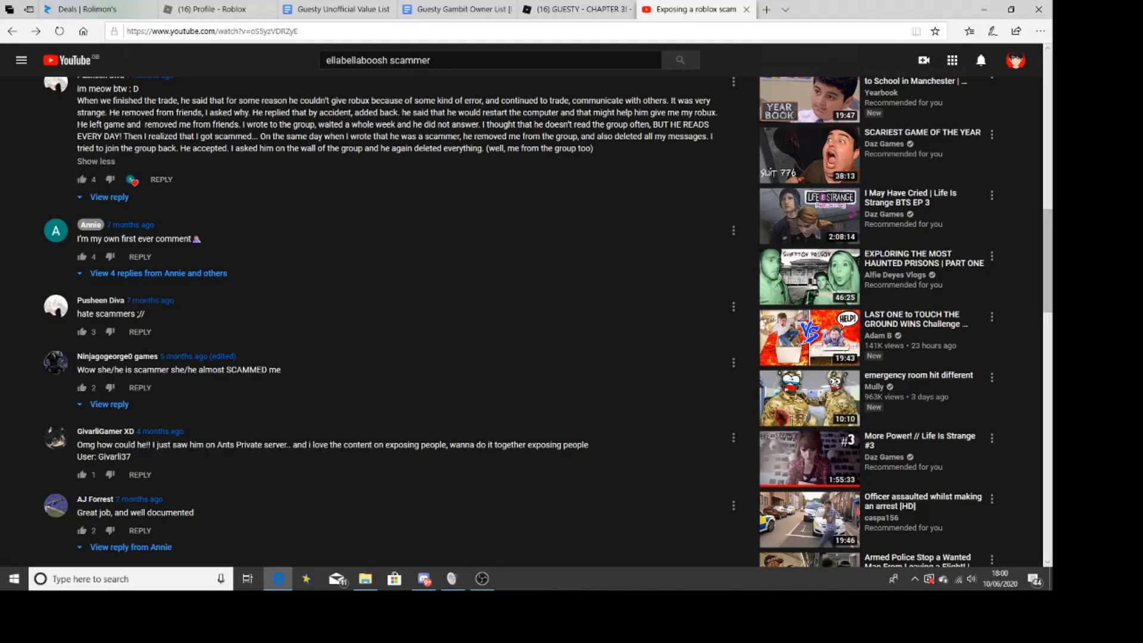
mouse_move(162, 468)
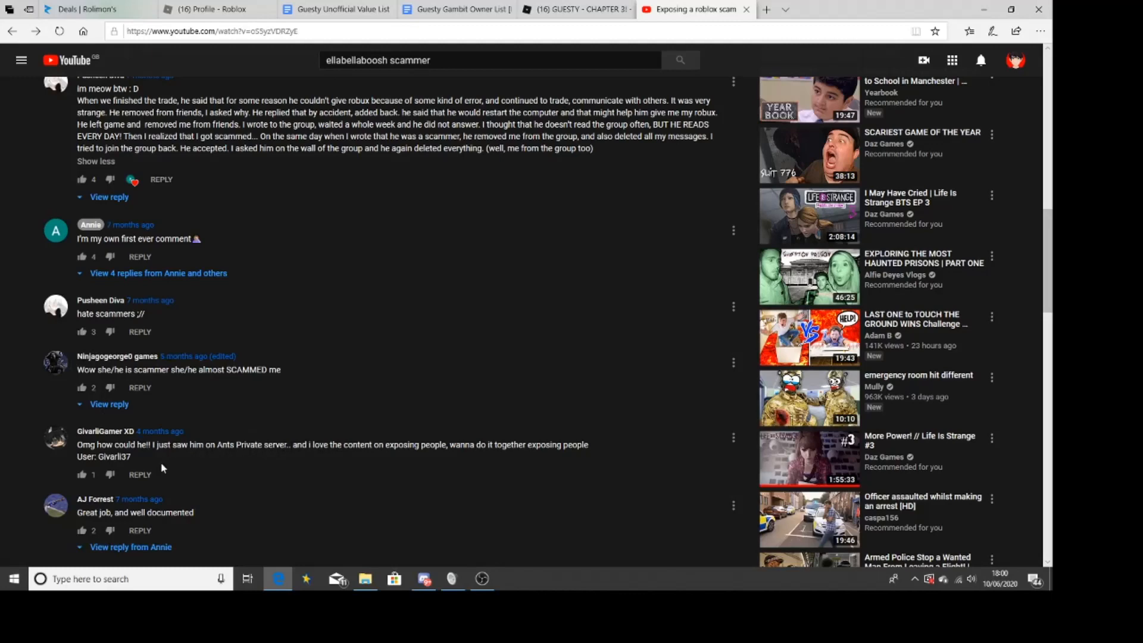
scroll("down", 3)
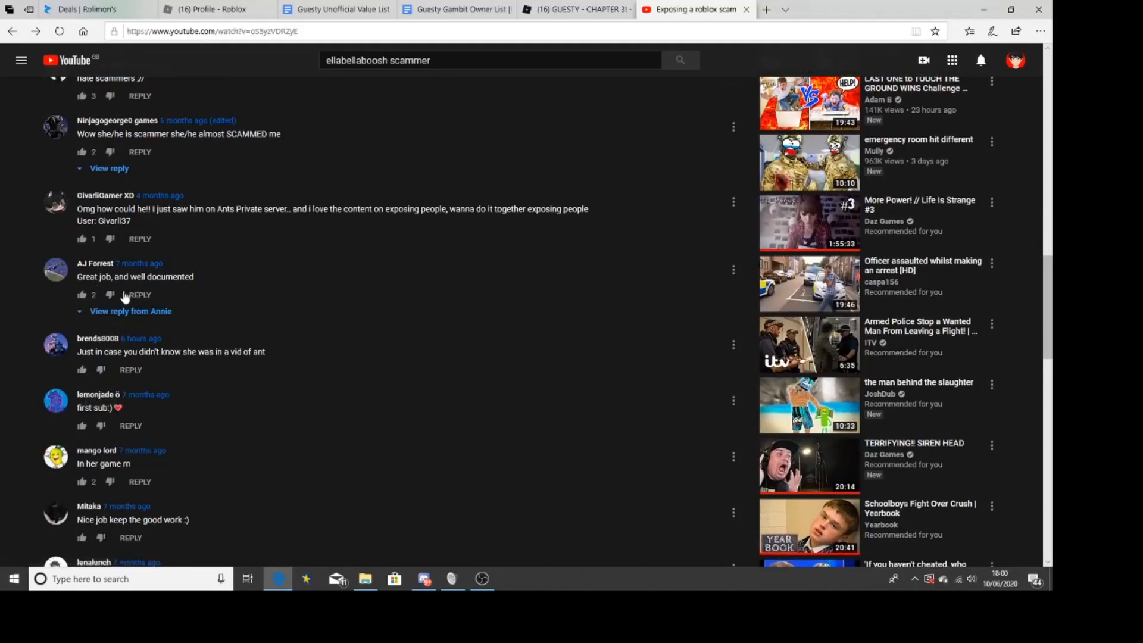
mouse_move(41, 339)
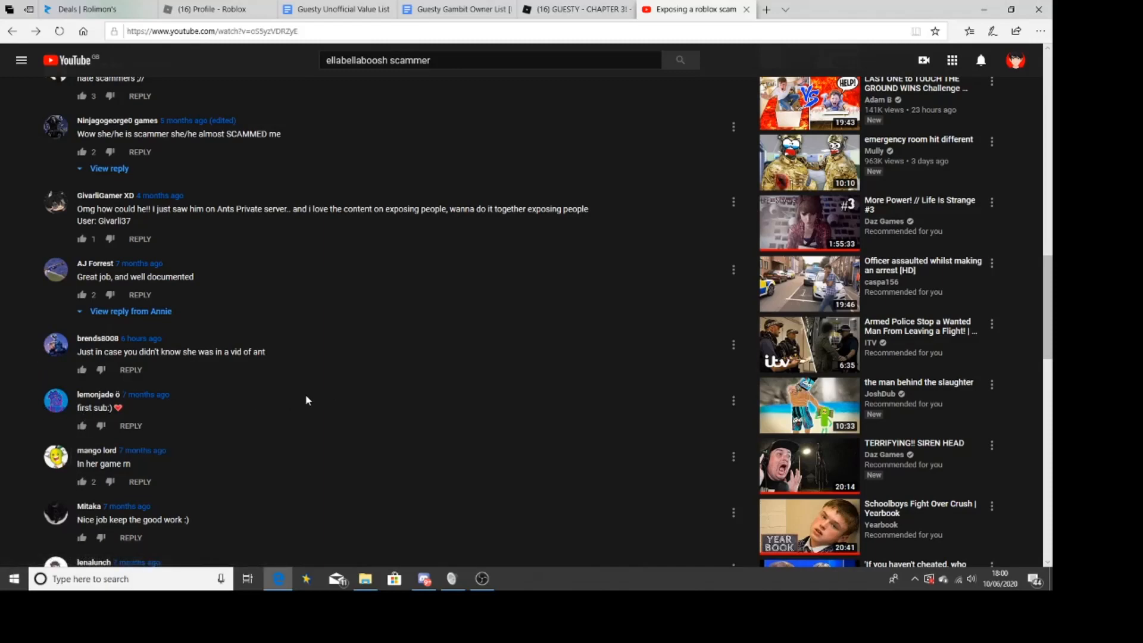
scroll("down", 3)
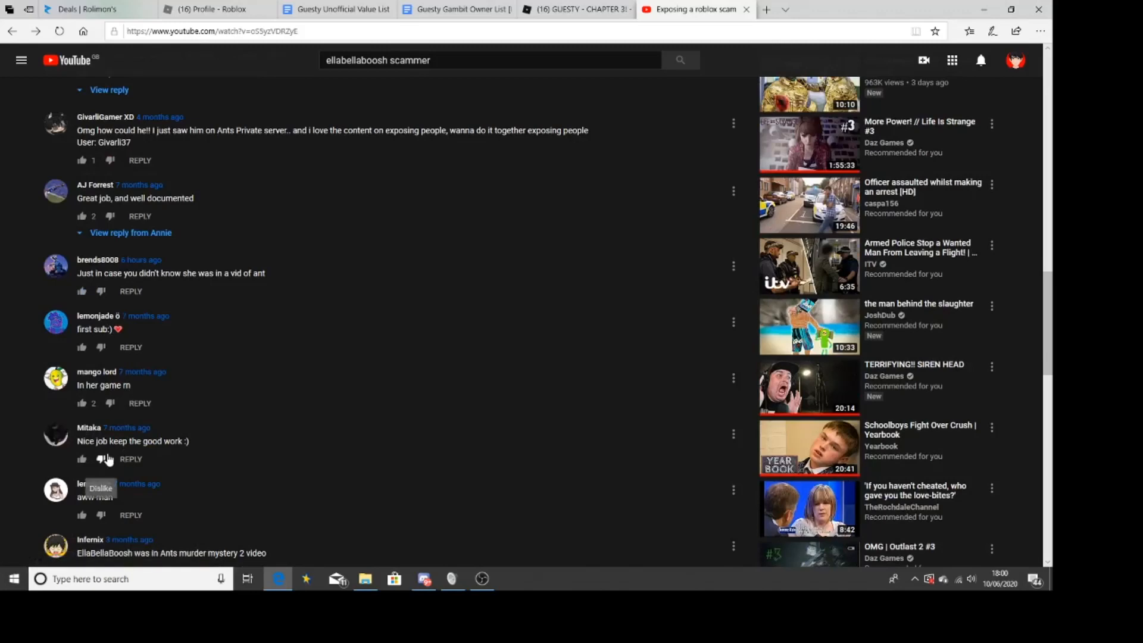
scroll("down", 3)
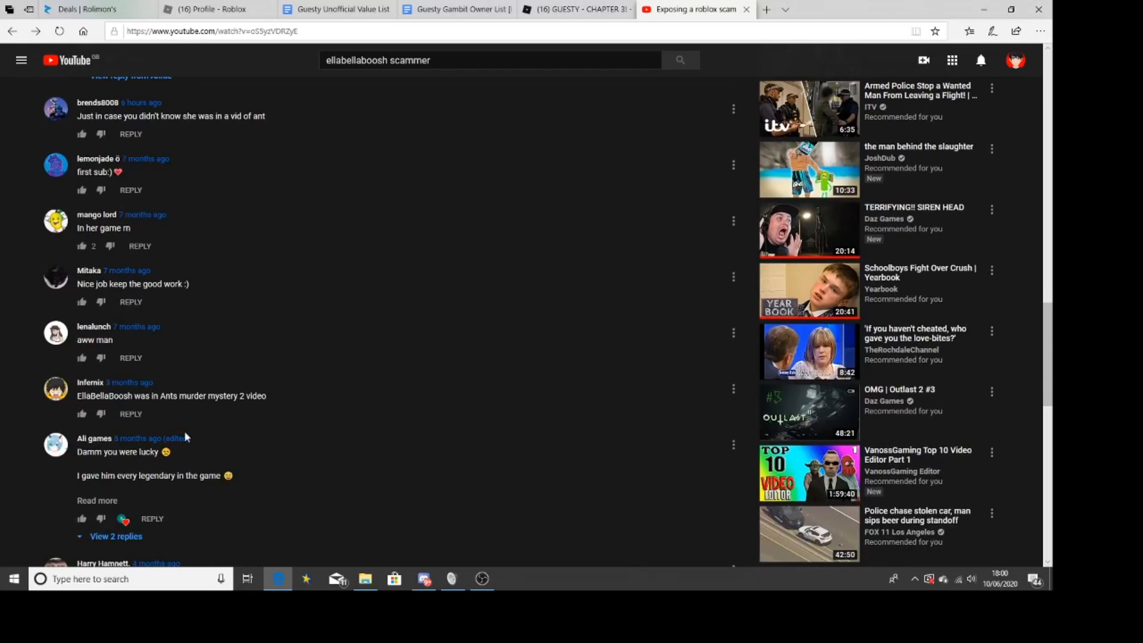
scroll("down", 3)
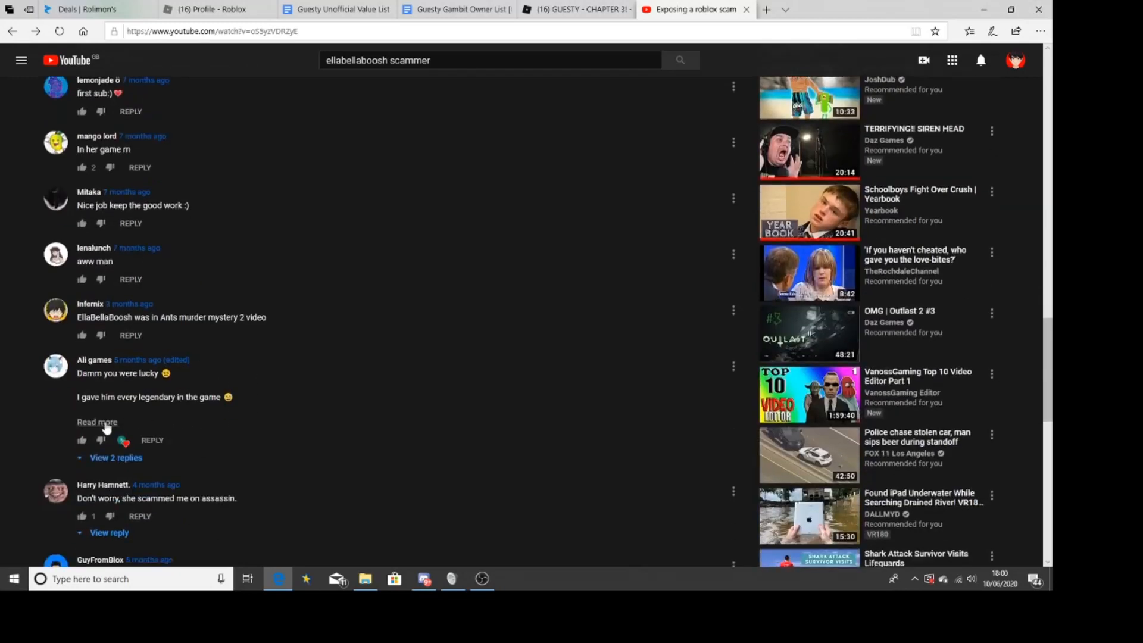
Expand Ali games's legendary-giveaway comment about the group ban and scroll to later comments.
left_click(97, 422)
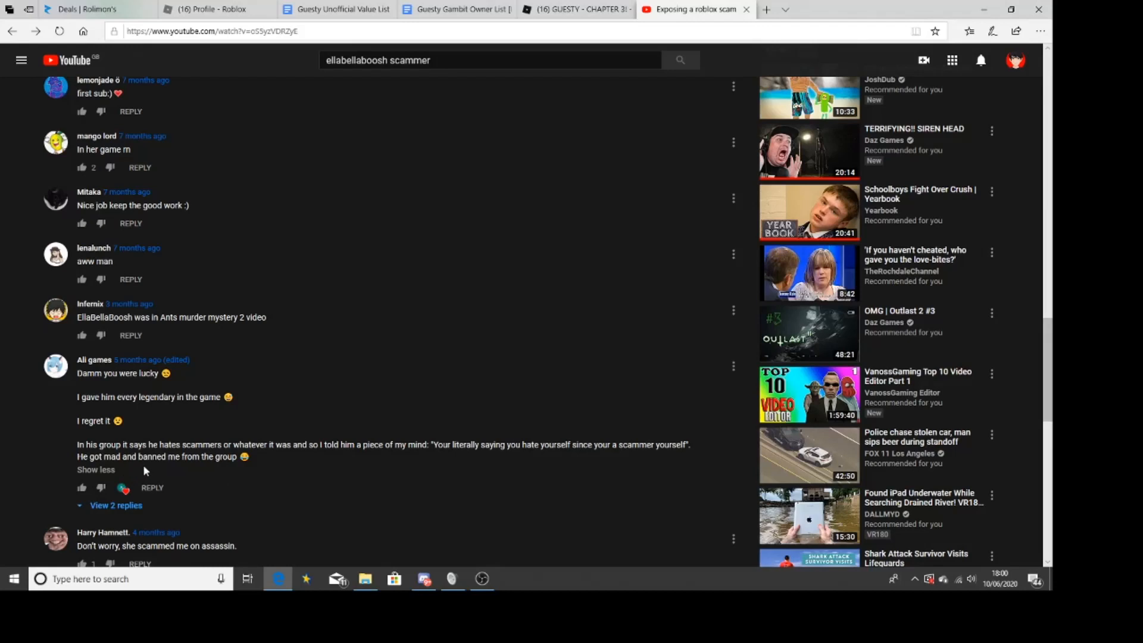
mouse_move(147, 470)
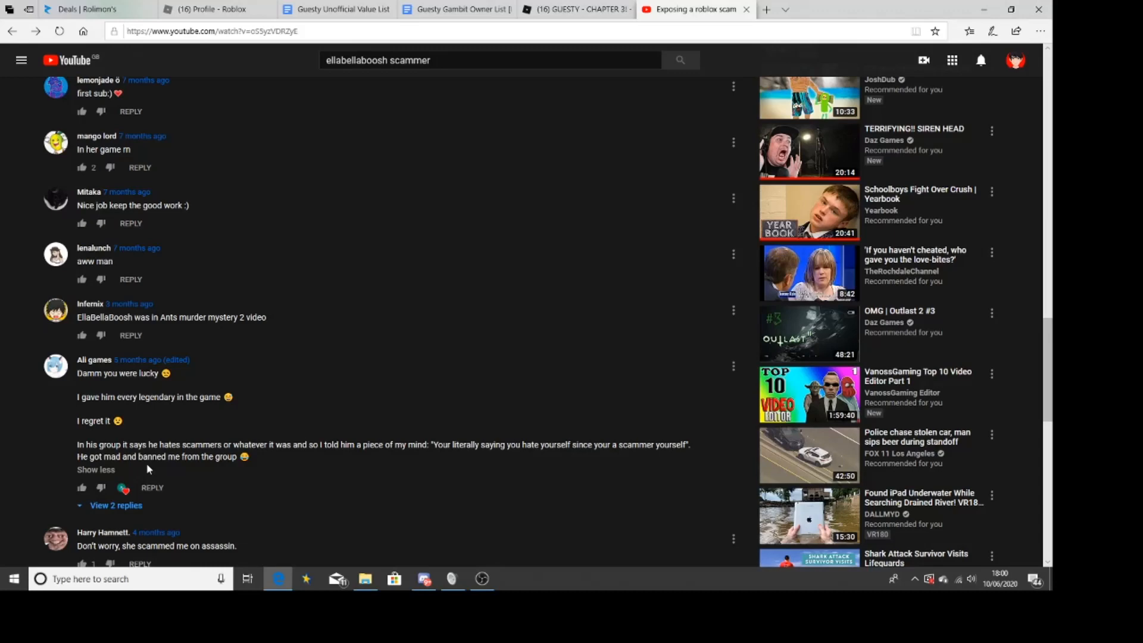
scroll("down", 3)
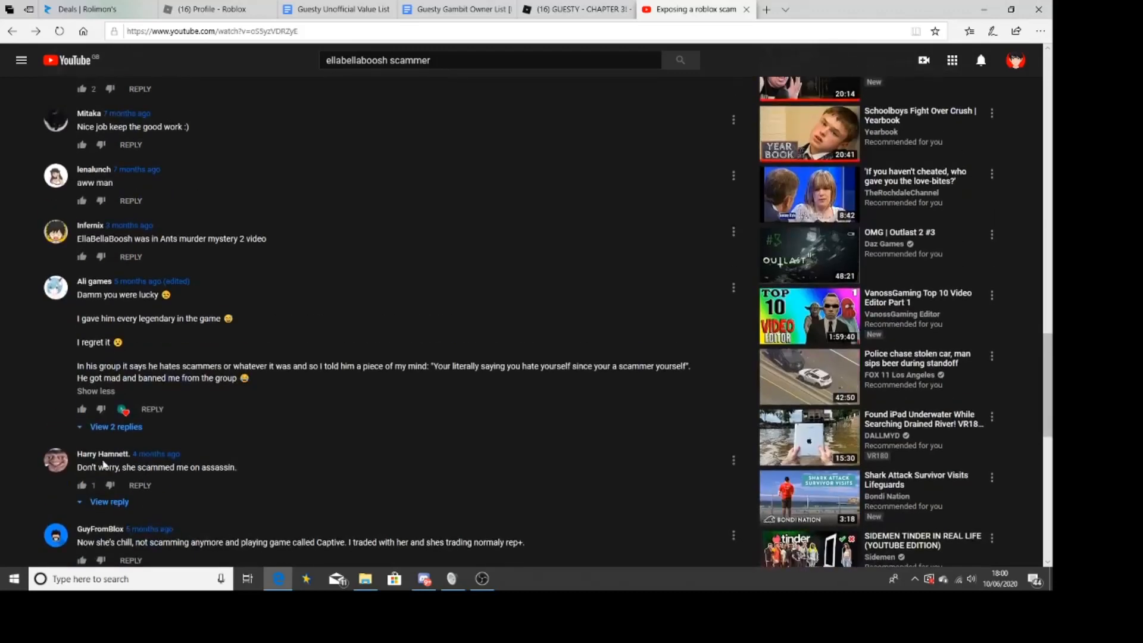
scroll("down", 3)
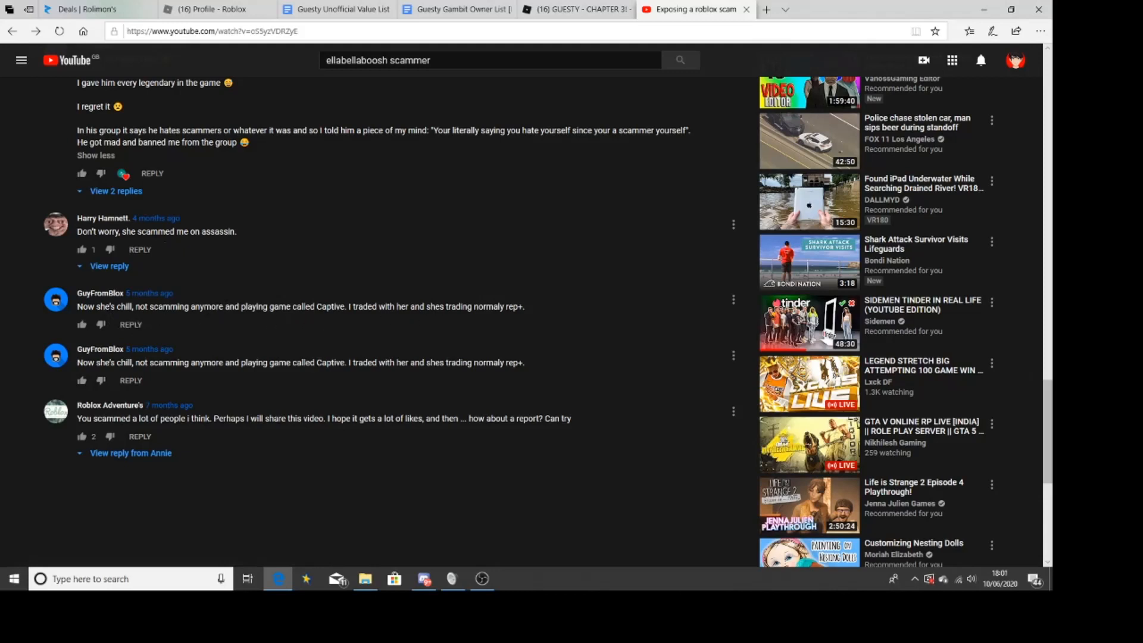
mouse_move(205, 317)
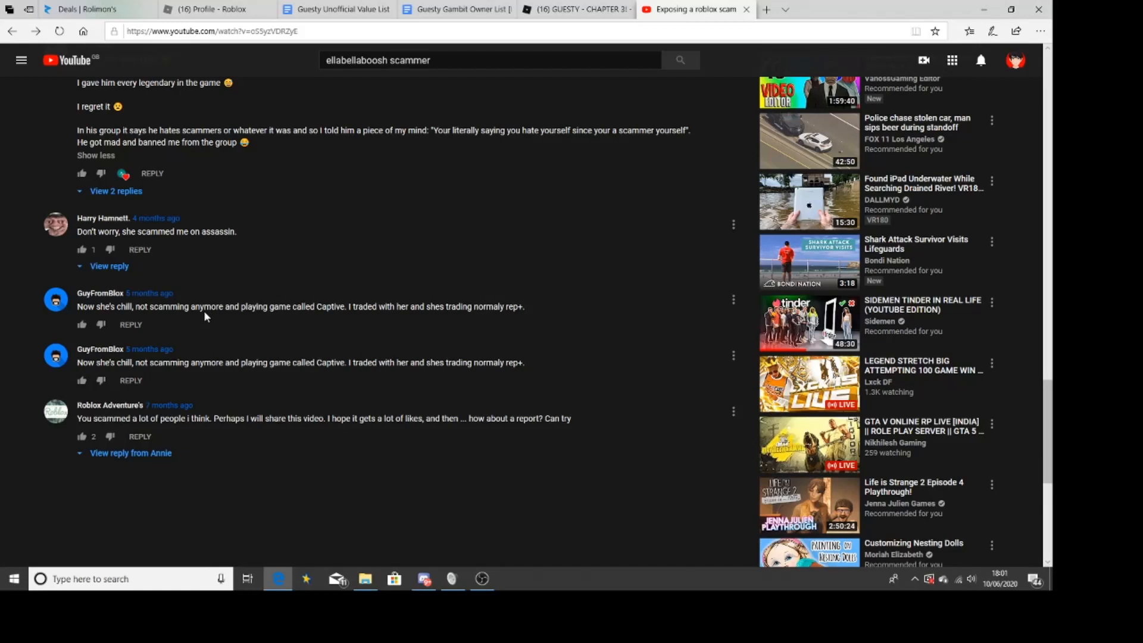
mouse_move(175, 399)
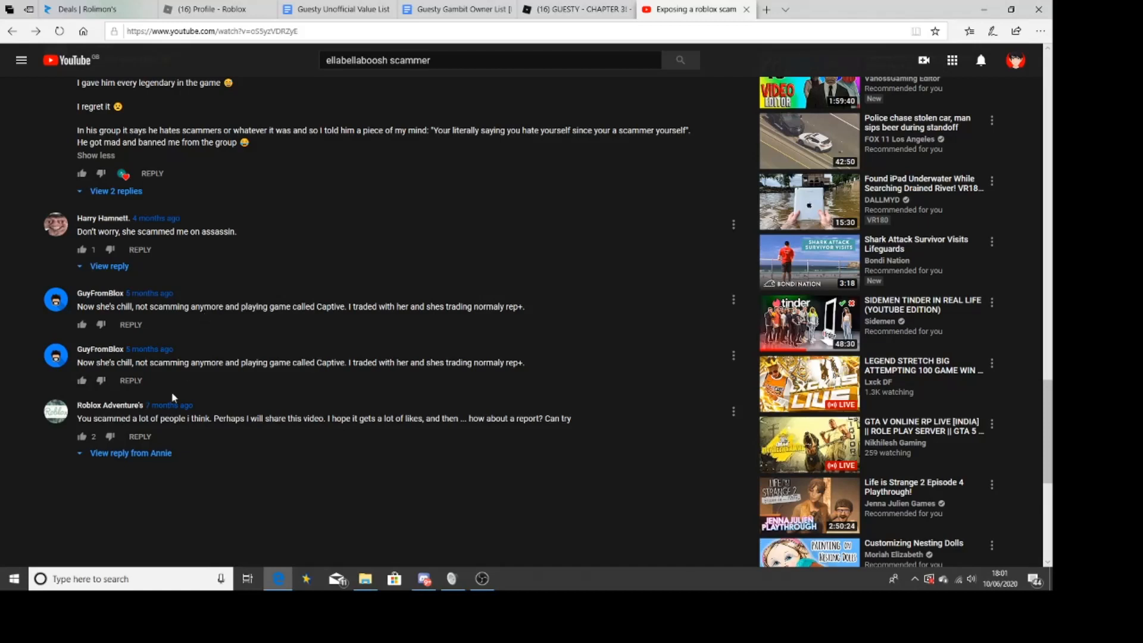
mouse_move(239, 429)
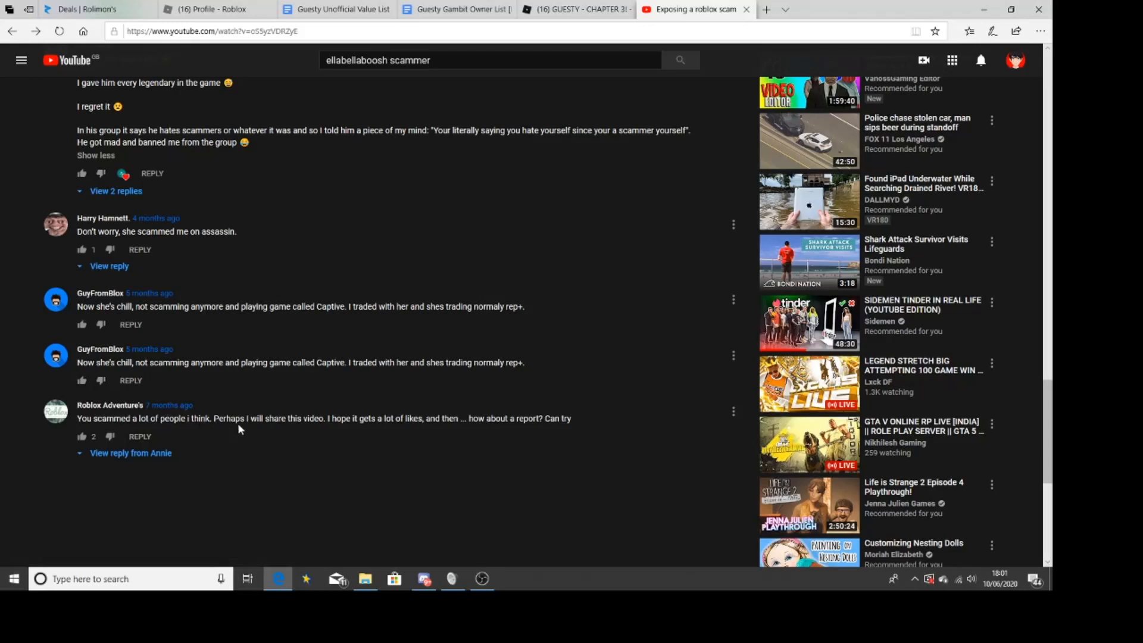
mouse_move(357, 428)
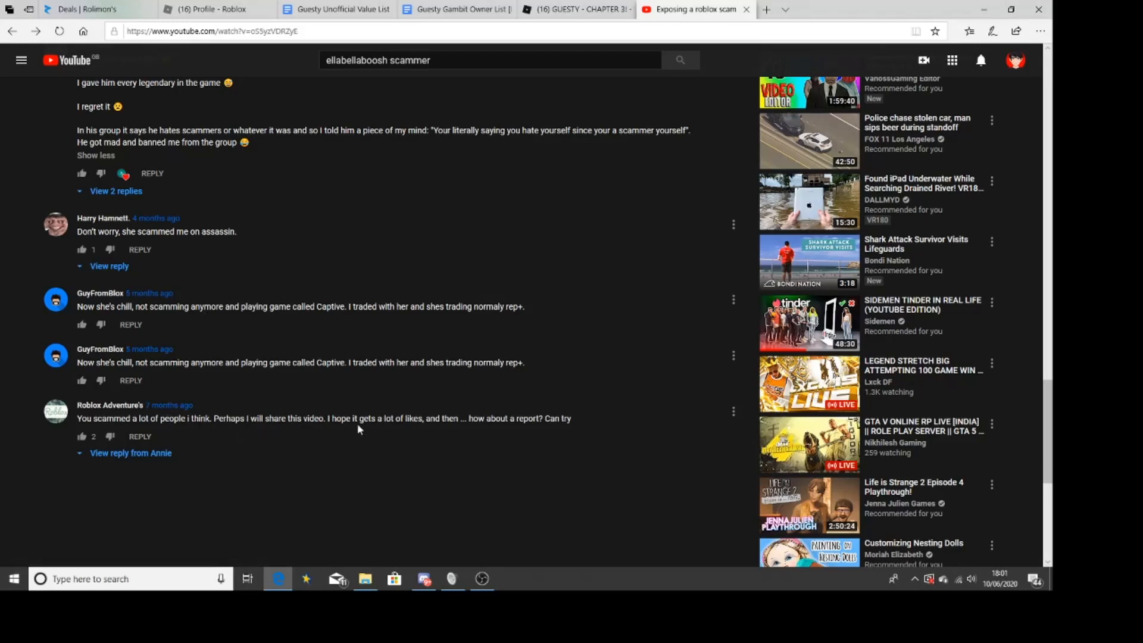